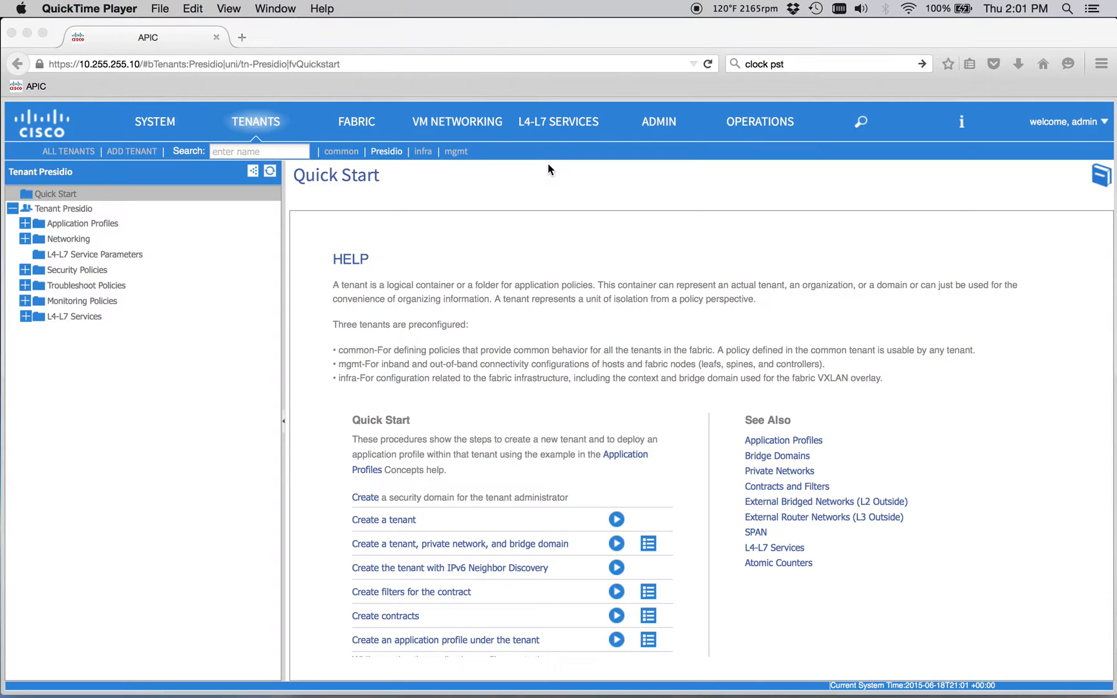
{"action": "mouse_move", "coordinate": [376, 261]}
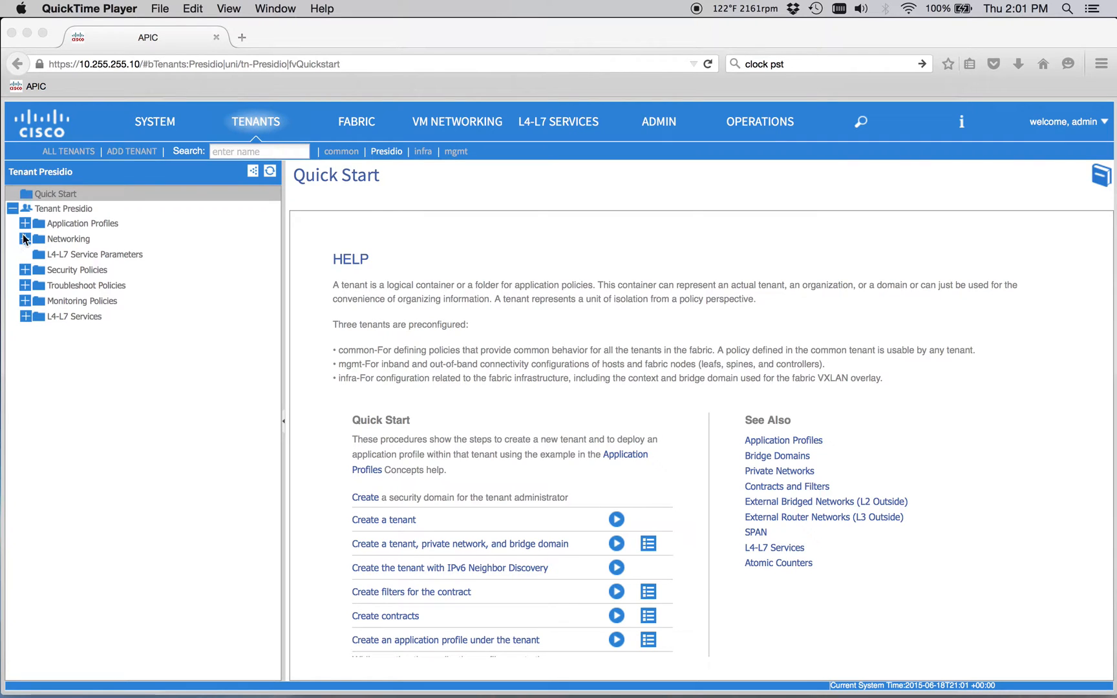
Expand Presidio's Networking and External Routed Networks folders in the tenant tree
{"action": "left_click", "coordinate": [26, 239]}
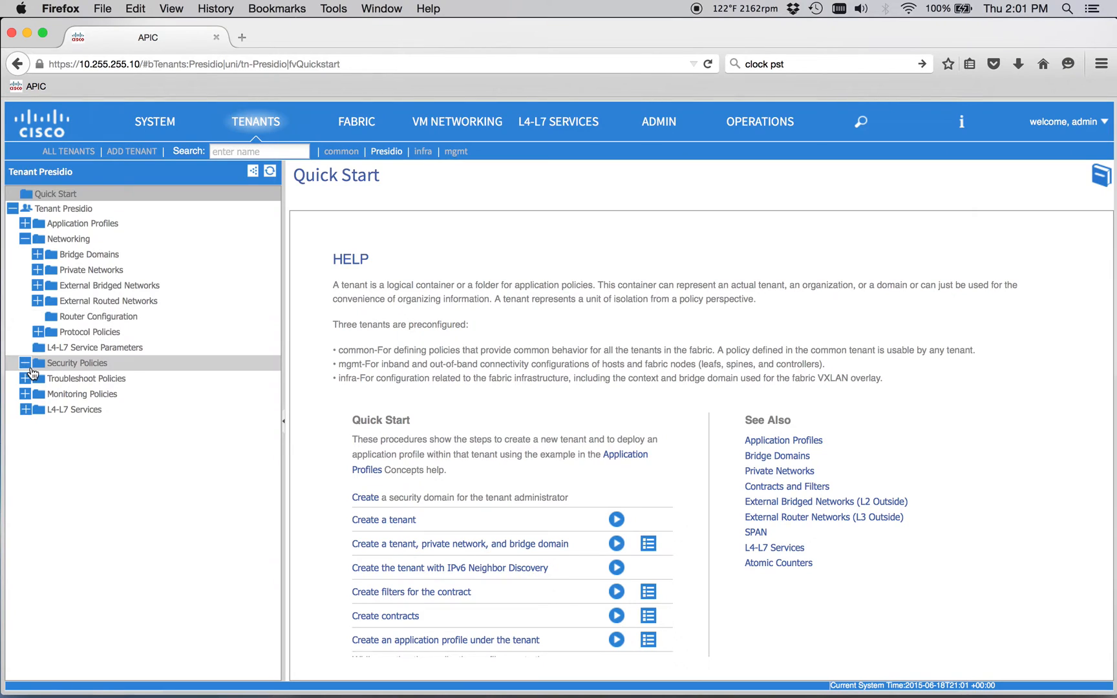
{"action": "left_click", "coordinate": [37, 302]}
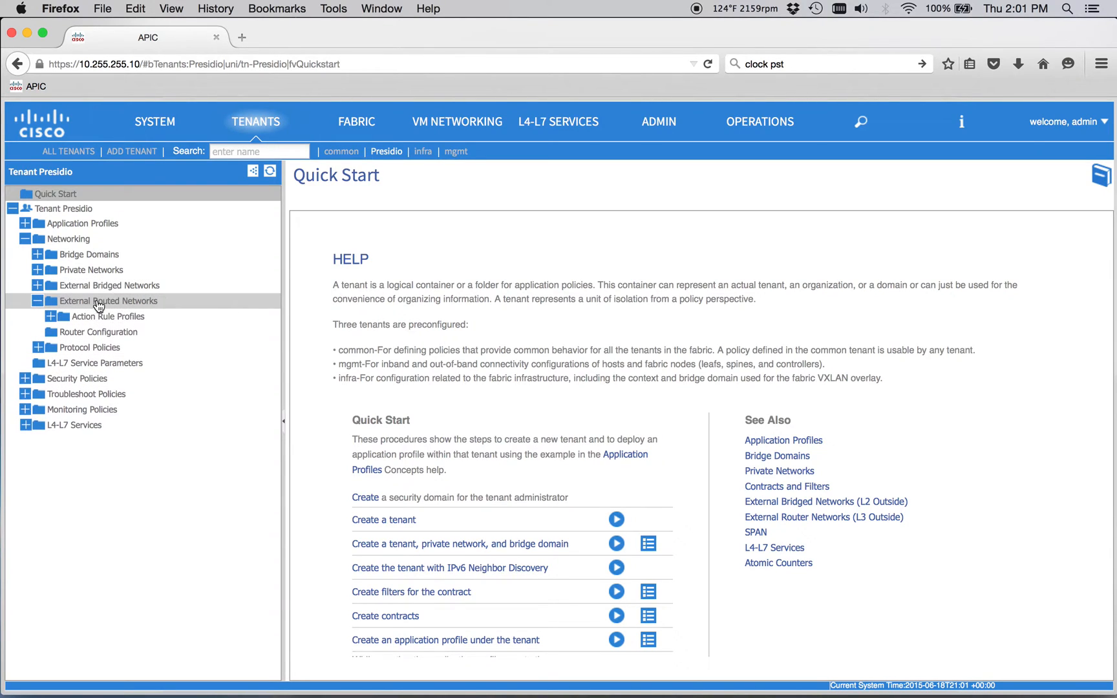
Create a routed outside named Presidio_BGP_Out with BGP routing enabled
{"action": "left_click", "coordinate": [109, 300]}
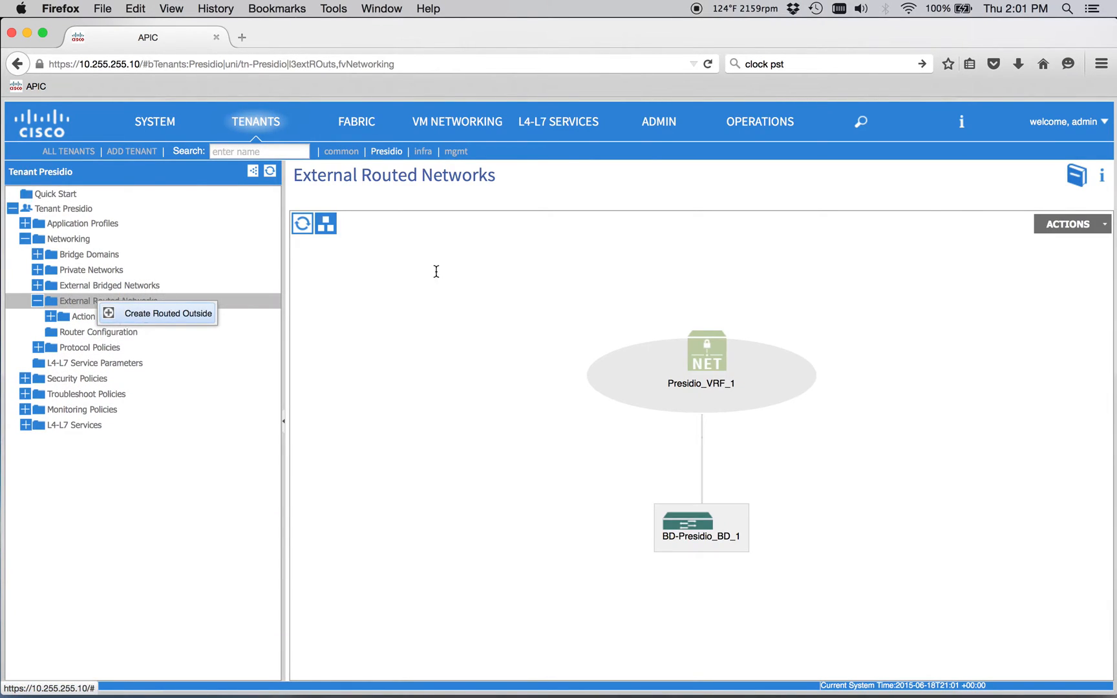
{"action": "left_click", "coordinate": [169, 313]}
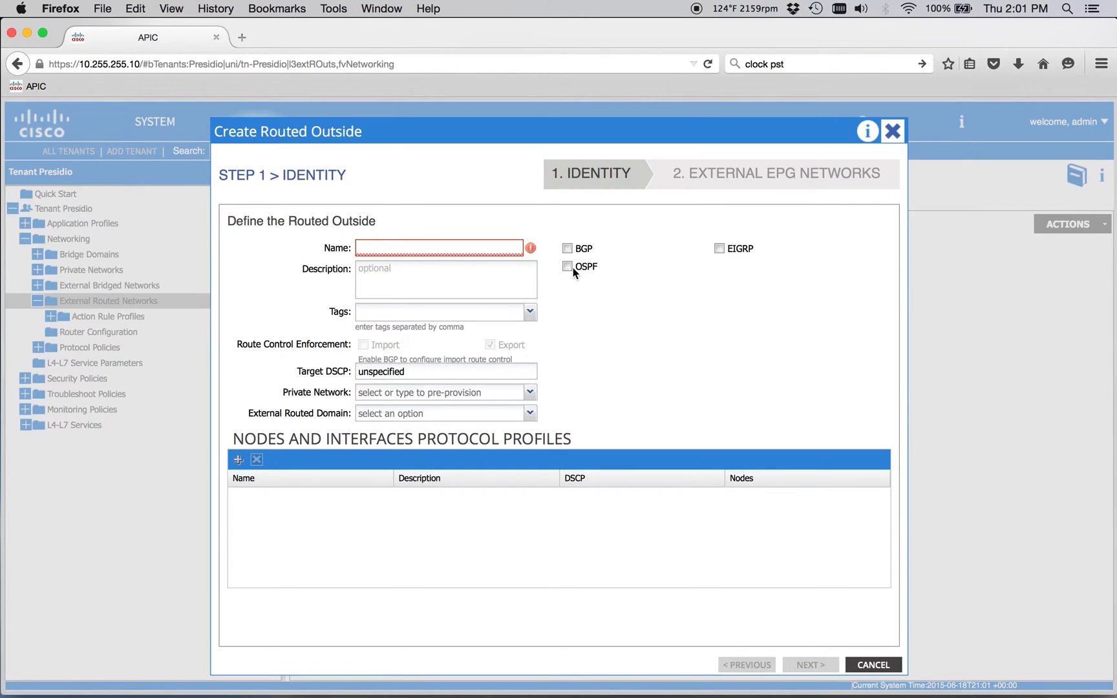
{"action": "left_click", "coordinate": [568, 266]}
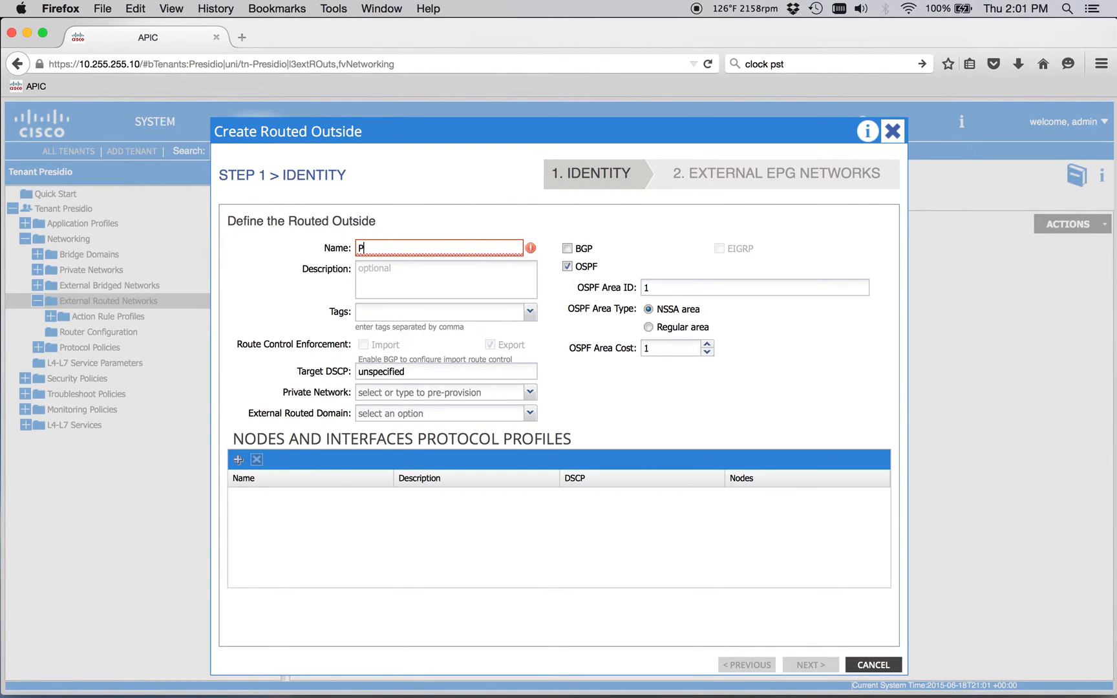
{"action": "type", "text": "resid"}
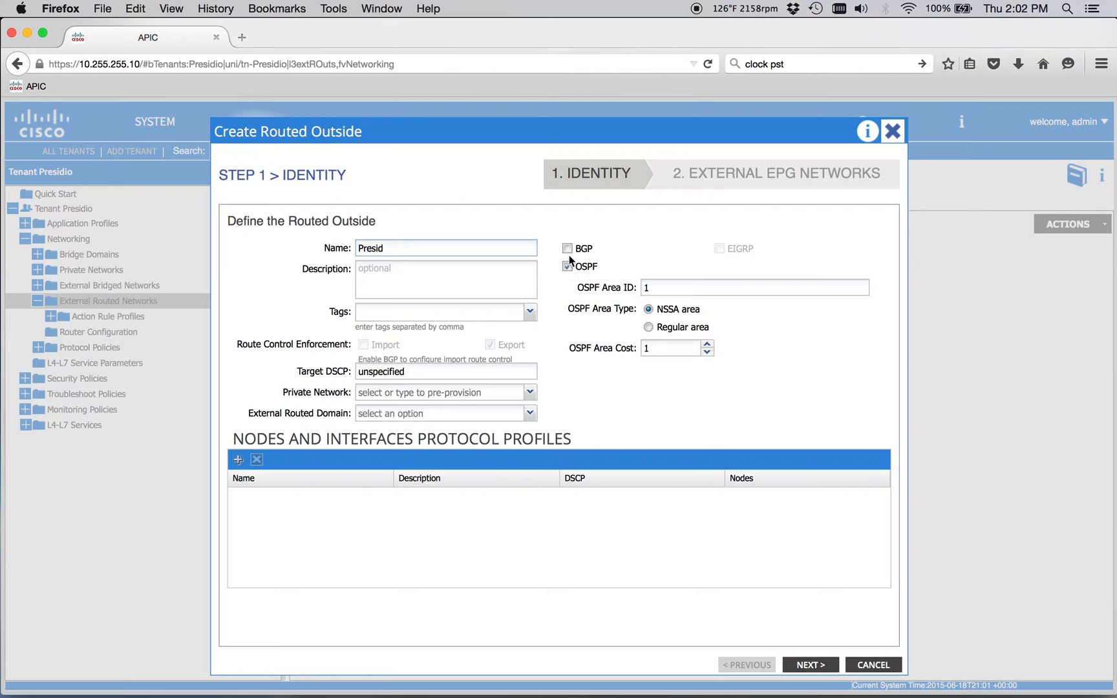
{"action": "left_click", "coordinate": [568, 248]}
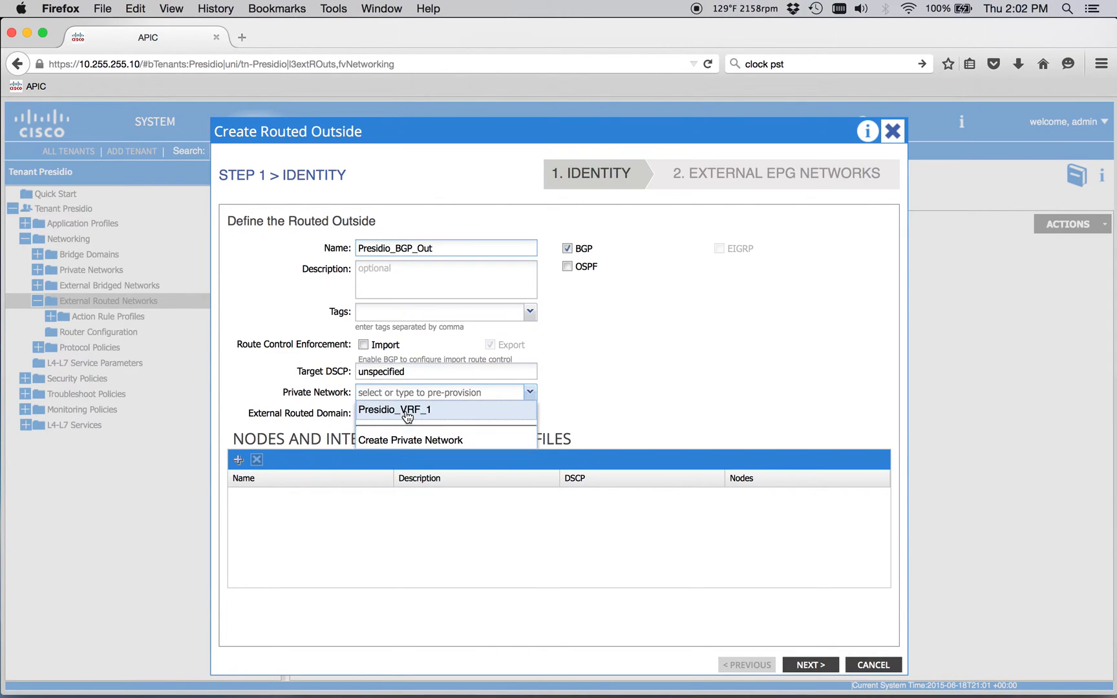
Assign Presidio_VRF_1 and the Presidio_L3_Out routed domain, then advance to external networks
{"action": "left_click", "coordinate": [395, 409]}
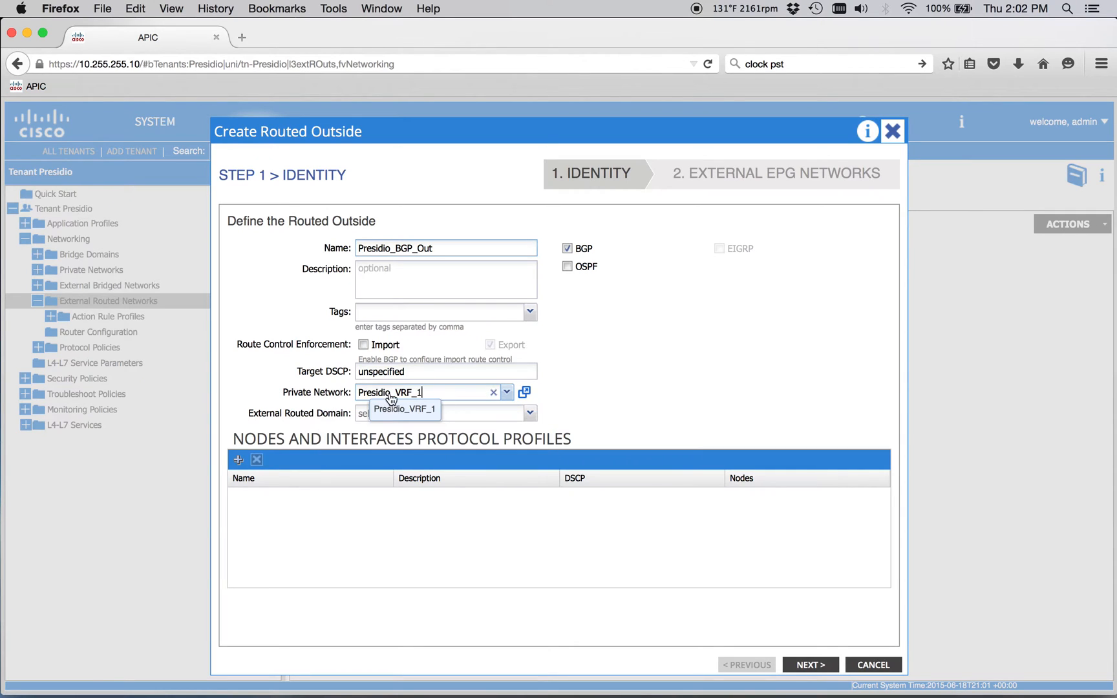
{"action": "left_click", "coordinate": [404, 408]}
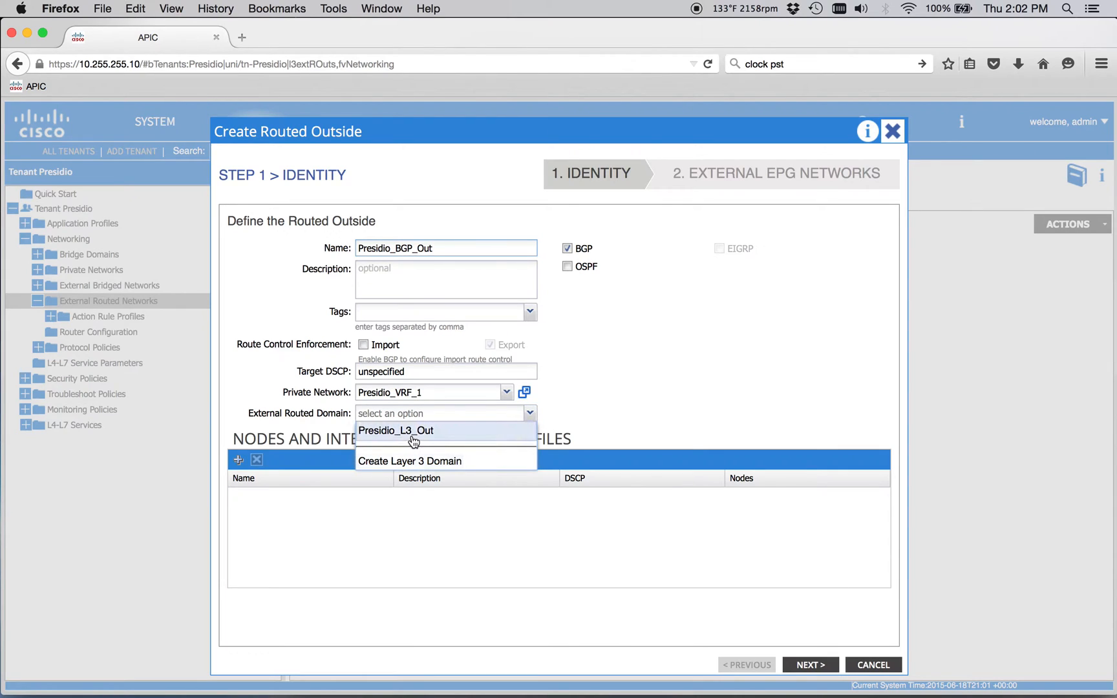
{"action": "left_click", "coordinate": [396, 431]}
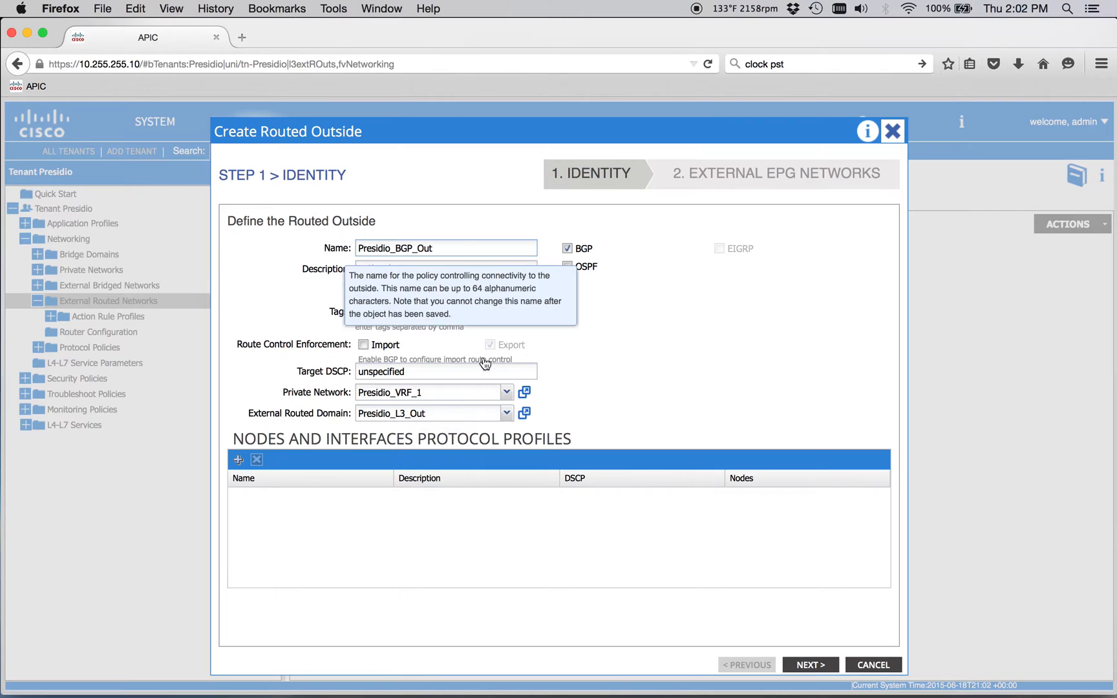
{"action": "left_click", "coordinate": [809, 665]}
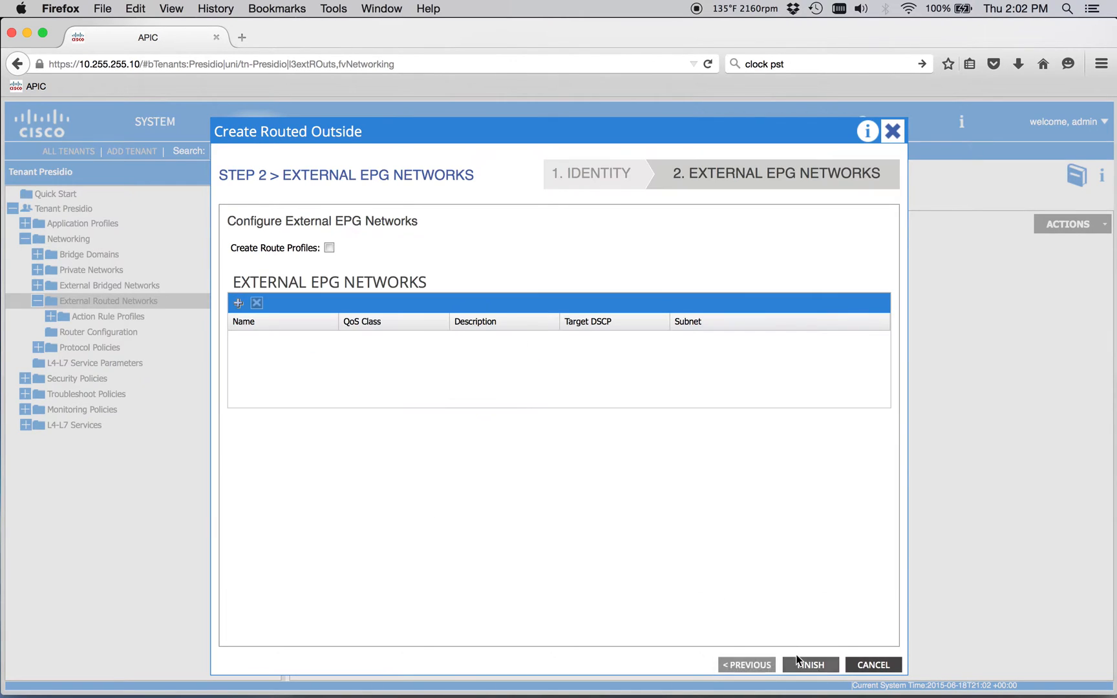
Finish Presidio_BGP_Out, review its properties, and start a new logical node profile
{"action": "left_click", "coordinate": [810, 665]}
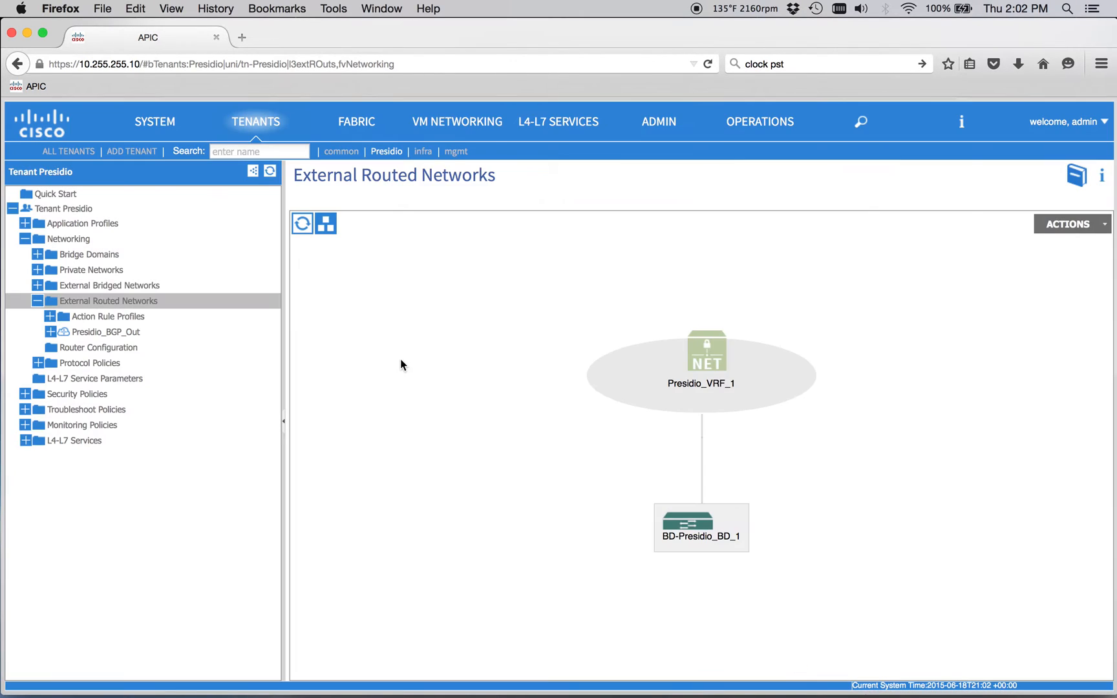
{"action": "left_click", "coordinate": [51, 331]}
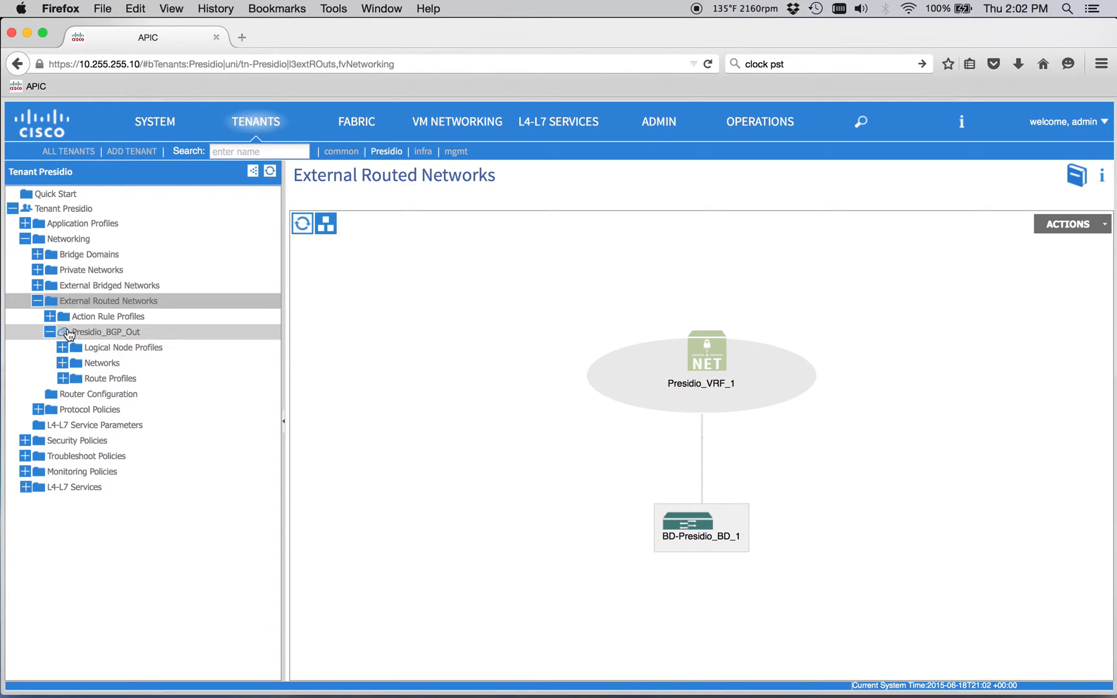
{"action": "left_click", "coordinate": [106, 333]}
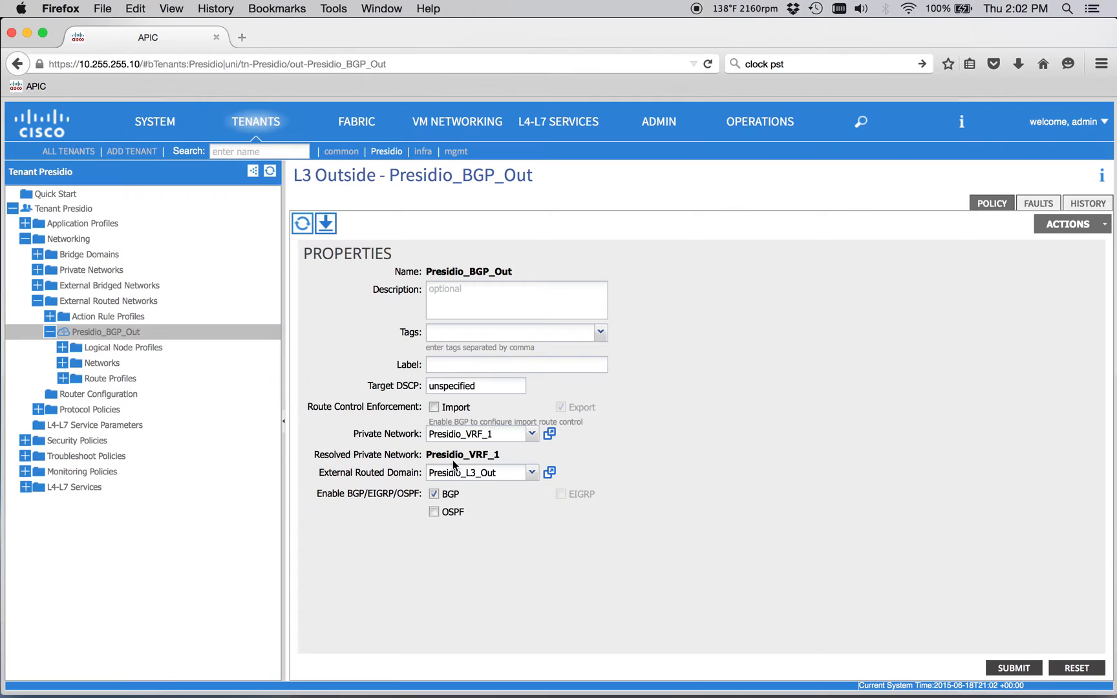
{"action": "left_click", "coordinate": [473, 472]}
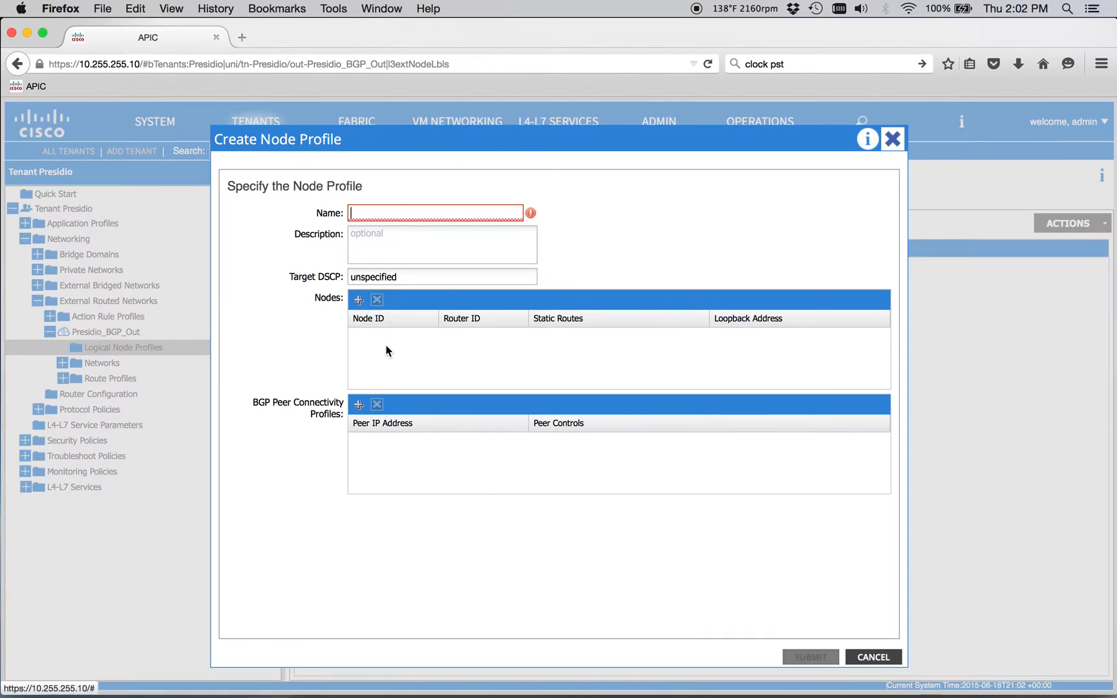
Create node profile Presidio_BGP_Profile and add leaf node 101 to it
{"action": "type", "text": "P"}
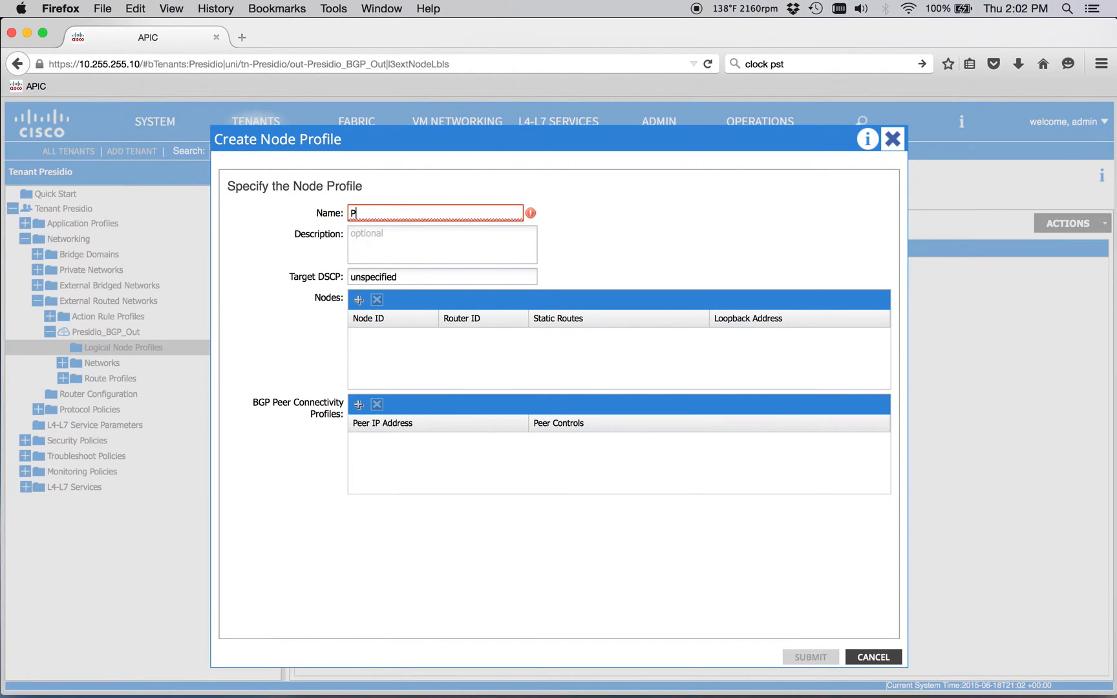
{"action": "type", "text": "residio_BGP_"}
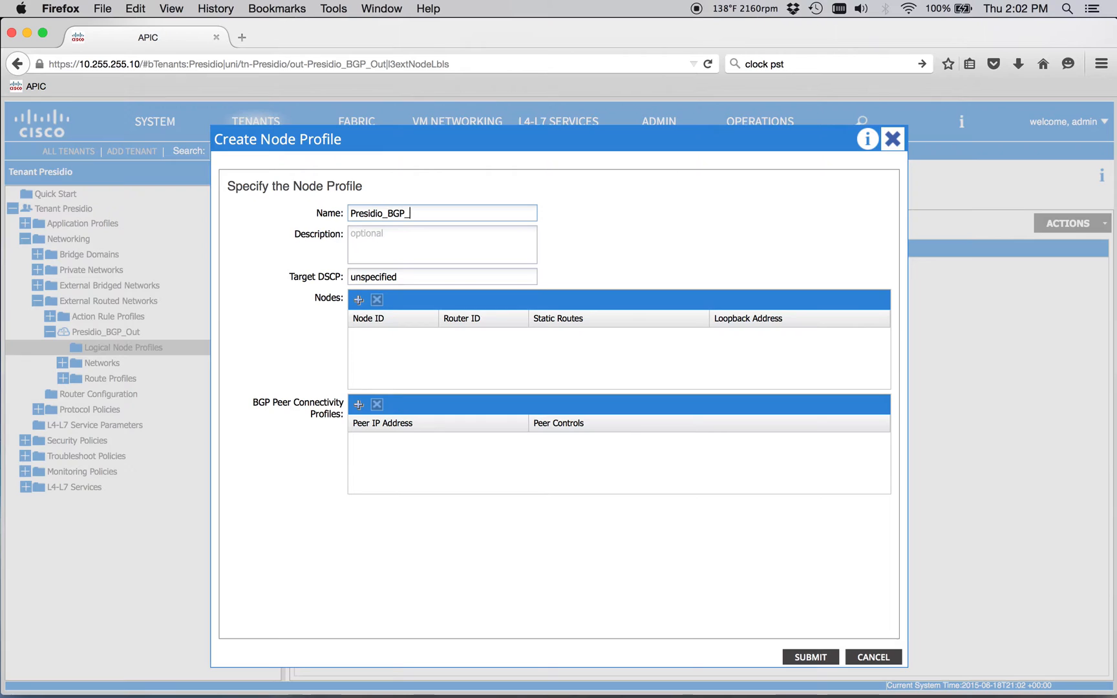
{"action": "type", "text": "Profile"}
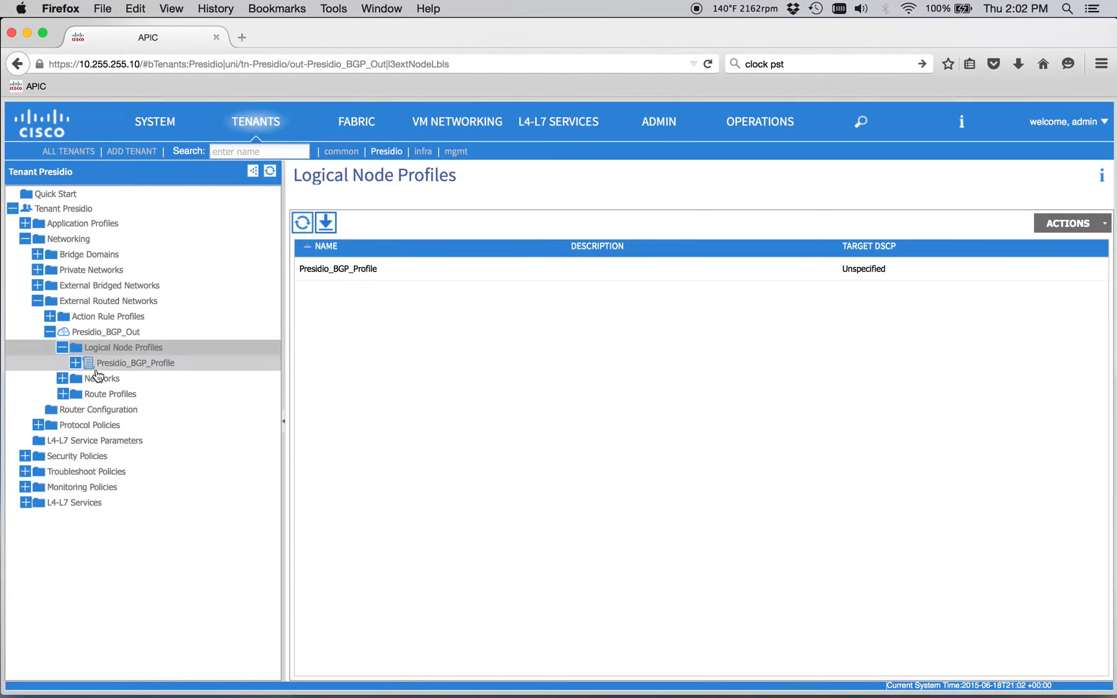
{"action": "left_click", "coordinate": [138, 362]}
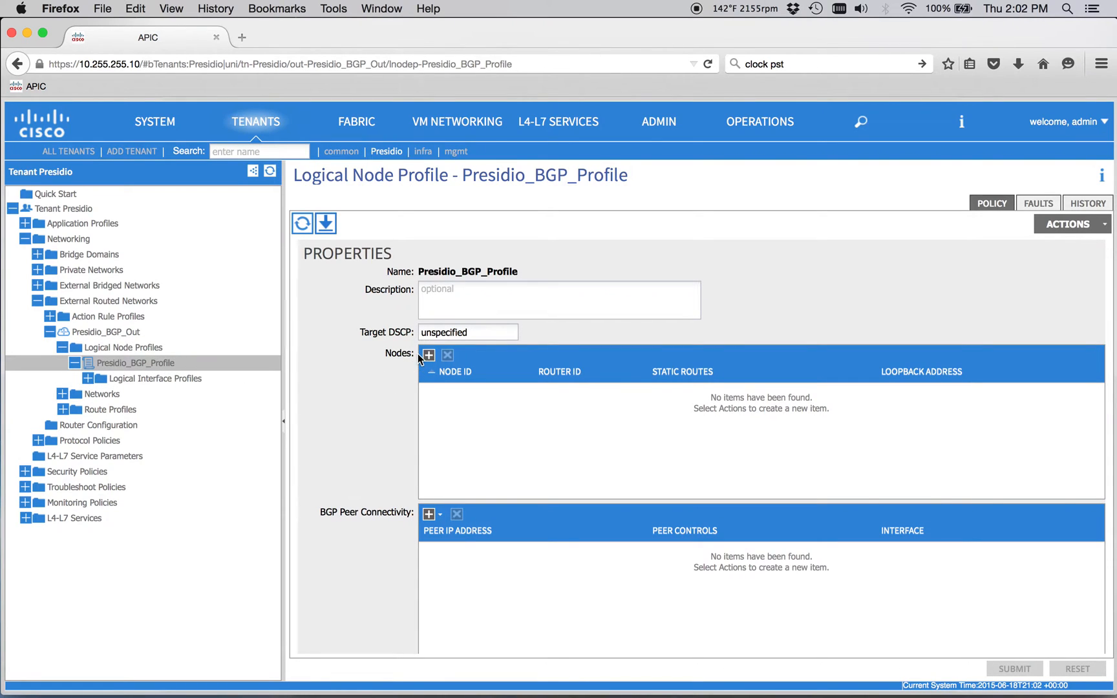
{"action": "left_click", "coordinate": [426, 355]}
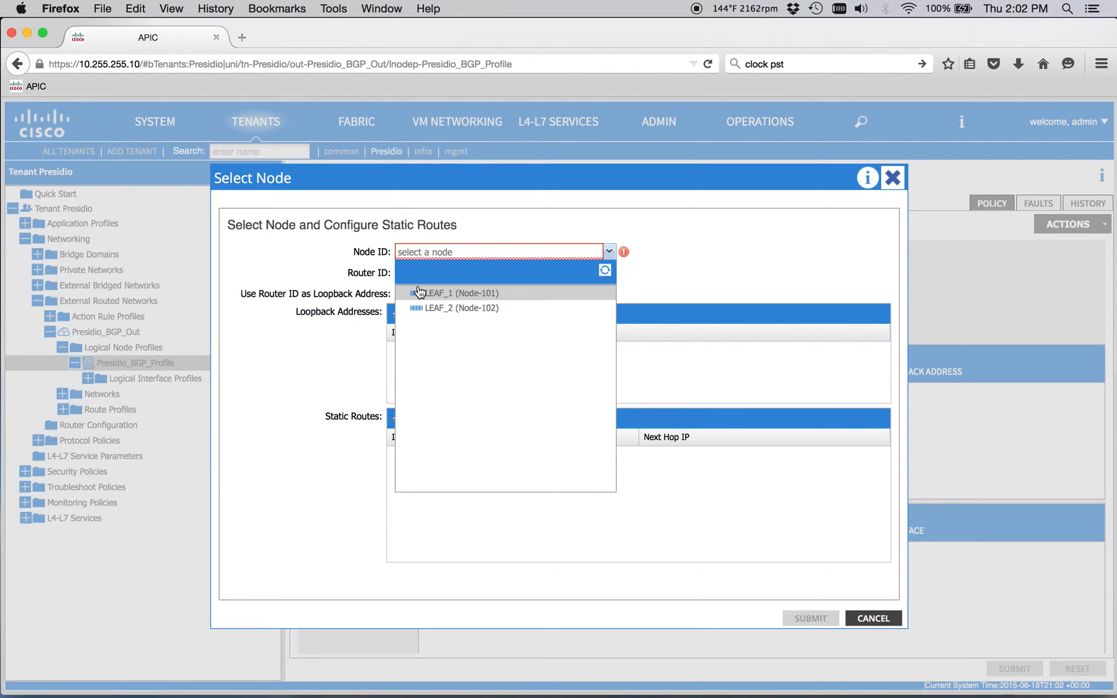
{"action": "mouse_move", "coordinate": [417, 297]}
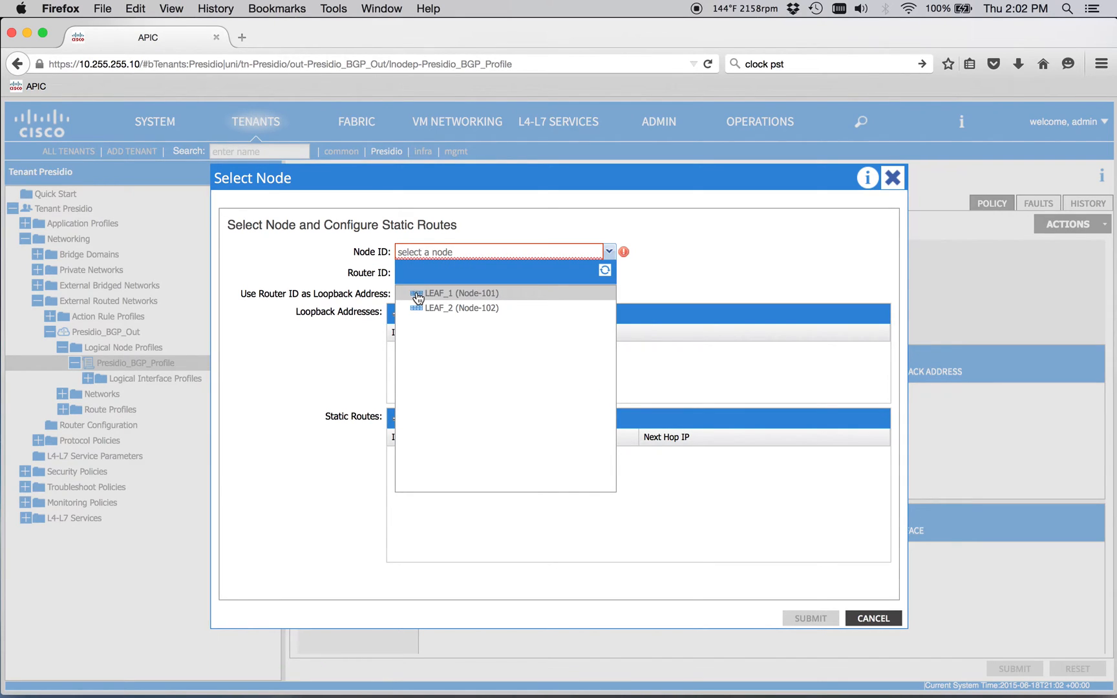
{"action": "left_click", "coordinate": [459, 293]}
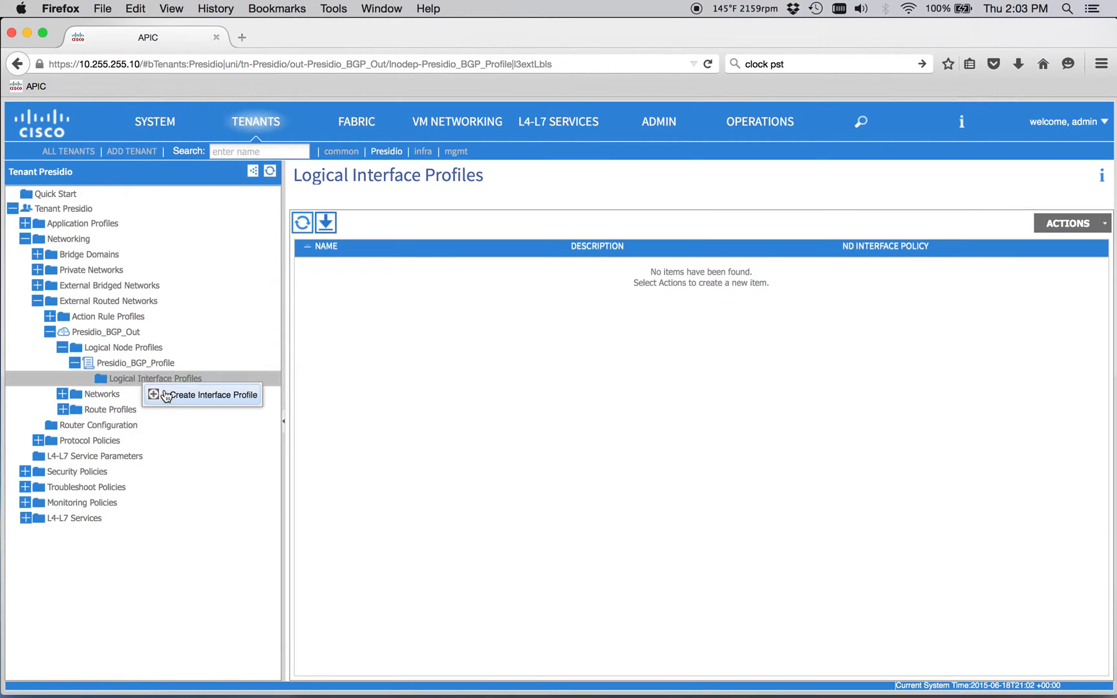
Start a routed-interface logical interface profile named Presidio_BGP_IntProfile
{"action": "left_click", "coordinate": [208, 394]}
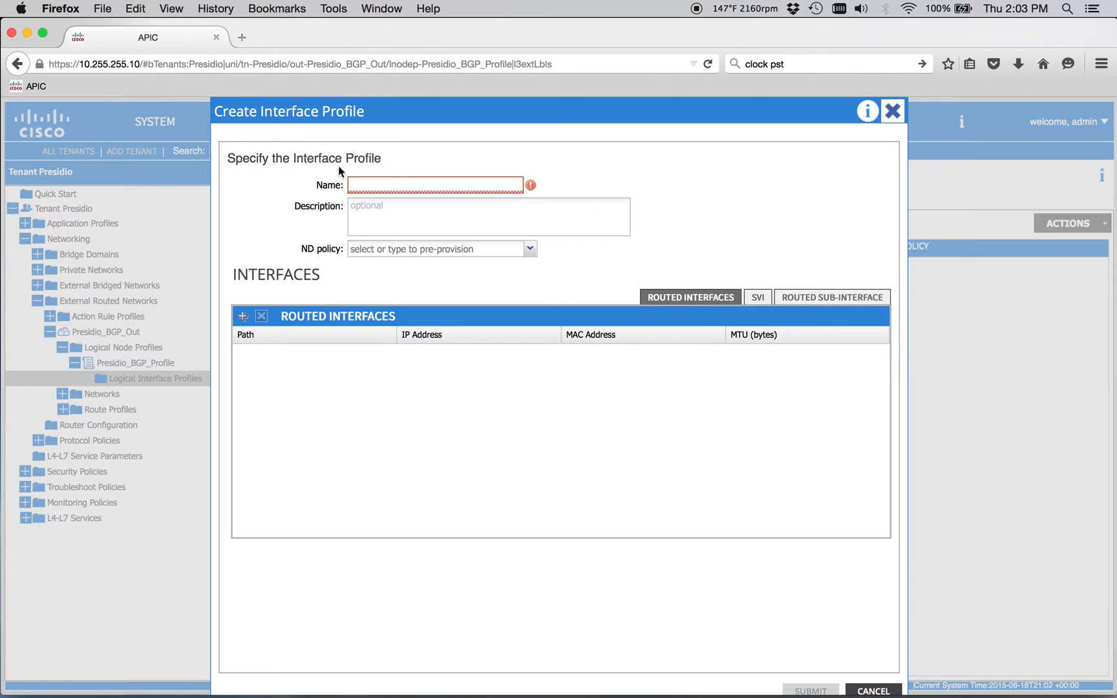
{"action": "mouse_move", "coordinate": [446, 329]}
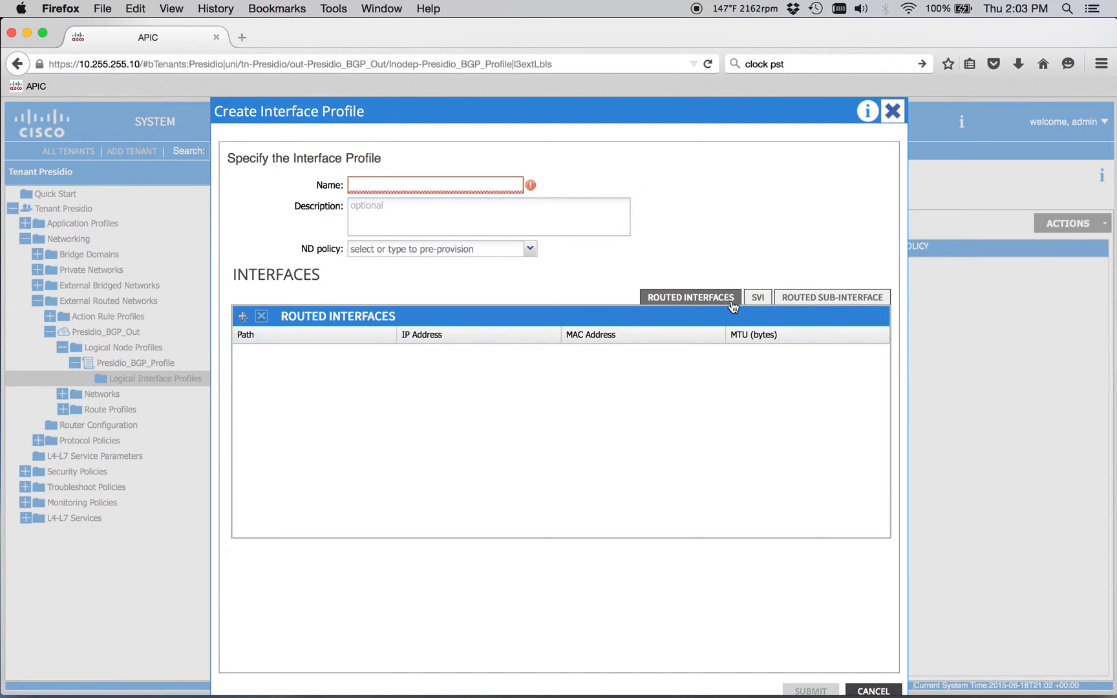
{"action": "mouse_move", "coordinate": [757, 326]}
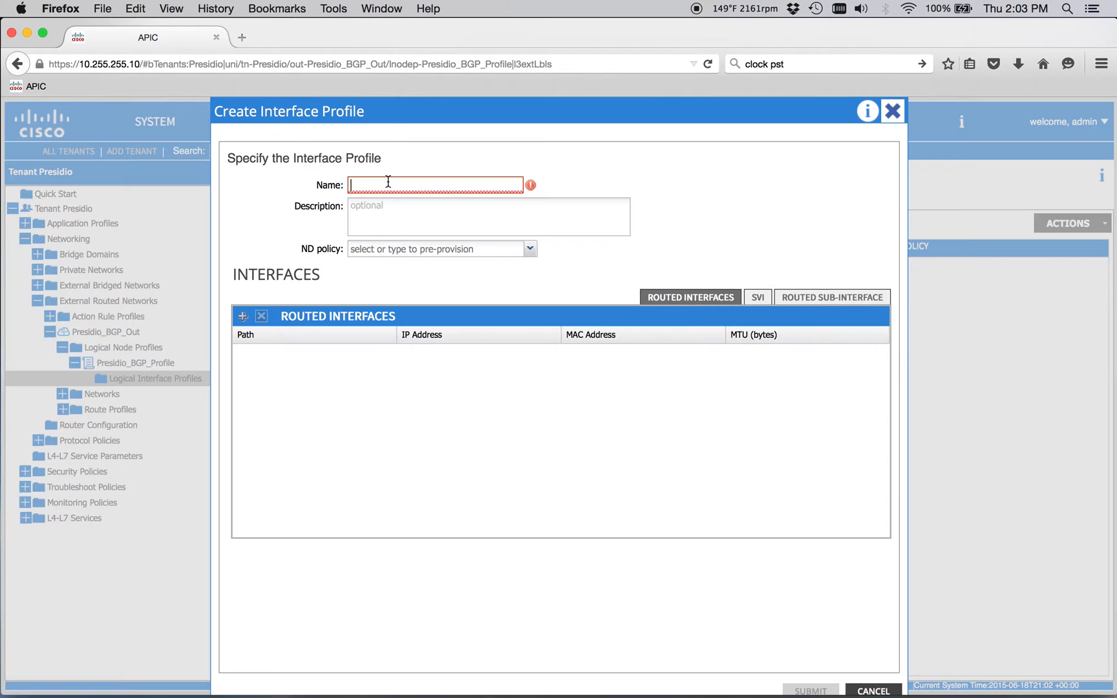
{"action": "type", "text": "Presidio_BGP_IntProfile"}
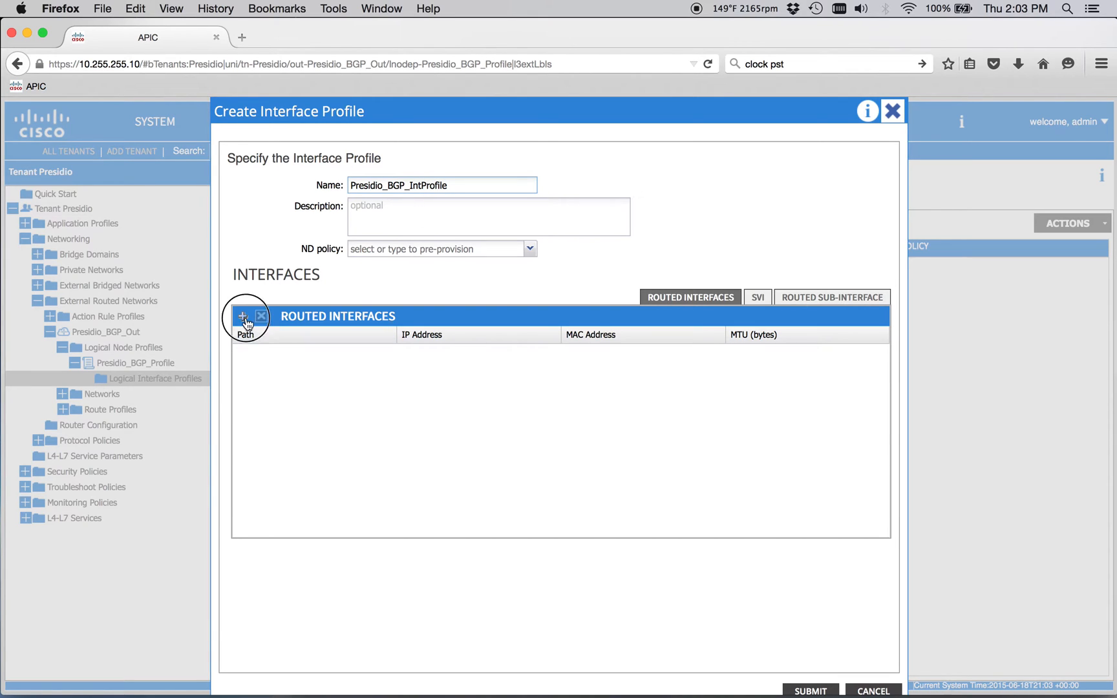
Add routed interface Node-101 eth1/48 at 10.255.253.2/30 and save Presidio_BGP_IntProfile
{"action": "left_click", "coordinate": [242, 317]}
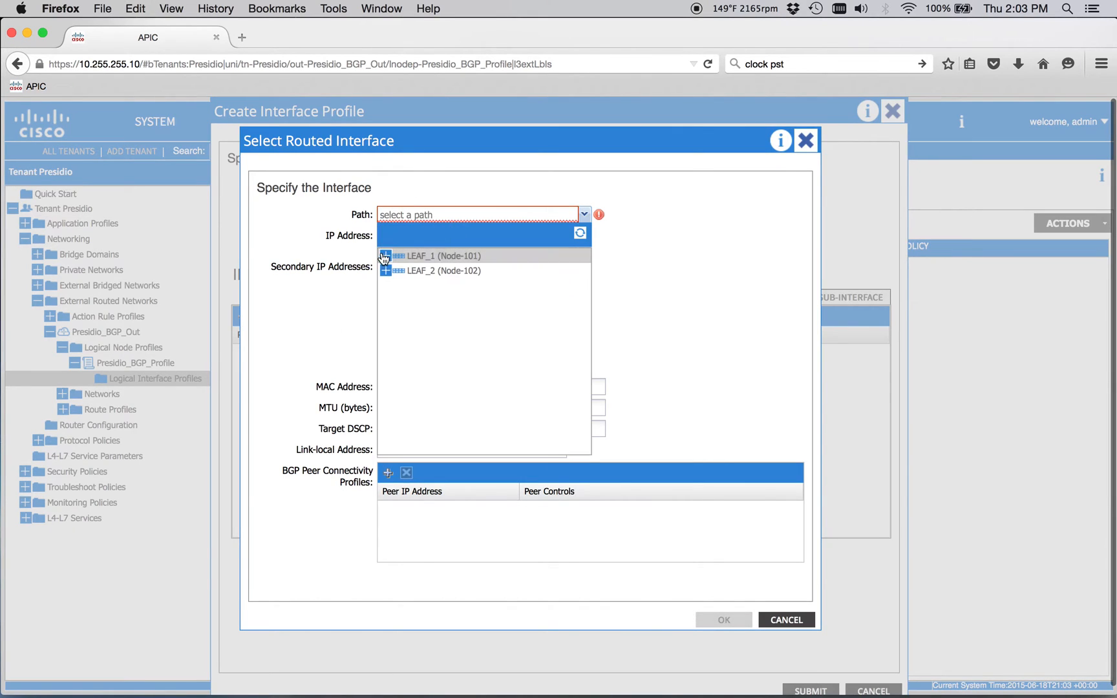
{"action": "left_click", "coordinate": [385, 256]}
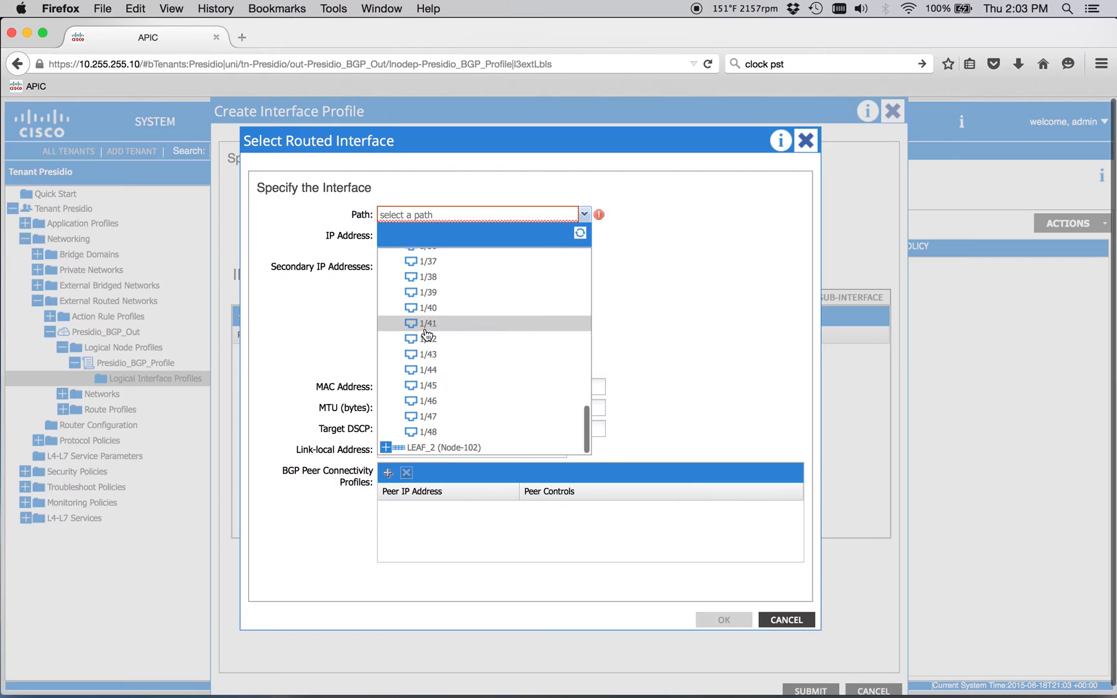
{"action": "left_click", "coordinate": [428, 432]}
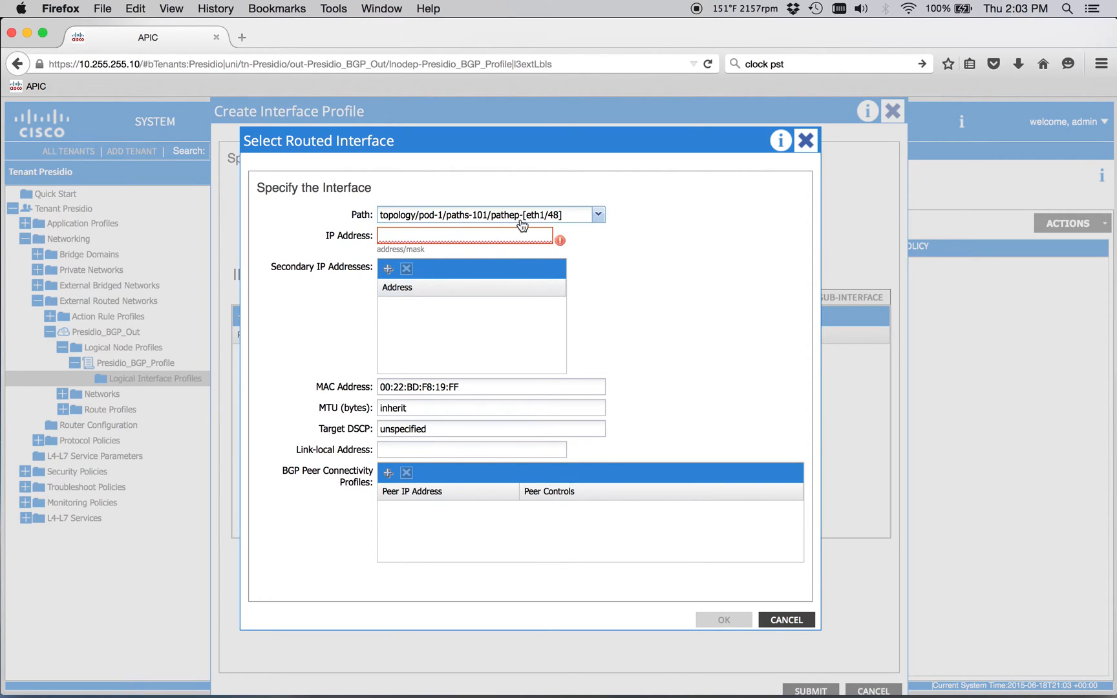
{"action": "left_click", "coordinate": [470, 235]}
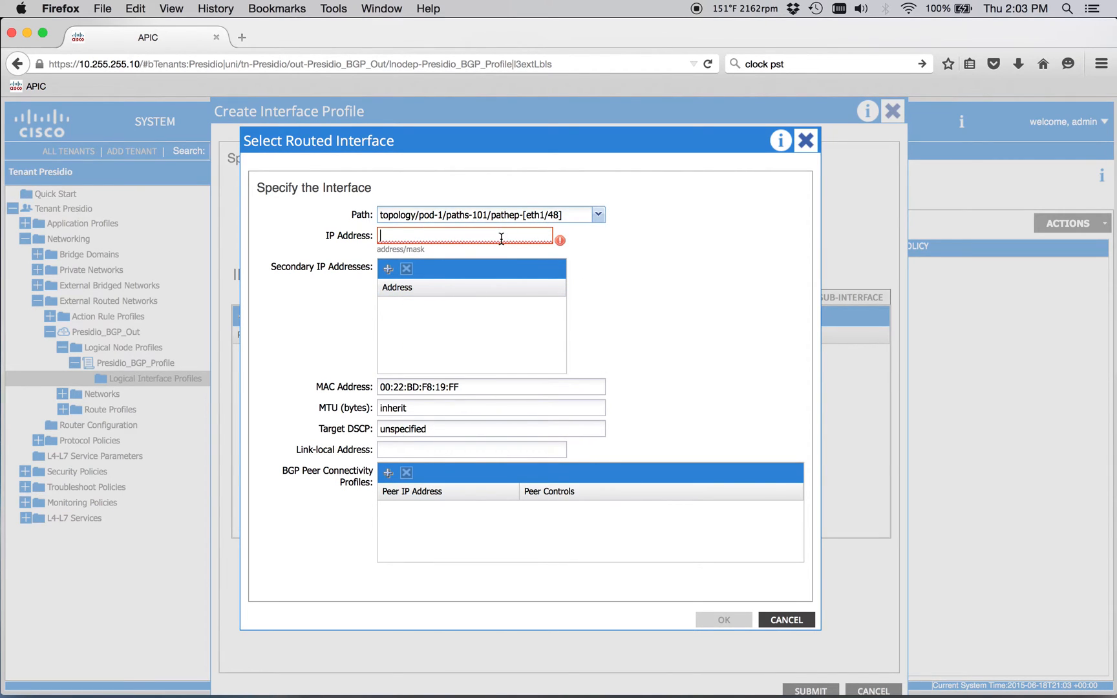
{"action": "type", "text": "10.255.253.2/30"}
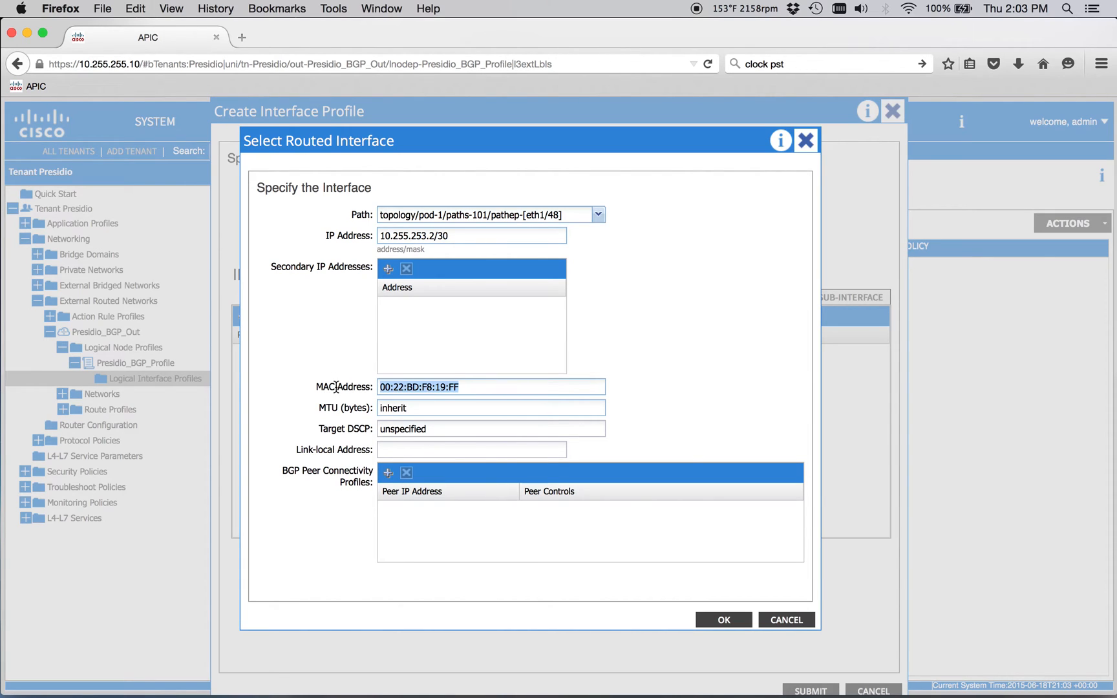
{"action": "mouse_move", "coordinate": [419, 386]}
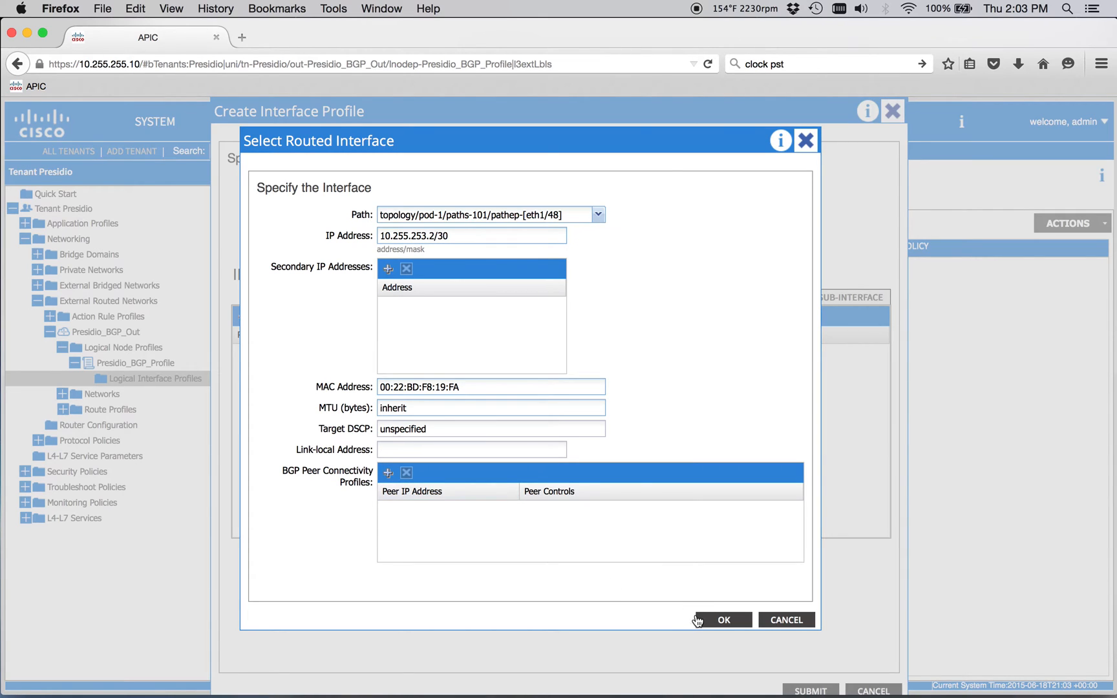
{"action": "left_click", "coordinate": [722, 619]}
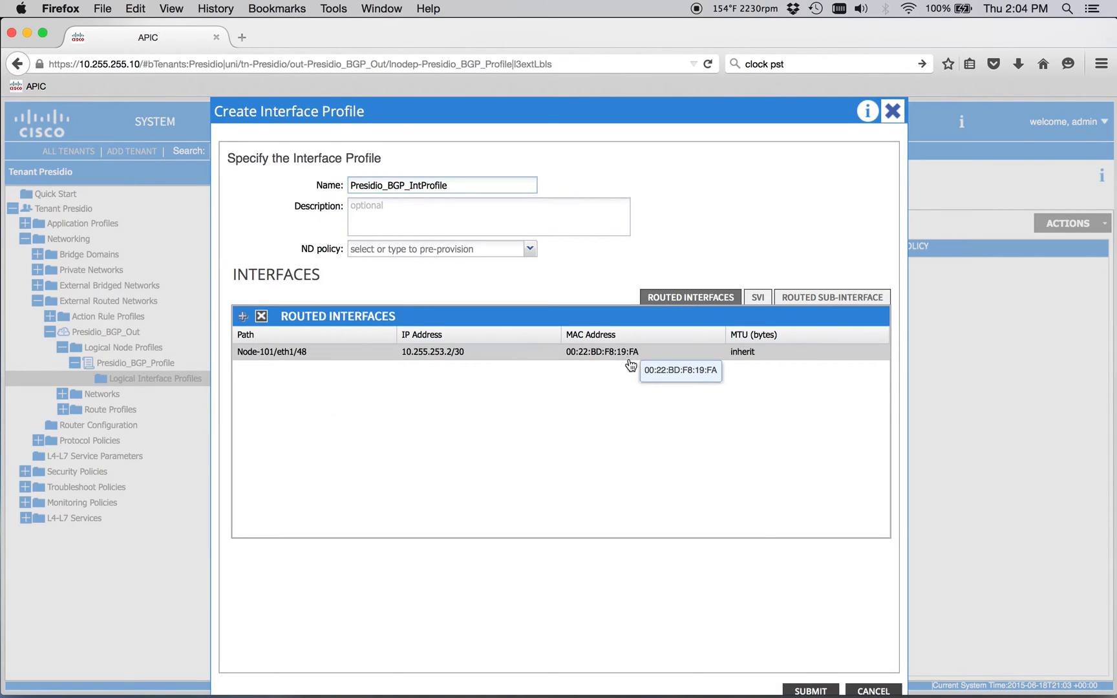
{"action": "left_click", "coordinate": [808, 690]}
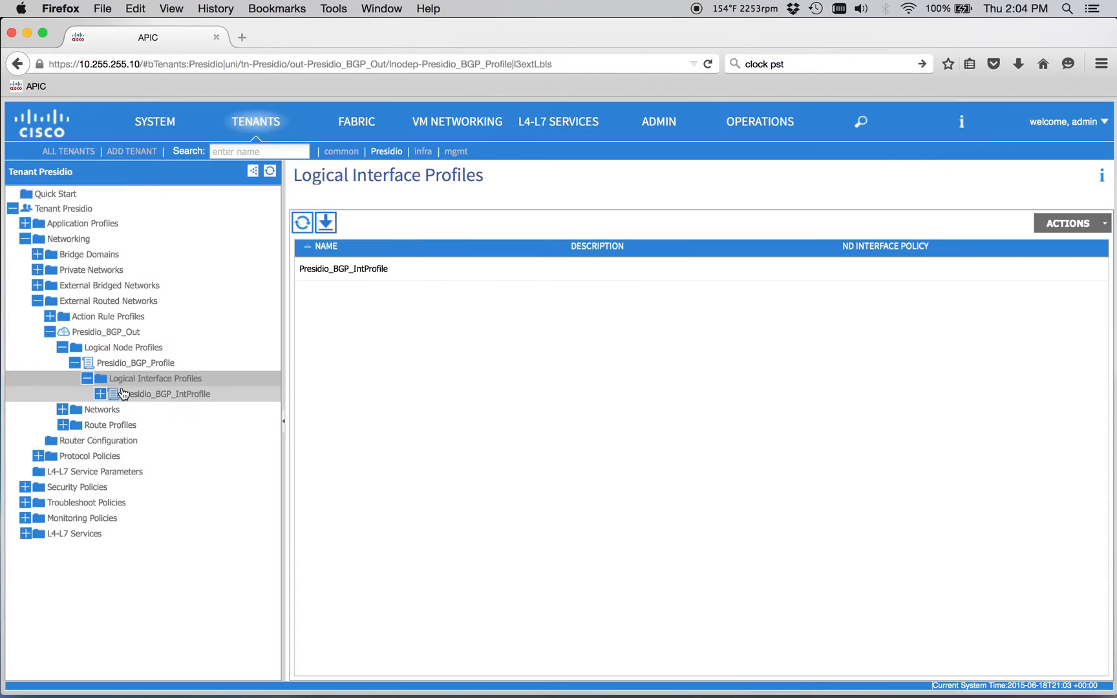
From the external router, ping the leaf address and check interface g0/1 configuration
{"action": "left_click", "coordinate": [169, 394]}
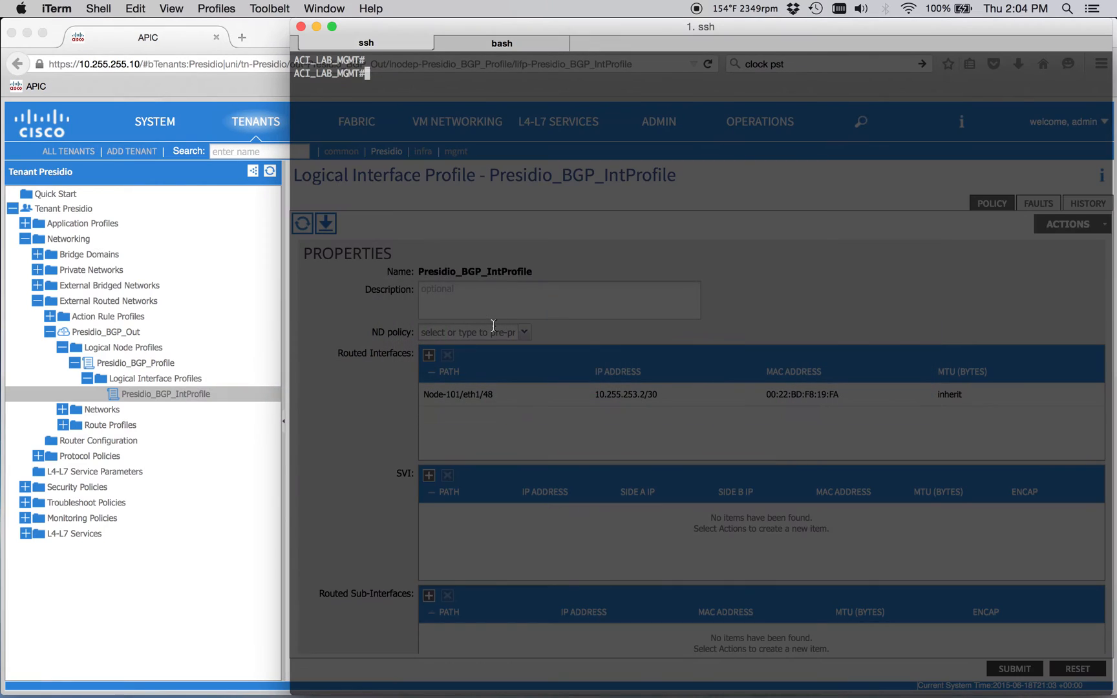
{"action": "type", "text": "ping 10.255.255."}
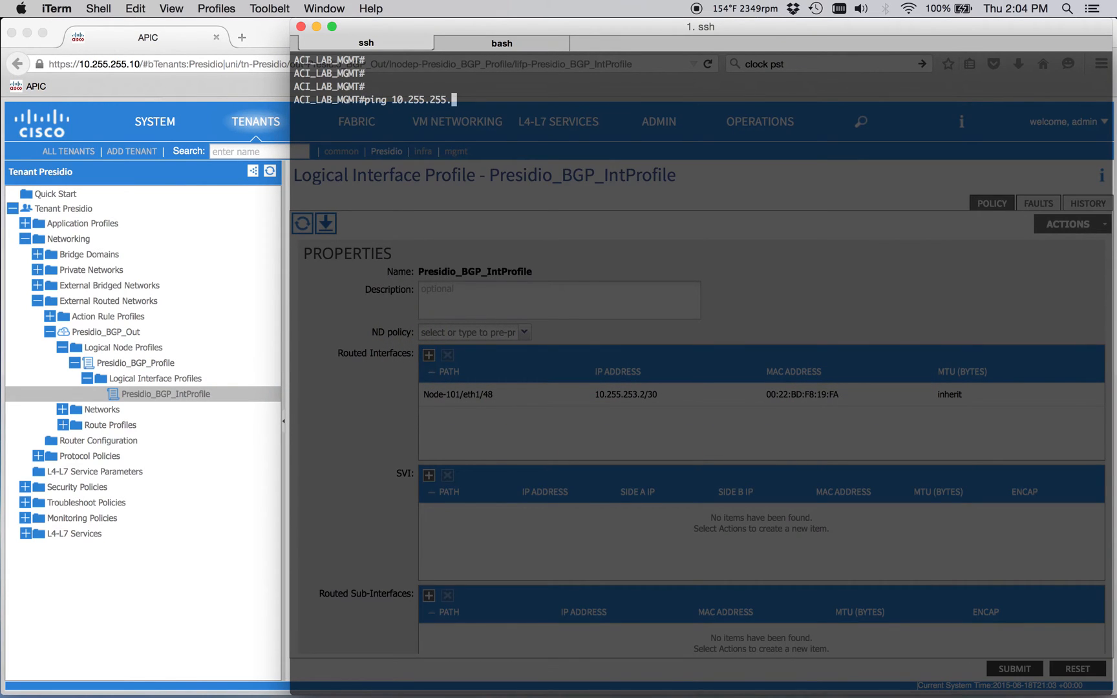
{"action": "key", "text": "enter"}
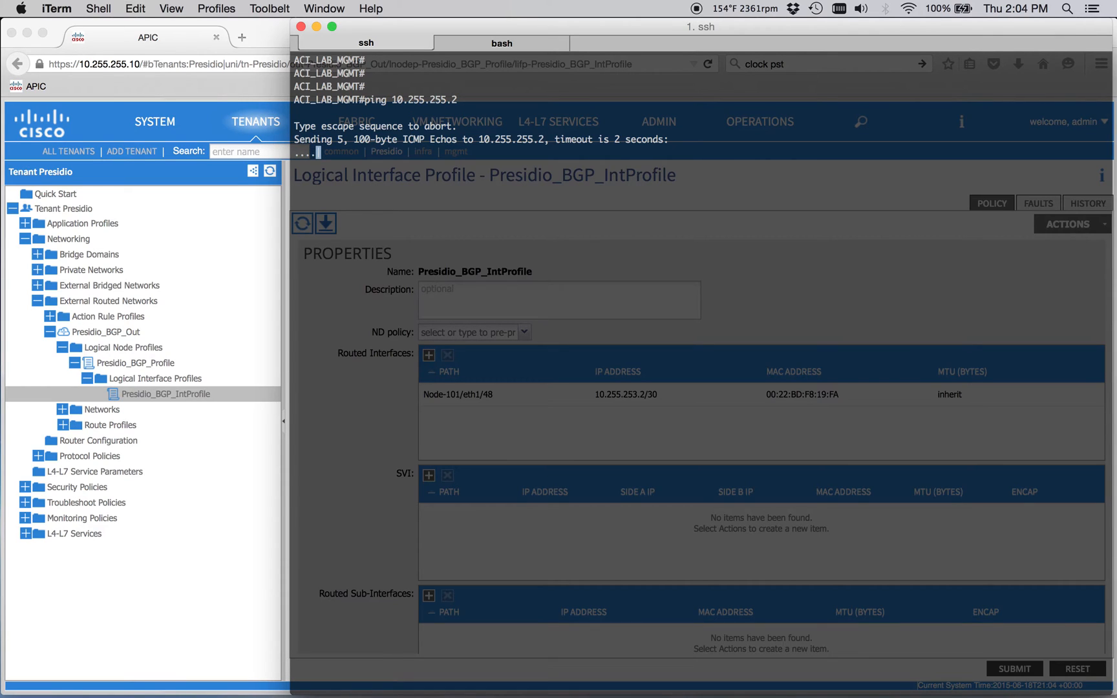
{"action": "type", "text": "sh int g0/1"}
{"action": "type", "text": "ping 10.255.253.2"}
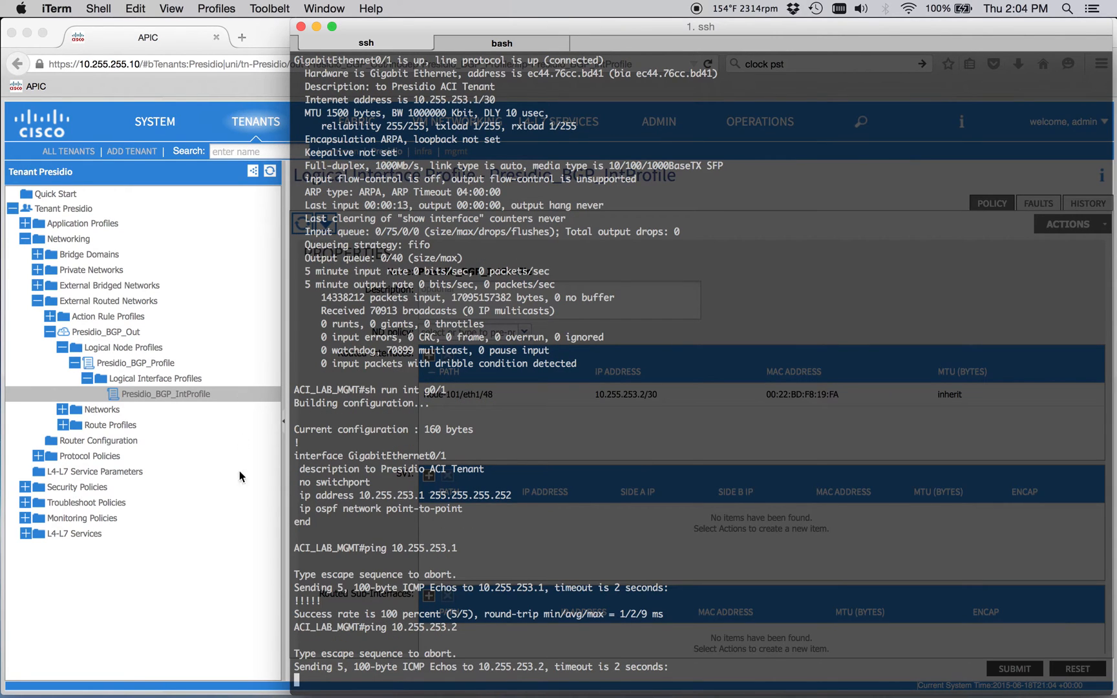
{"action": "mouse_move", "coordinate": [243, 588]}
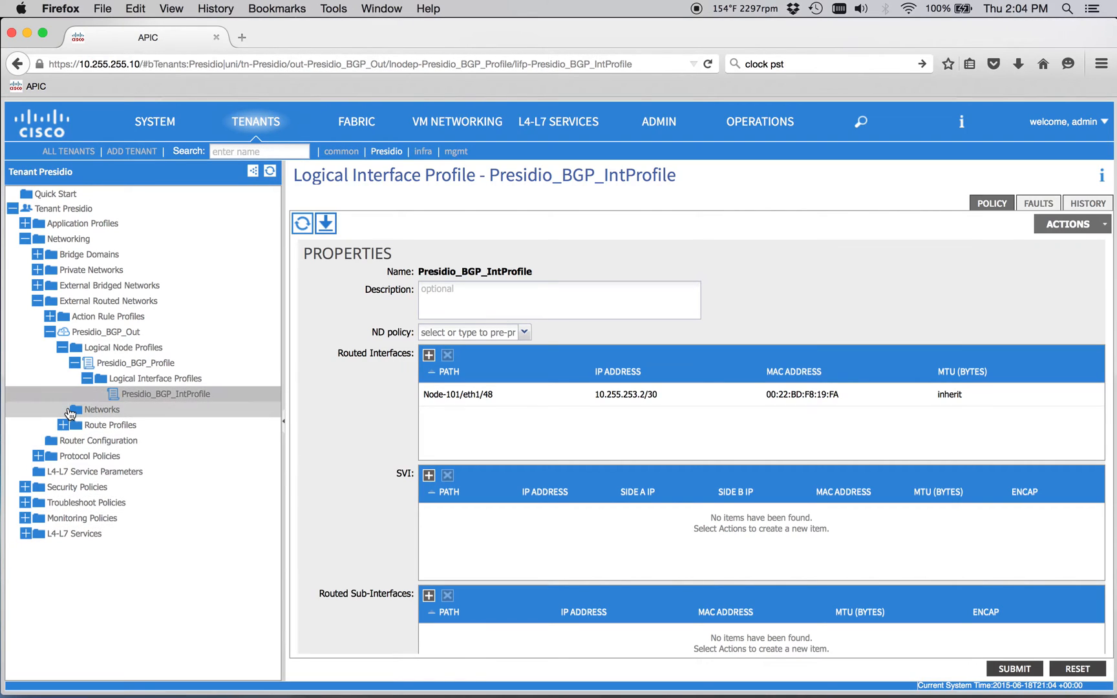
Create external network Presidio_L3_Out under Presidio_BGP_Out and view its properties
{"action": "left_click", "coordinate": [101, 410]}
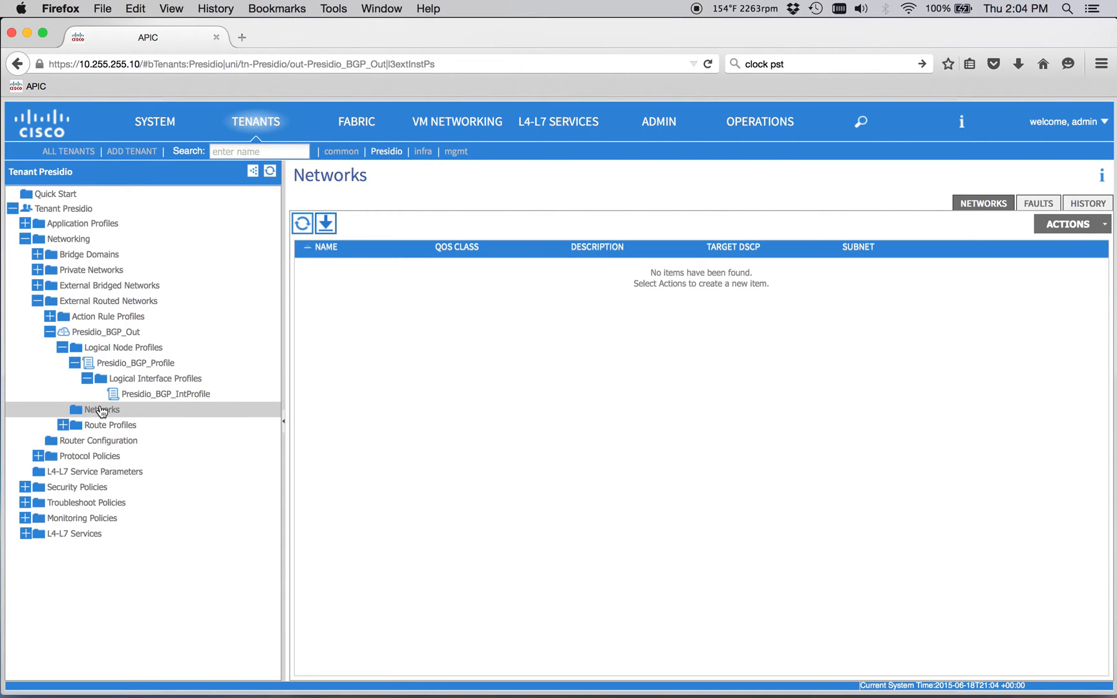
{"action": "right_click", "coordinate": [99, 410]}
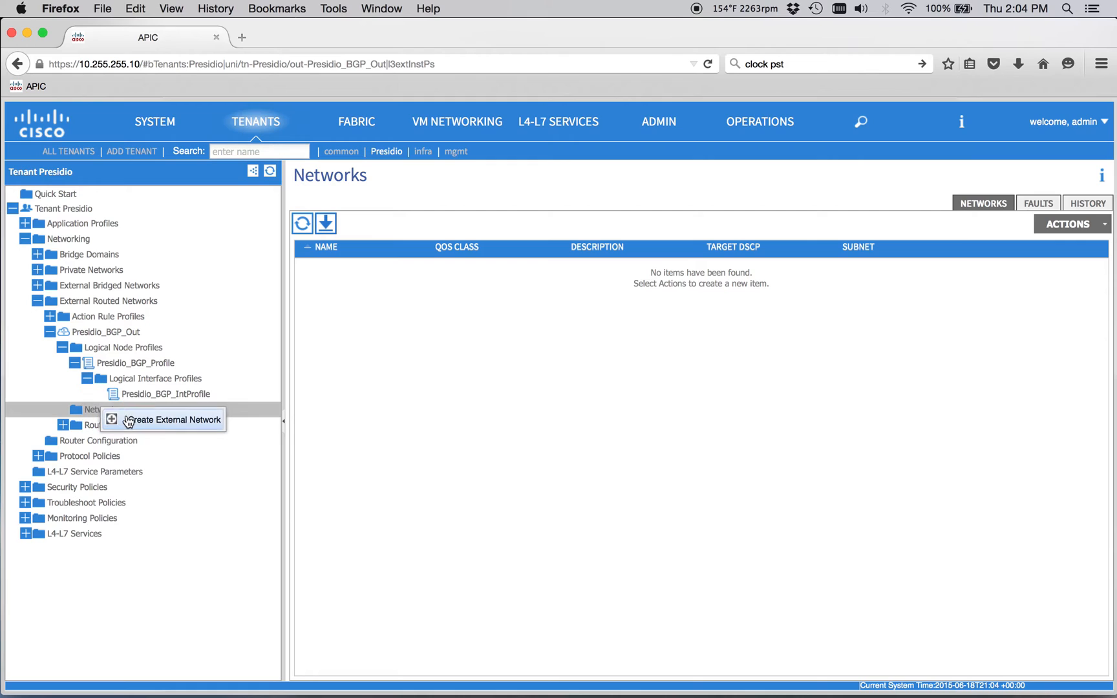
{"action": "left_click", "coordinate": [169, 420]}
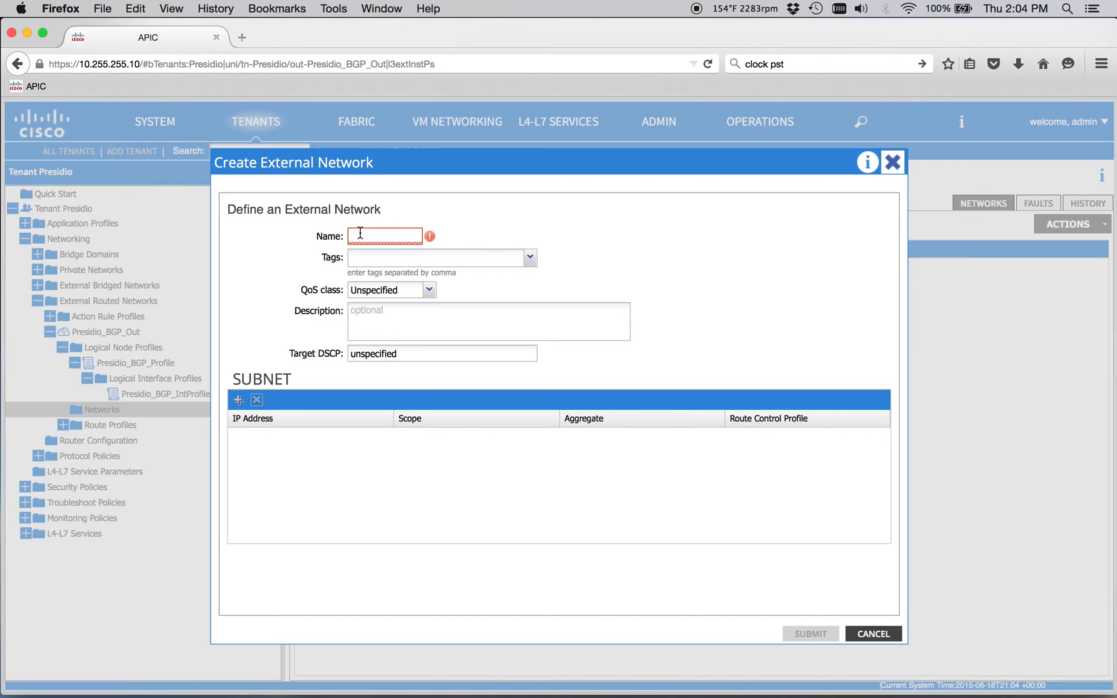
{"action": "type", "text": "Presidio_L3_Out"}
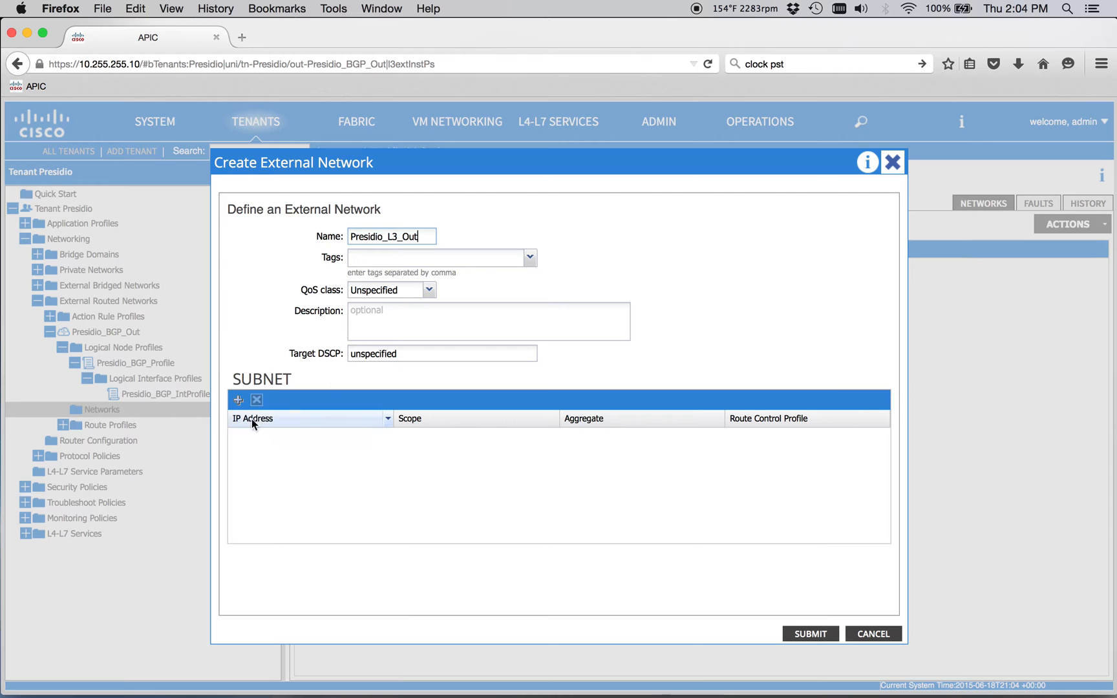
{"action": "left_click", "coordinate": [810, 633]}
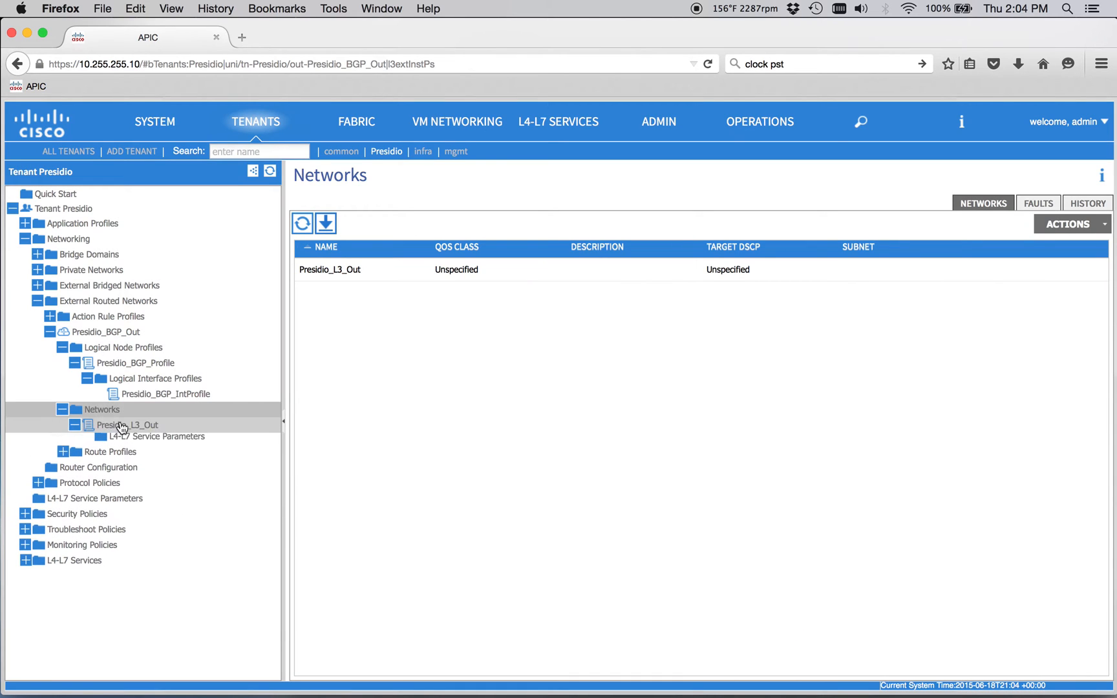
{"action": "left_click", "coordinate": [129, 424]}
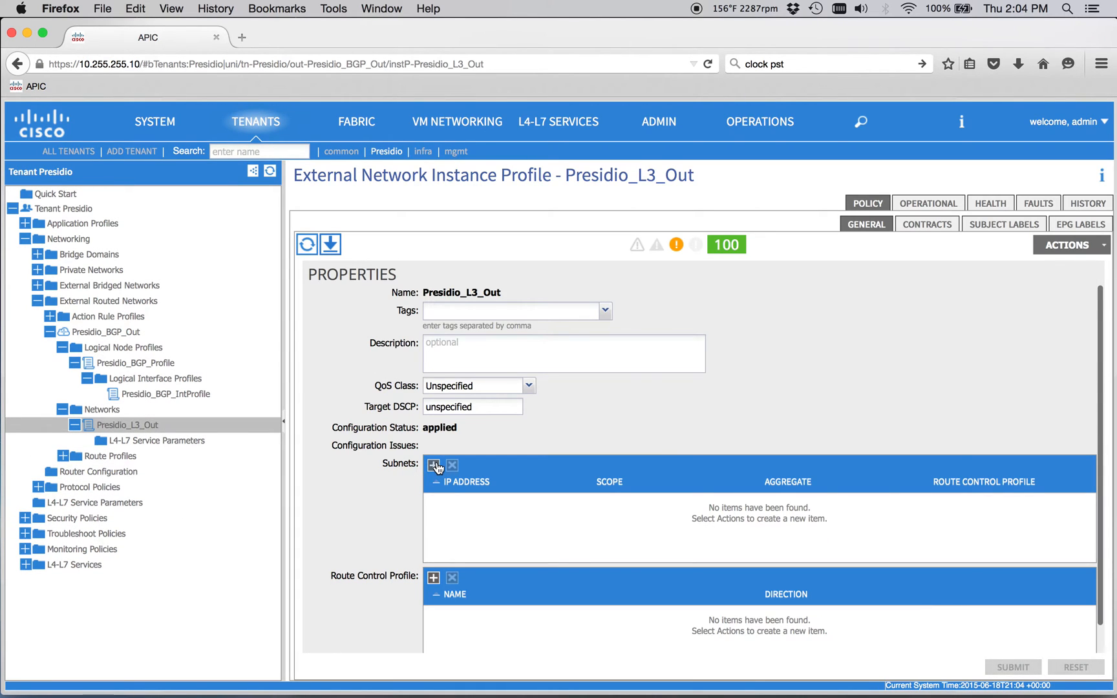
Add subnet 0.0.0.0/0 as a security import subnet to Presidio_L3_Out
{"action": "left_click", "coordinate": [434, 464]}
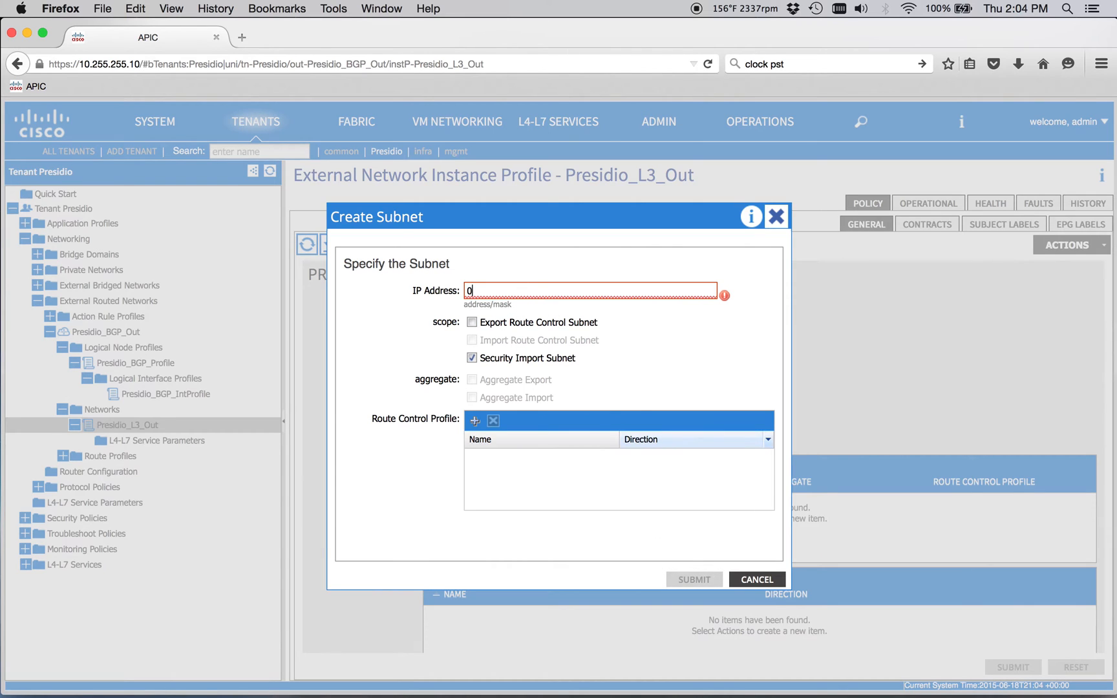
{"action": "type", "text": ".0.0.0/0"}
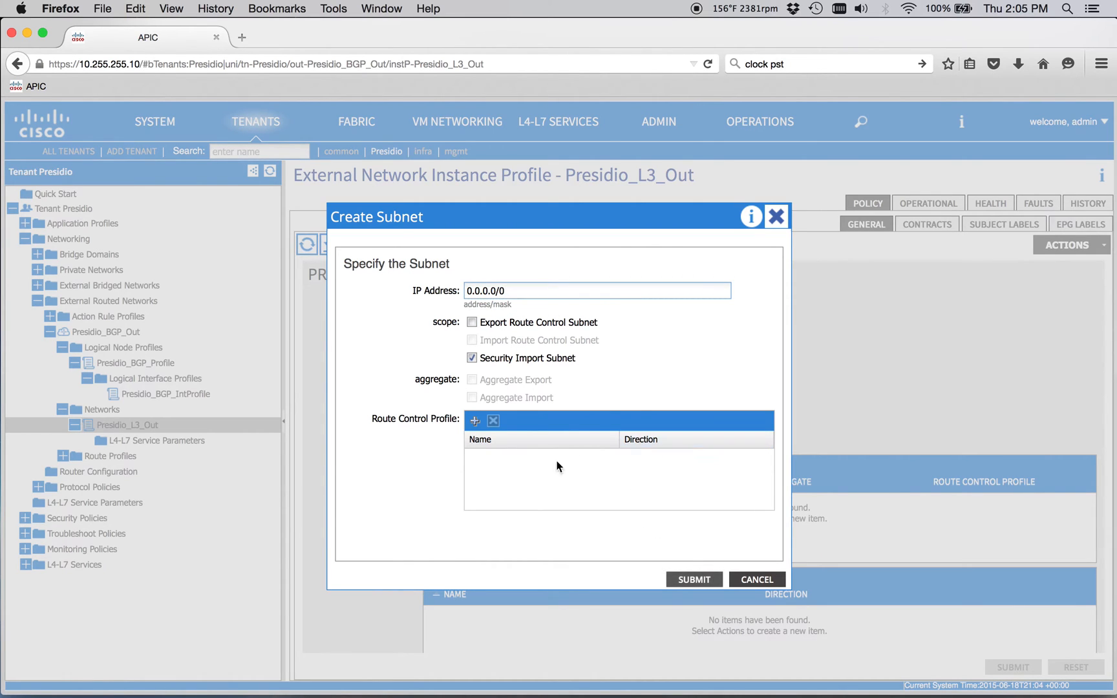
{"action": "left_click", "coordinate": [691, 579]}
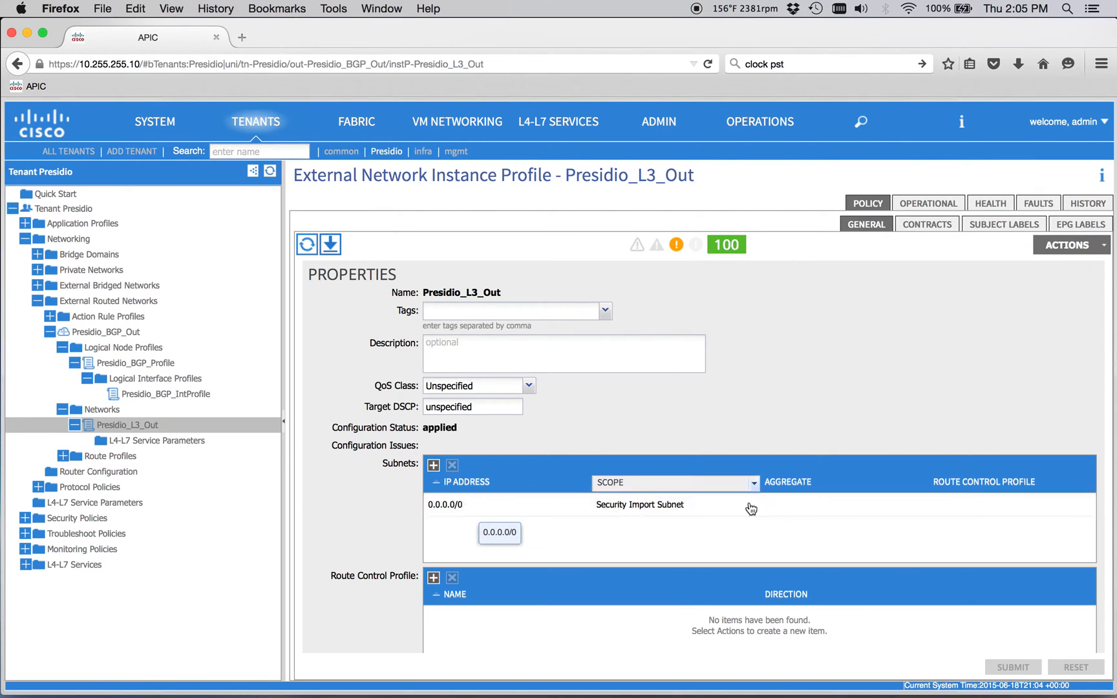
{"action": "left_click", "coordinate": [927, 224]}
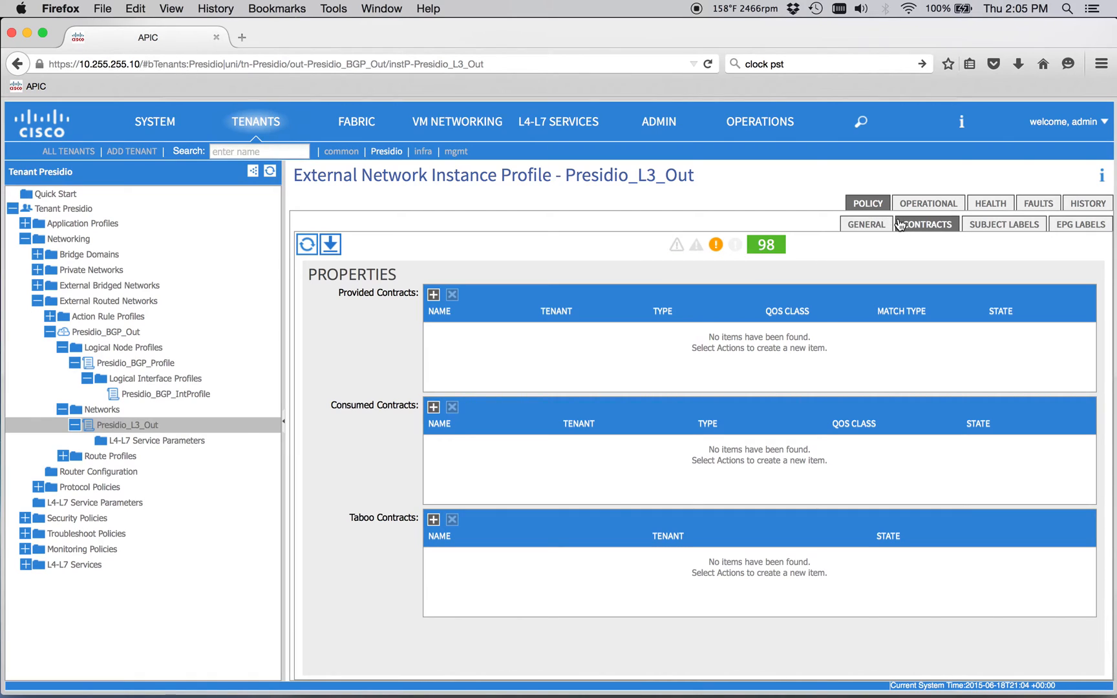
{"action": "mouse_move", "coordinate": [925, 232]}
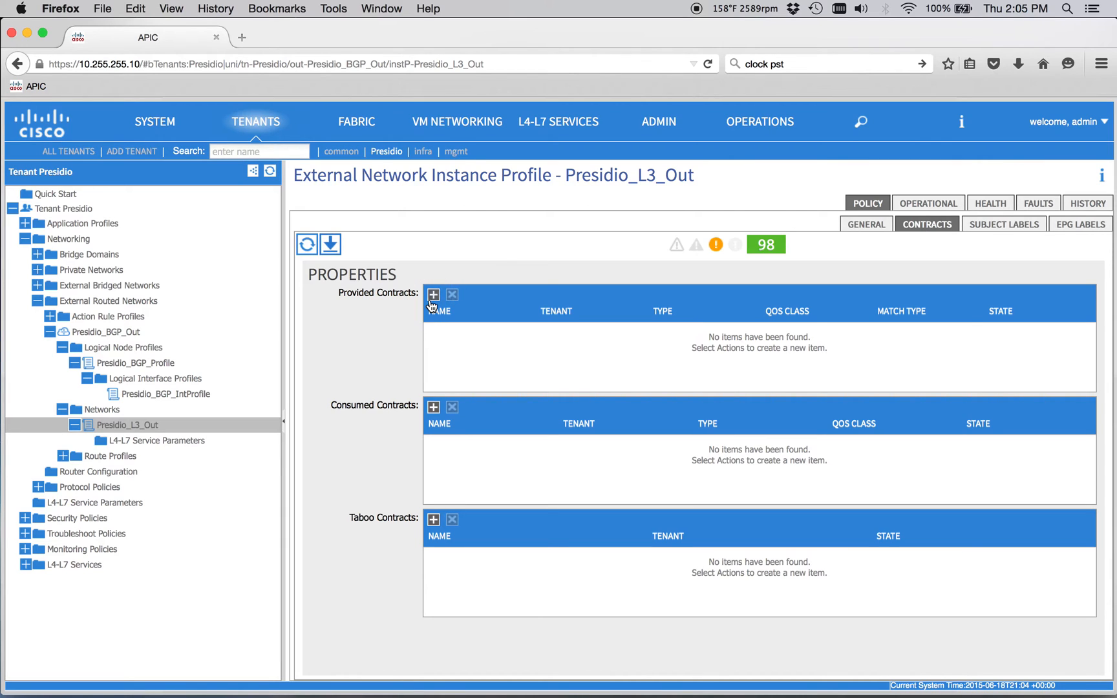
Provide and consume the common default contract on Presidio_L3_Out
{"action": "left_click", "coordinate": [433, 295]}
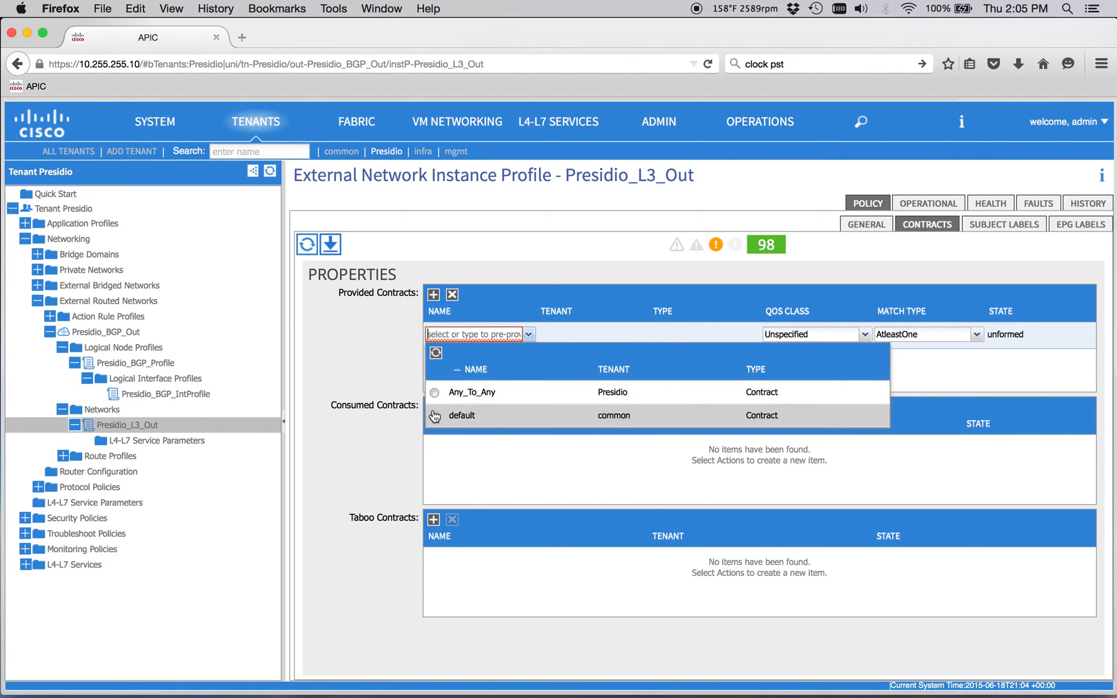
{"action": "left_click", "coordinate": [462, 415]}
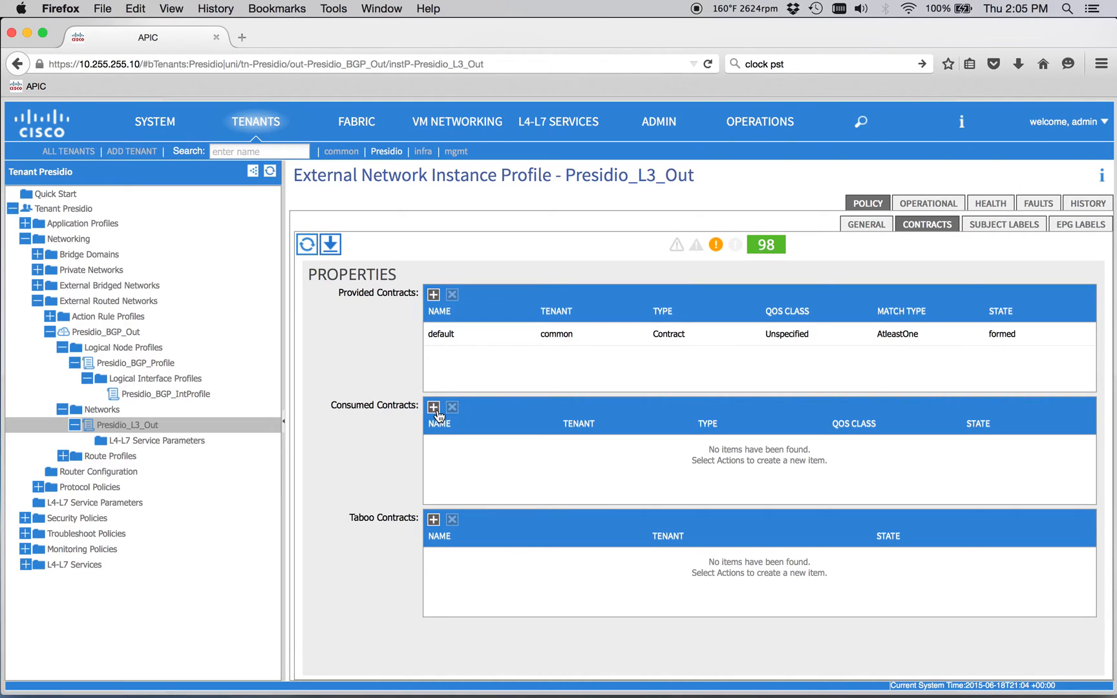
{"action": "left_click", "coordinate": [433, 407]}
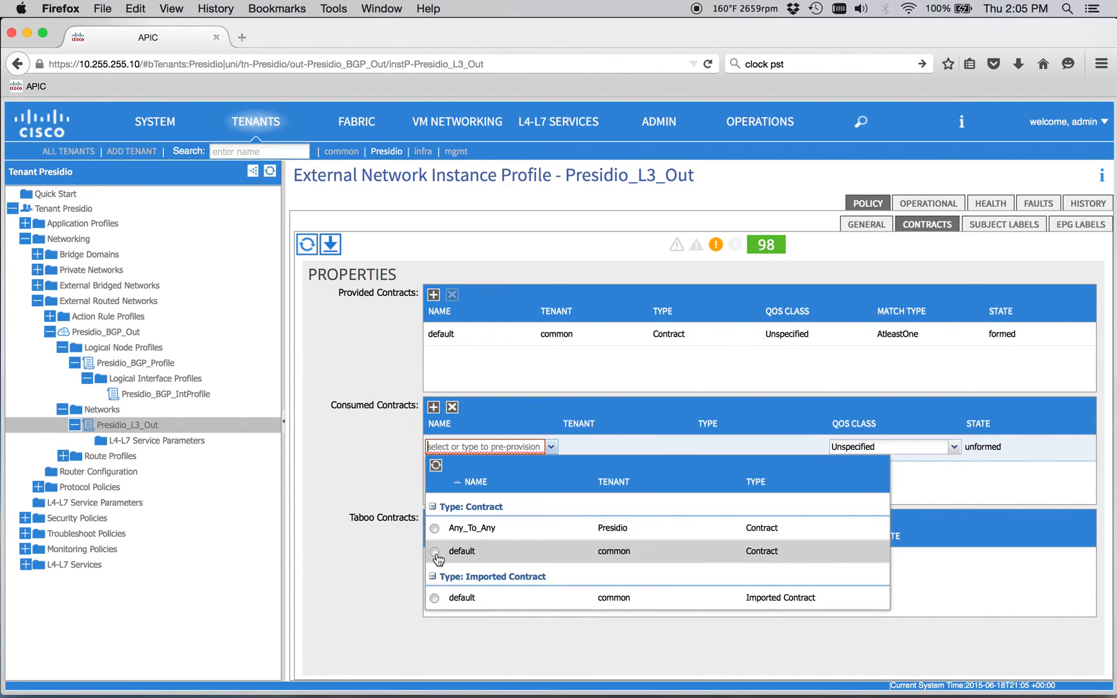
{"action": "left_click", "coordinate": [462, 551]}
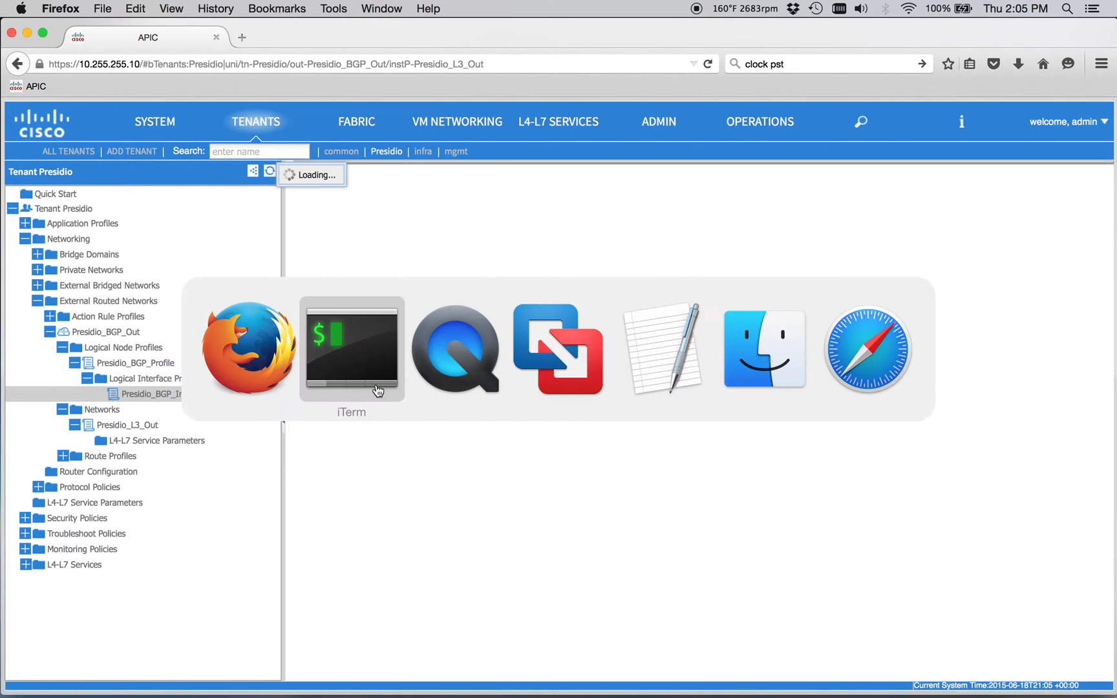
Navigate Presidio_BGP_Out > Logical Node Profiles to Presidio_BGP_Profile, showing node-101 with router ID 10.255.255.128
{"action": "left_click", "coordinate": [351, 348]}
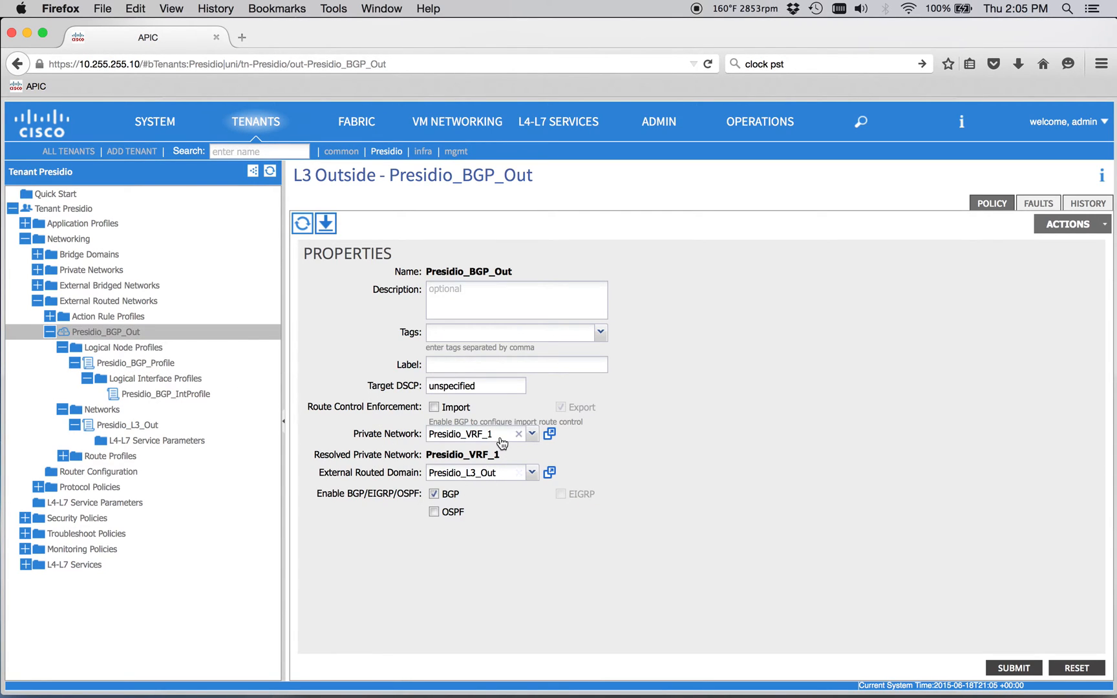
{"action": "left_click", "coordinate": [129, 347]}
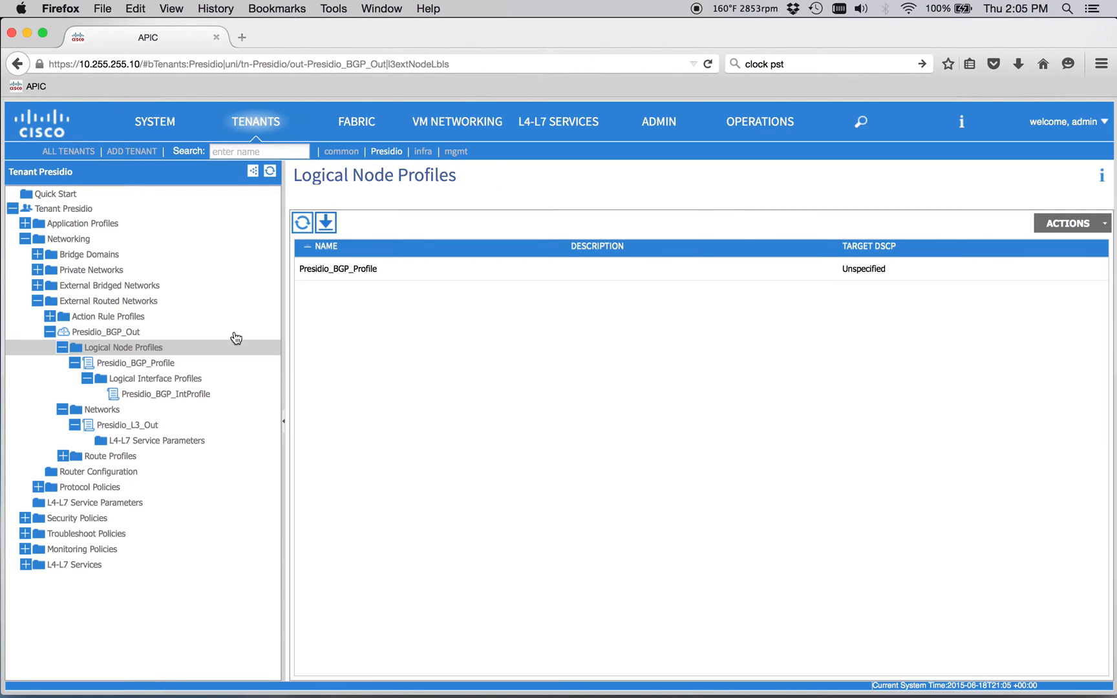
{"action": "left_click", "coordinate": [136, 362]}
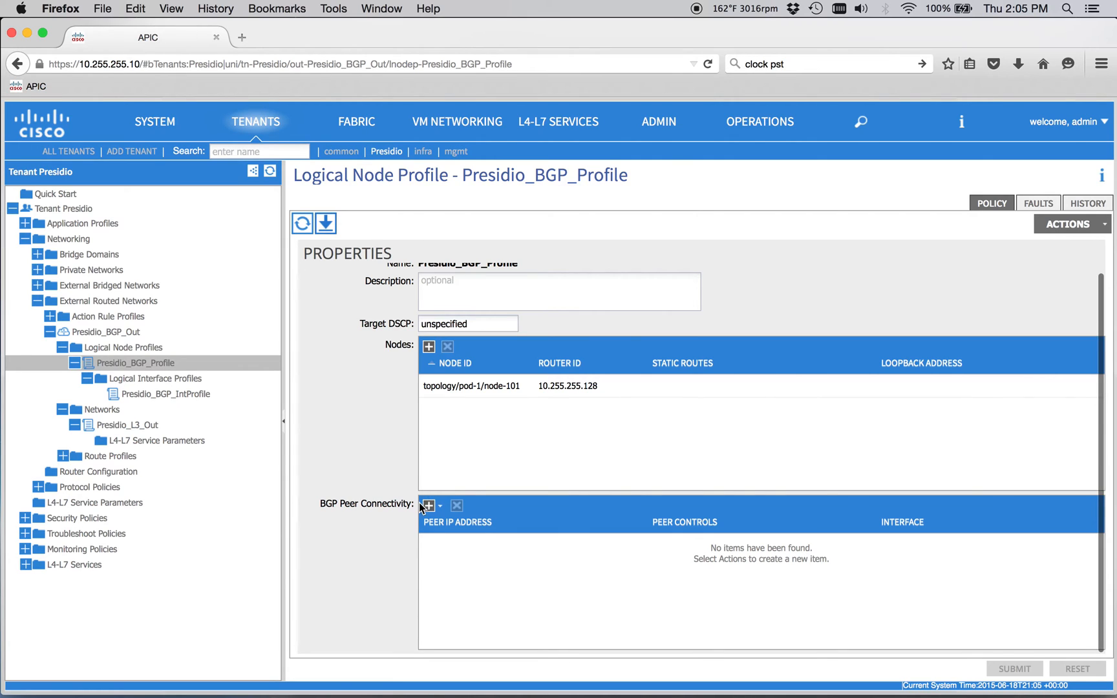
{"action": "mouse_move", "coordinate": [430, 483]}
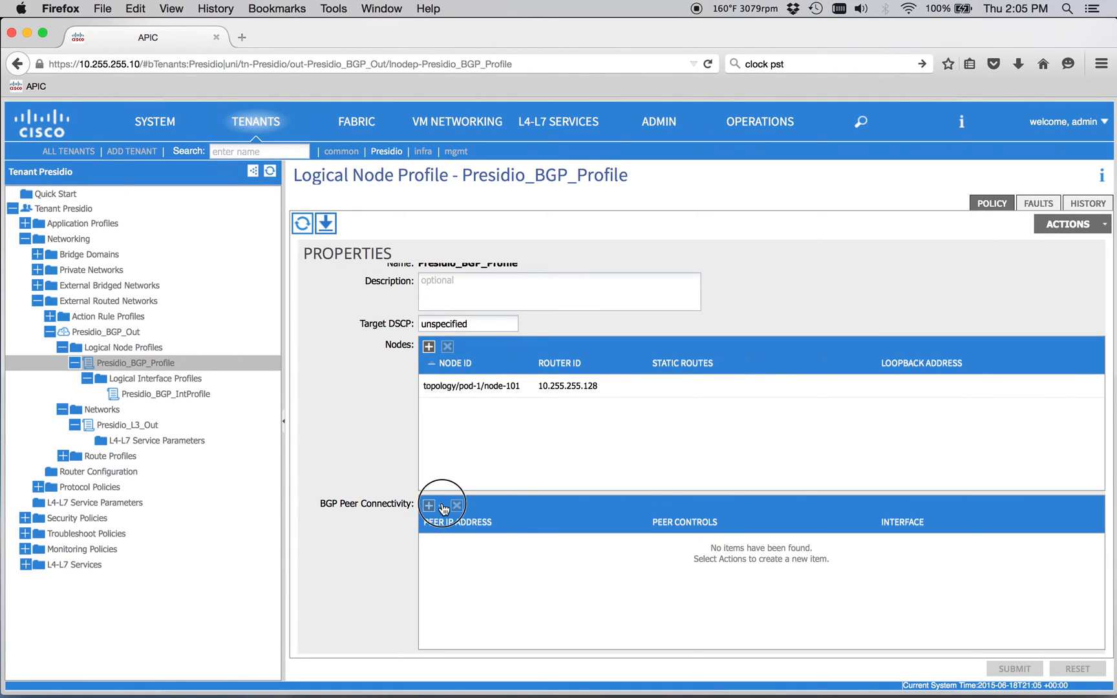
Start a BGP peer 10.255.253.1 on Node-101 eth1/48 with remote AS 65533
{"action": "left_click", "coordinate": [428, 505]}
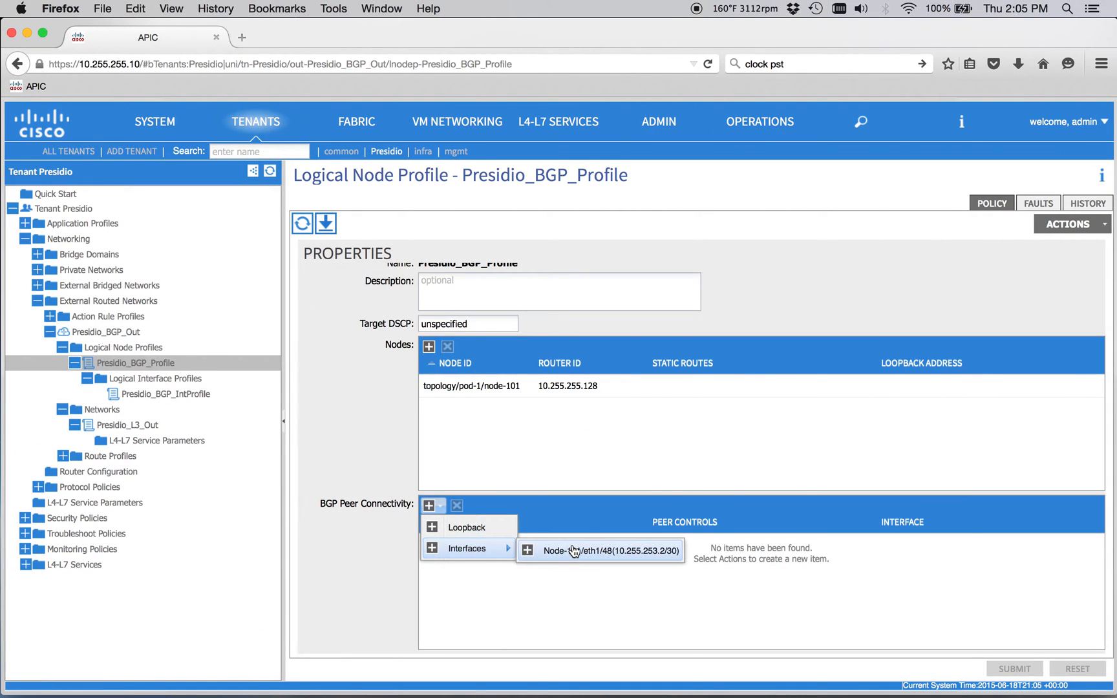
{"action": "left_click", "coordinate": [598, 549]}
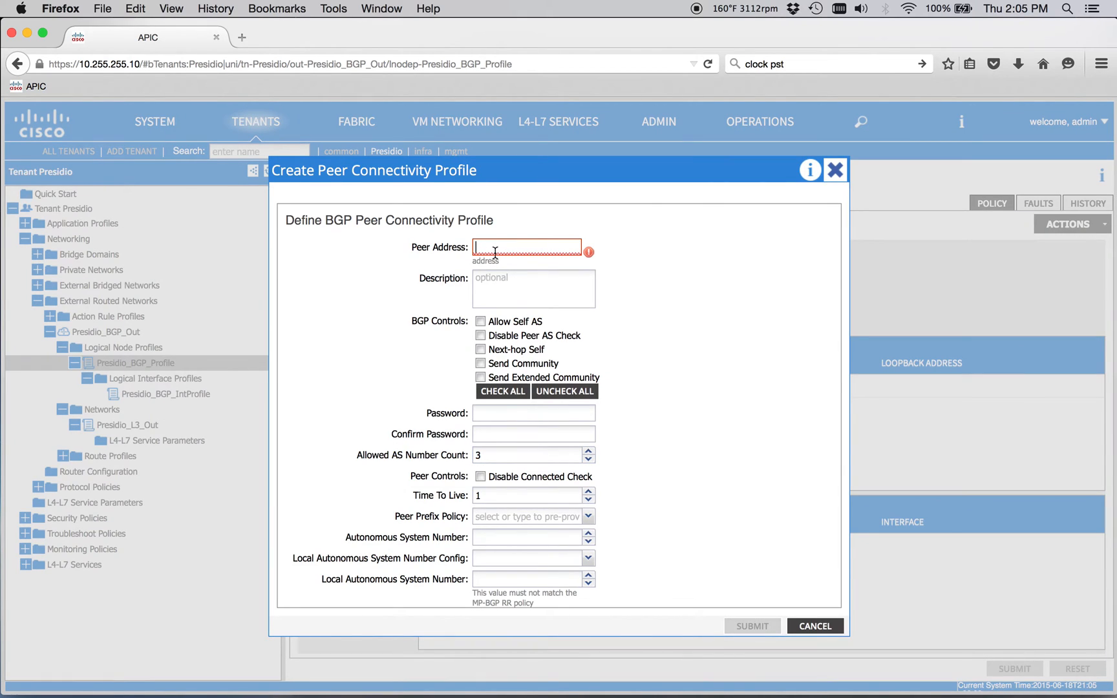
{"action": "type", "text": "10.255.253.1"}
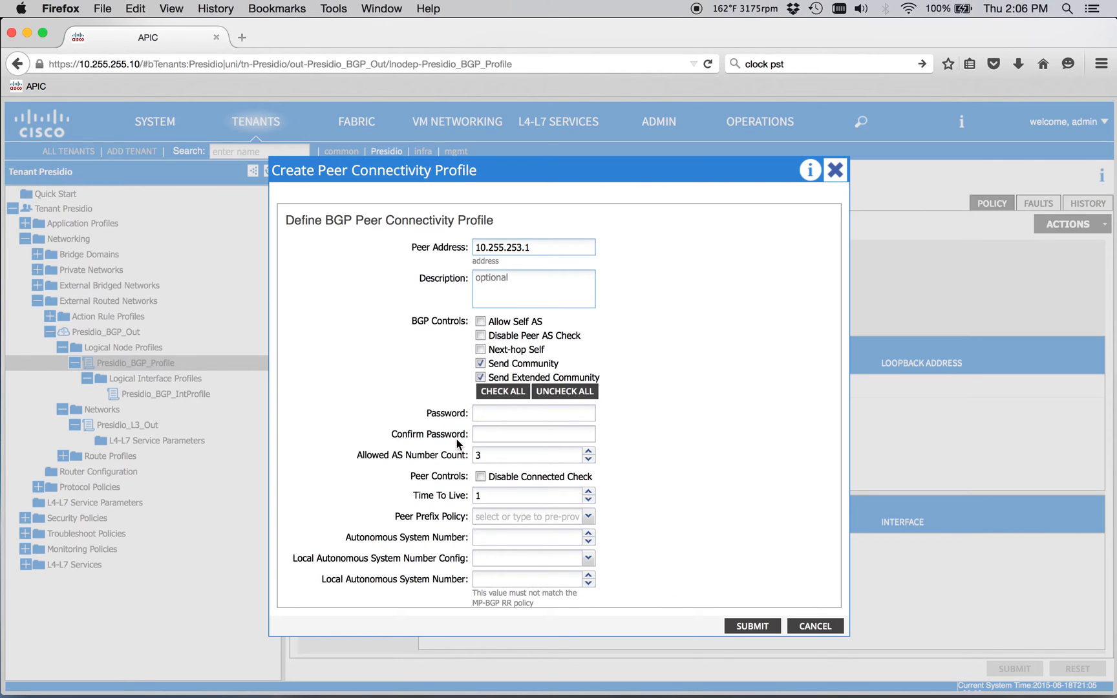
{"action": "mouse_move", "coordinate": [514, 508]}
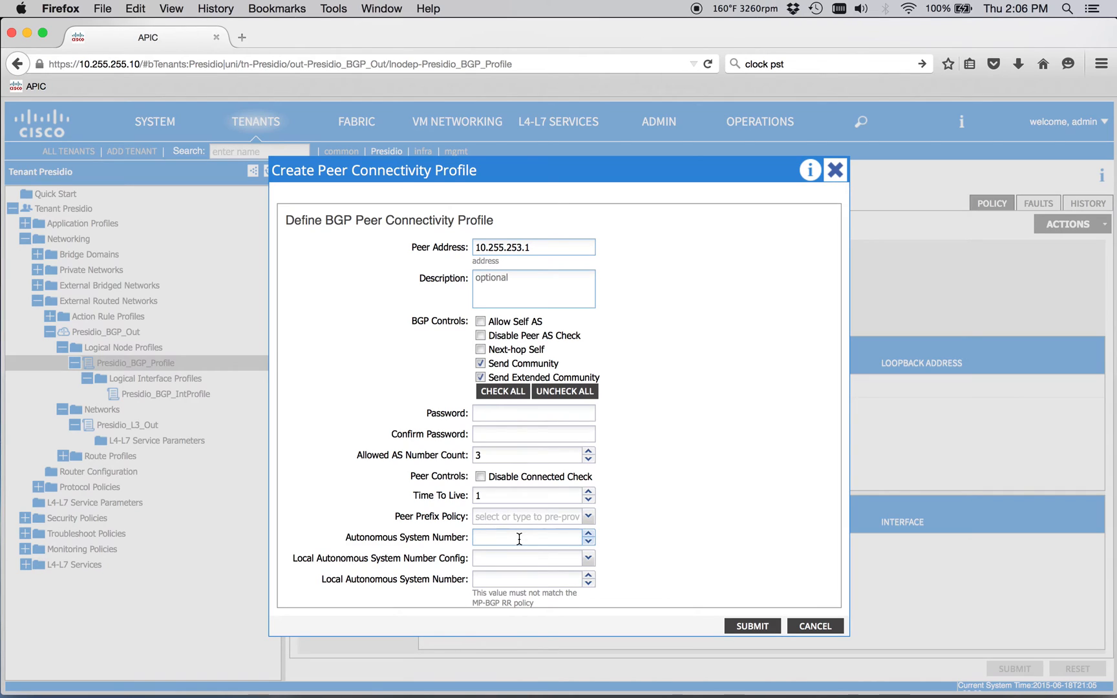
{"action": "left_click", "coordinate": [527, 536]}
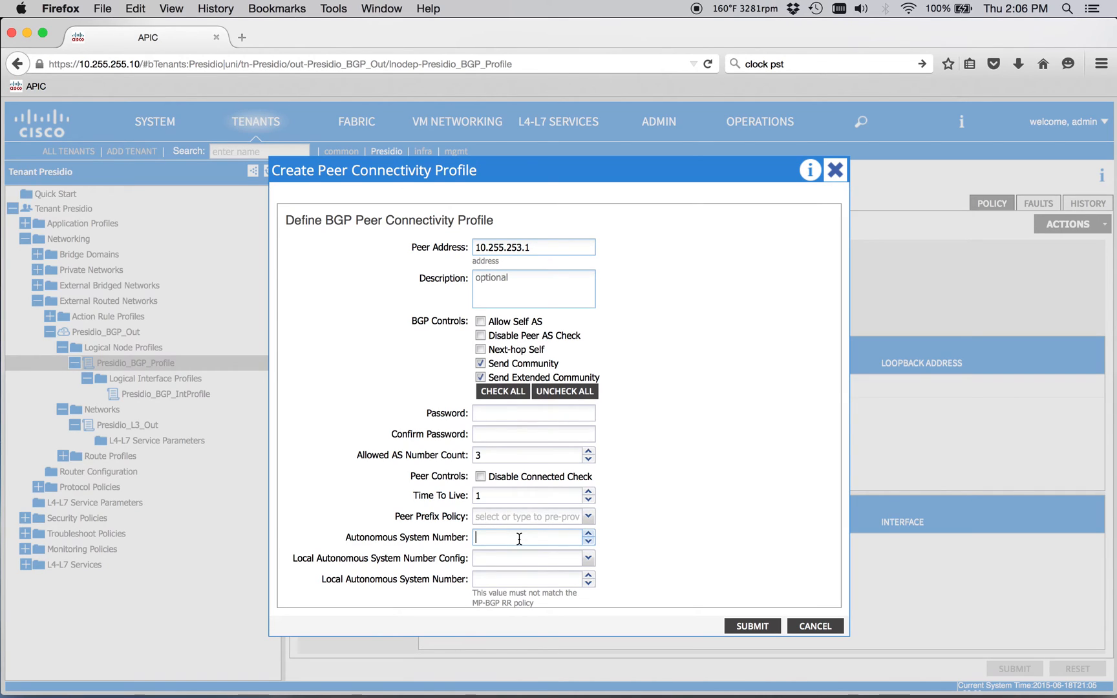
{"action": "type", "text": "65533"}
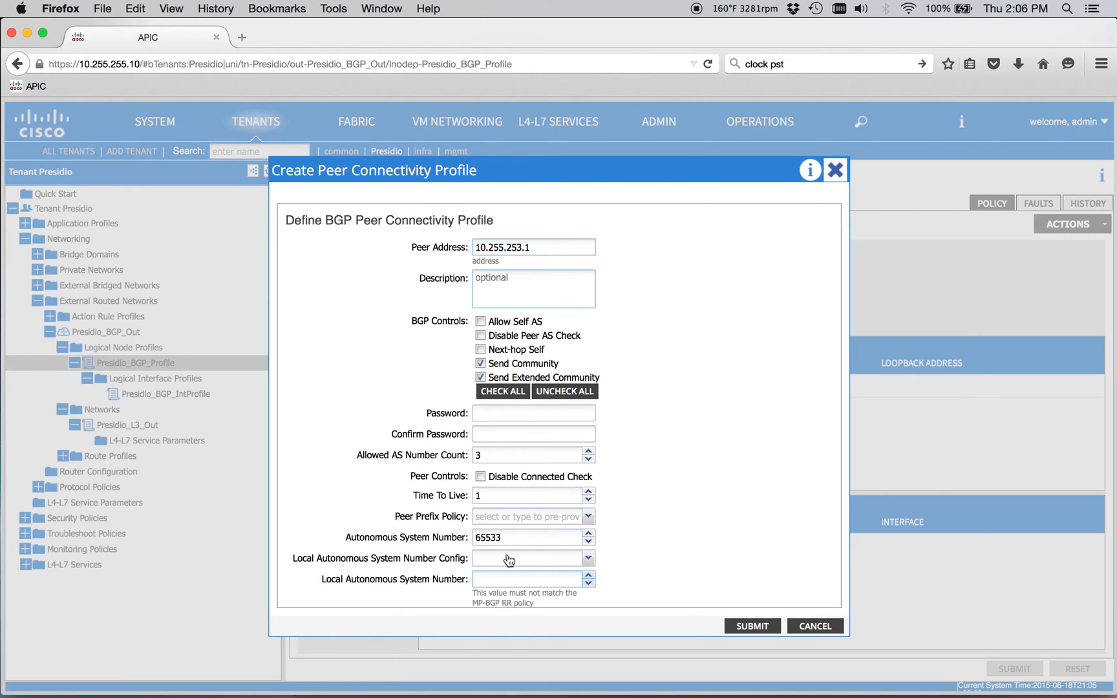
Set Local AS Config to no options with local AS 65534 and submit the peer profile
{"action": "left_click", "coordinate": [533, 557]}
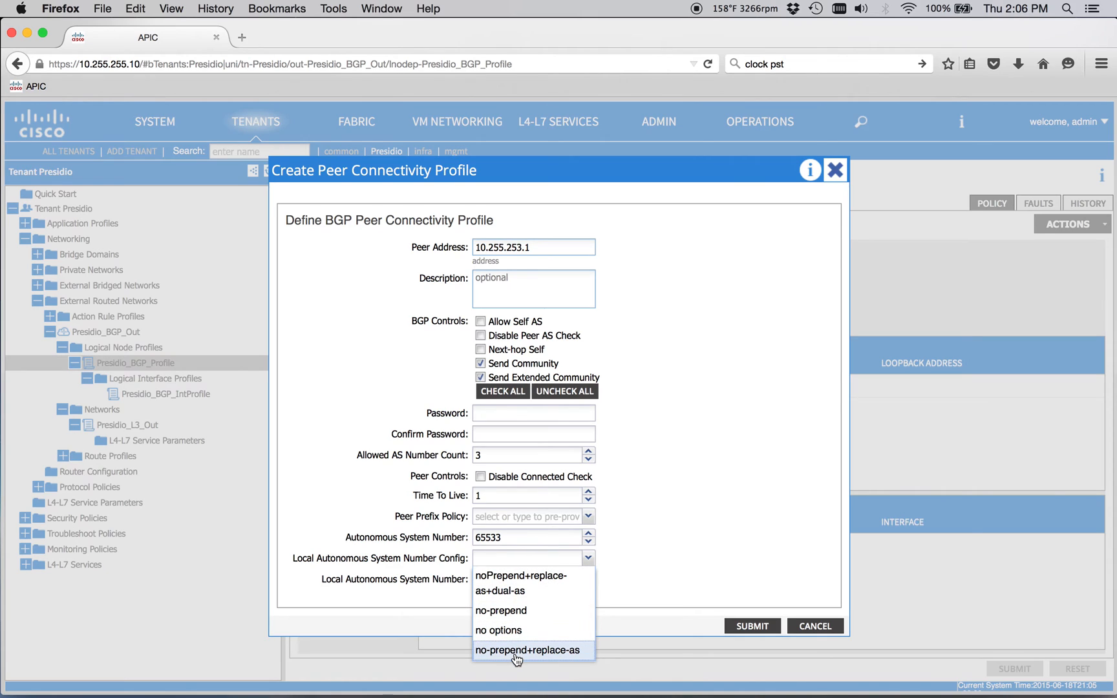
{"action": "left_click", "coordinate": [499, 630]}
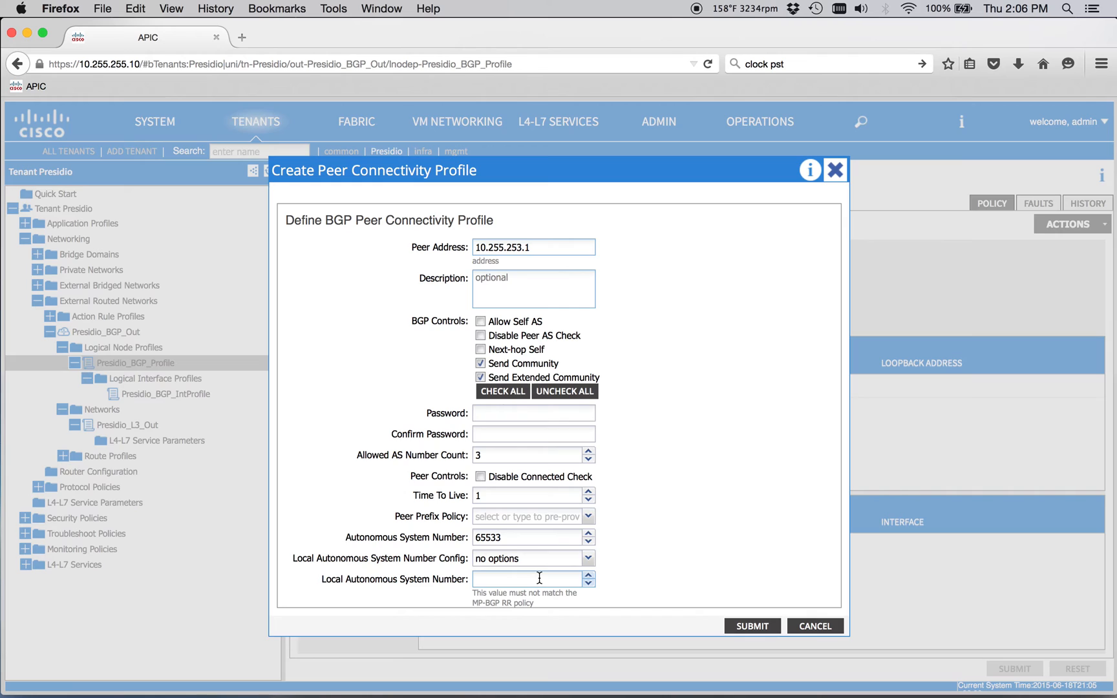
{"action": "mouse_move", "coordinate": [539, 608]}
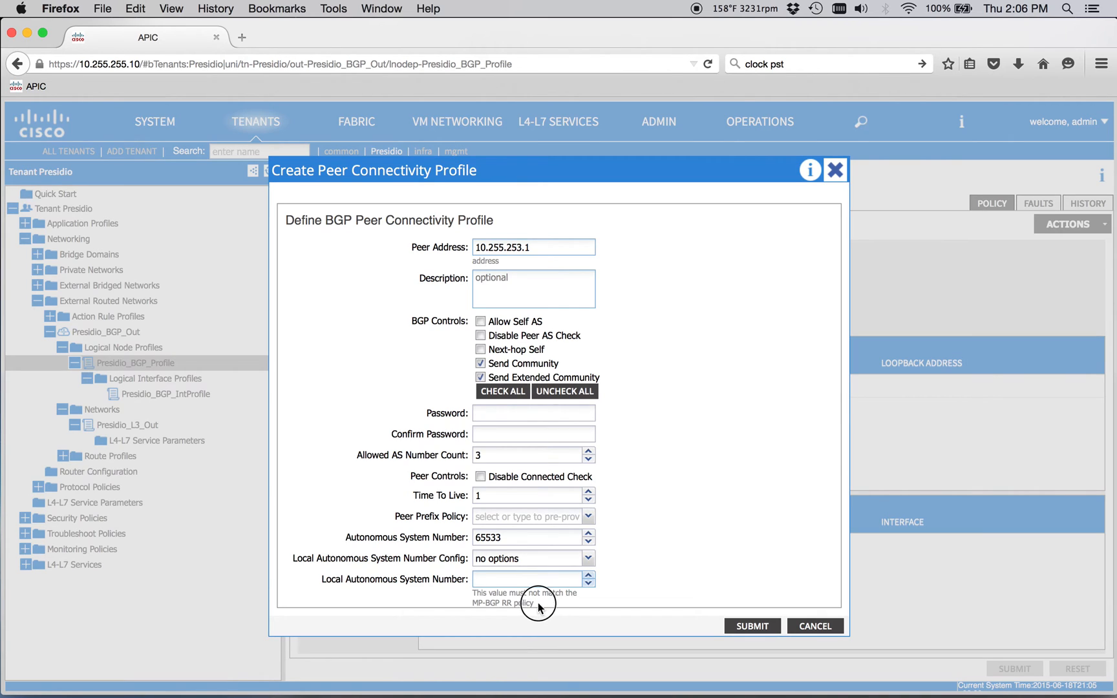
{"action": "mouse_move", "coordinate": [437, 577]}
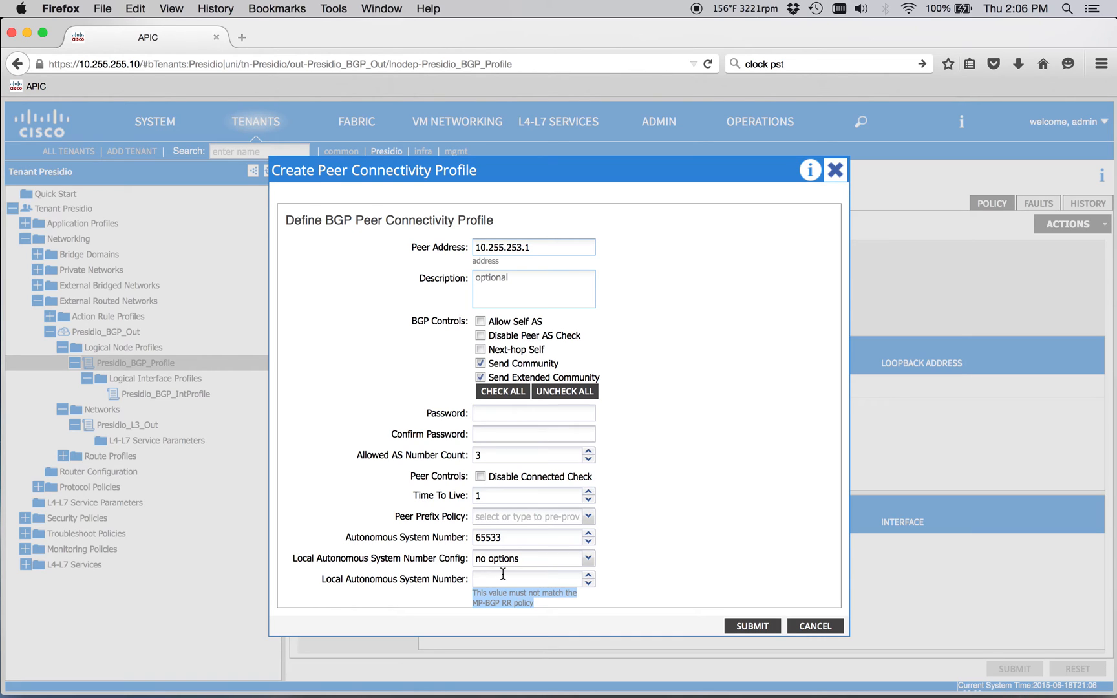
{"action": "mouse_move", "coordinate": [370, 354]}
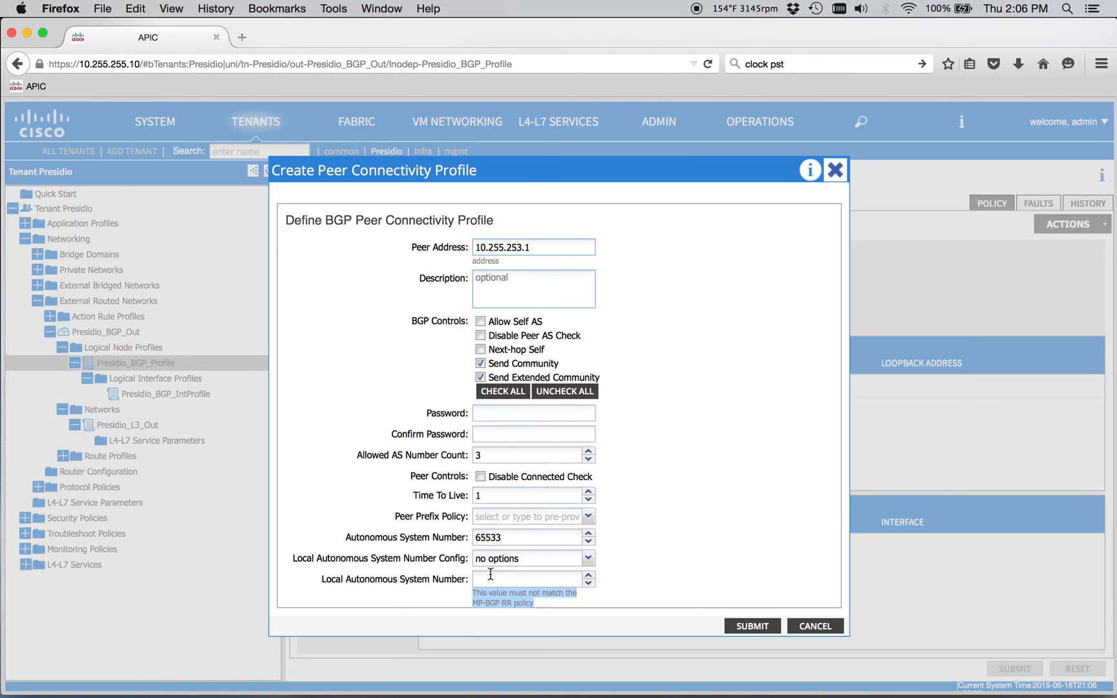
{"action": "type", "text": "65534"}
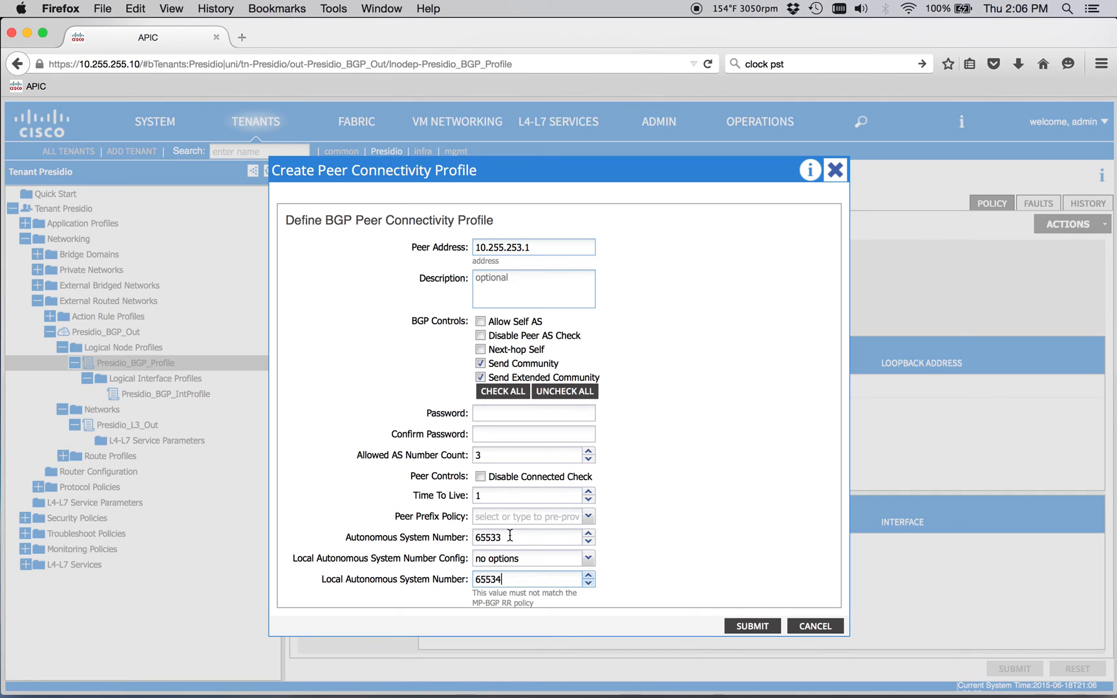
{"action": "left_click", "coordinate": [751, 626]}
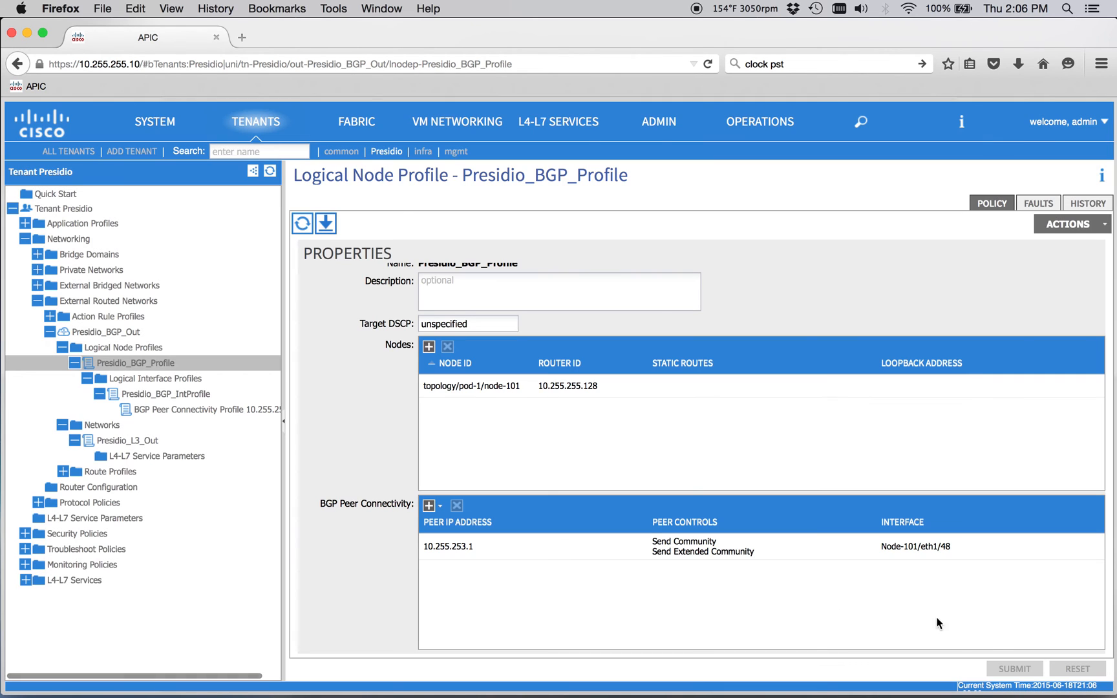
{"action": "mouse_move", "coordinate": [1038, 203]}
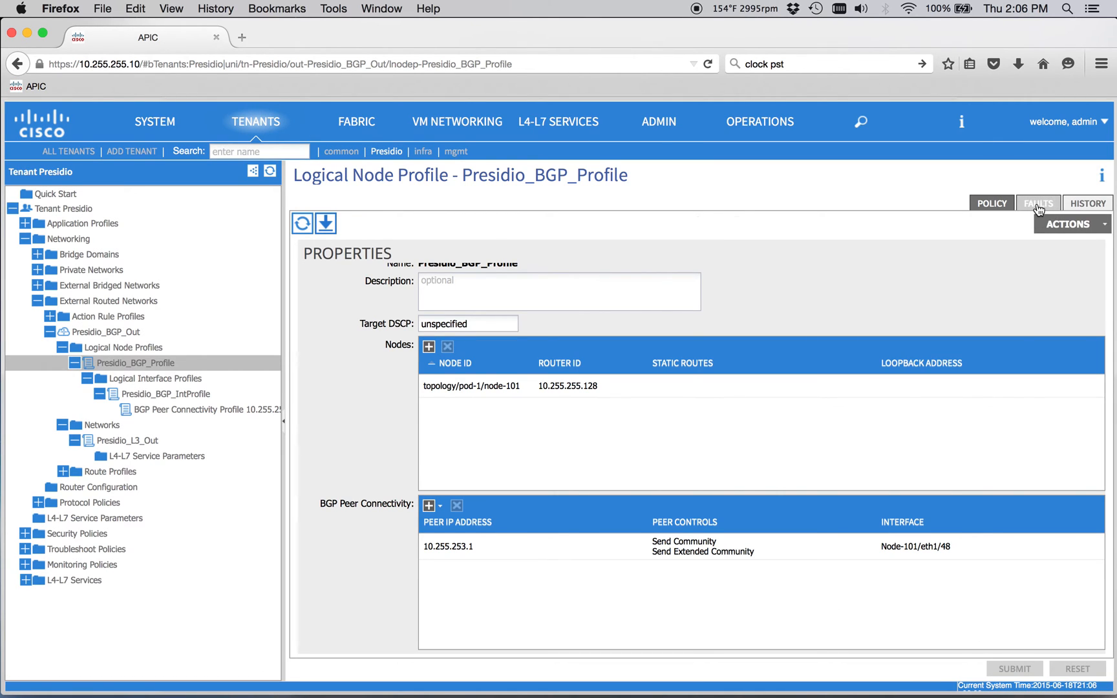
Review node profile and Presidio_BGP_Out faults, isolating the configuration-failed fault on node 101 eth1/48
{"action": "left_click", "coordinate": [1036, 203]}
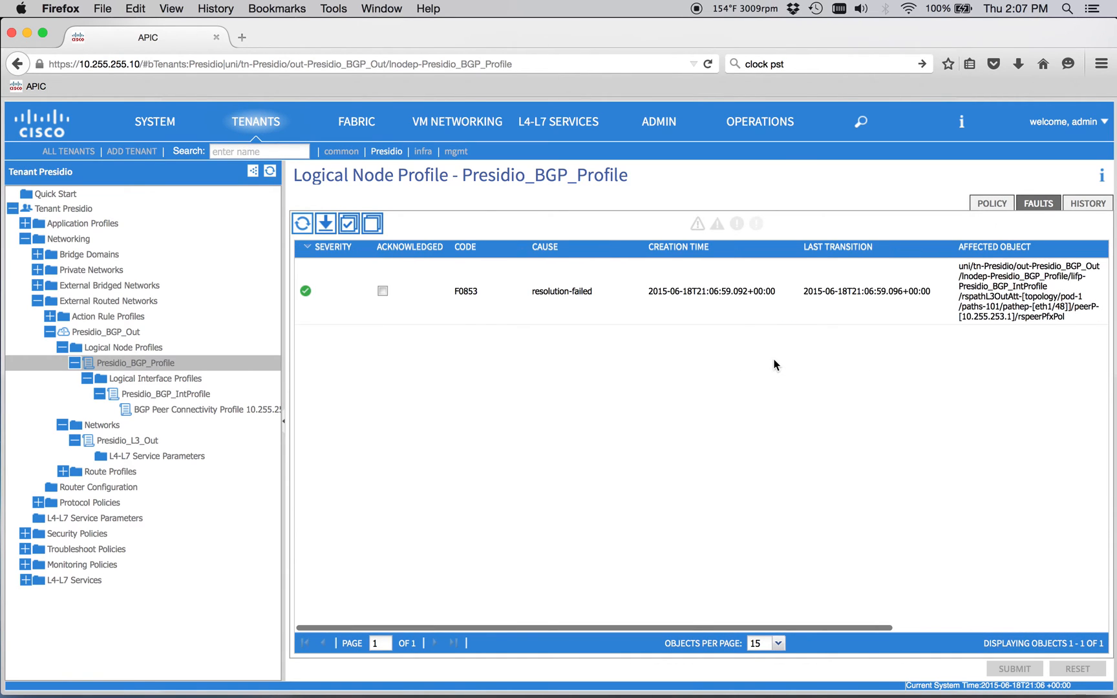
{"action": "left_click", "coordinate": [107, 332]}
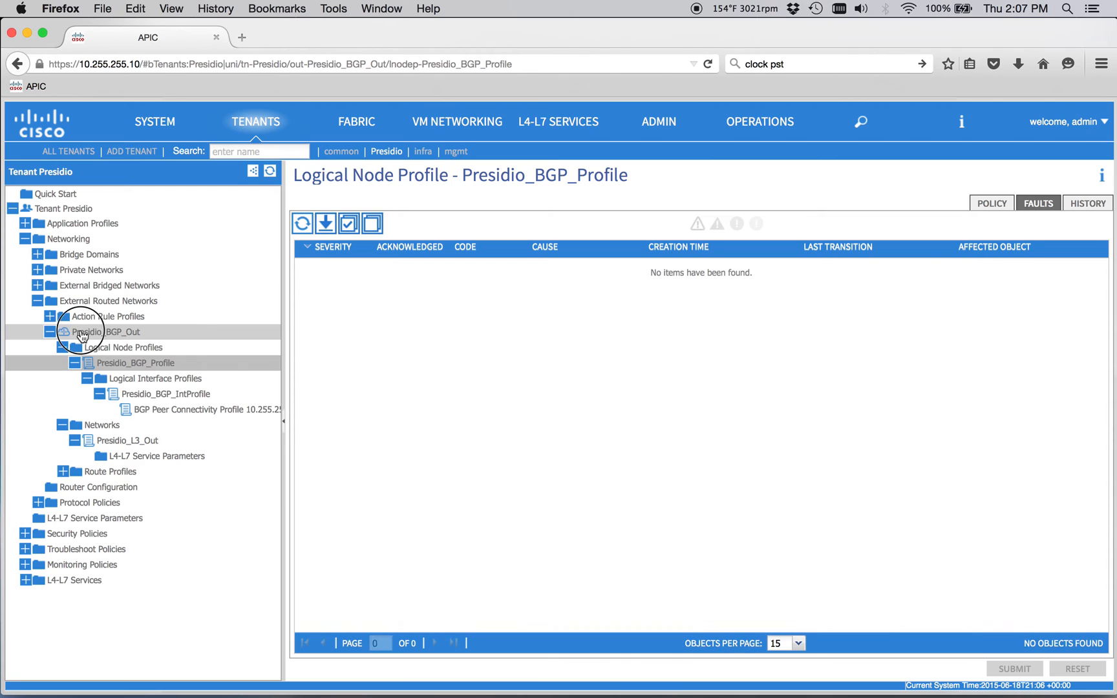
{"action": "left_click", "coordinate": [101, 331]}
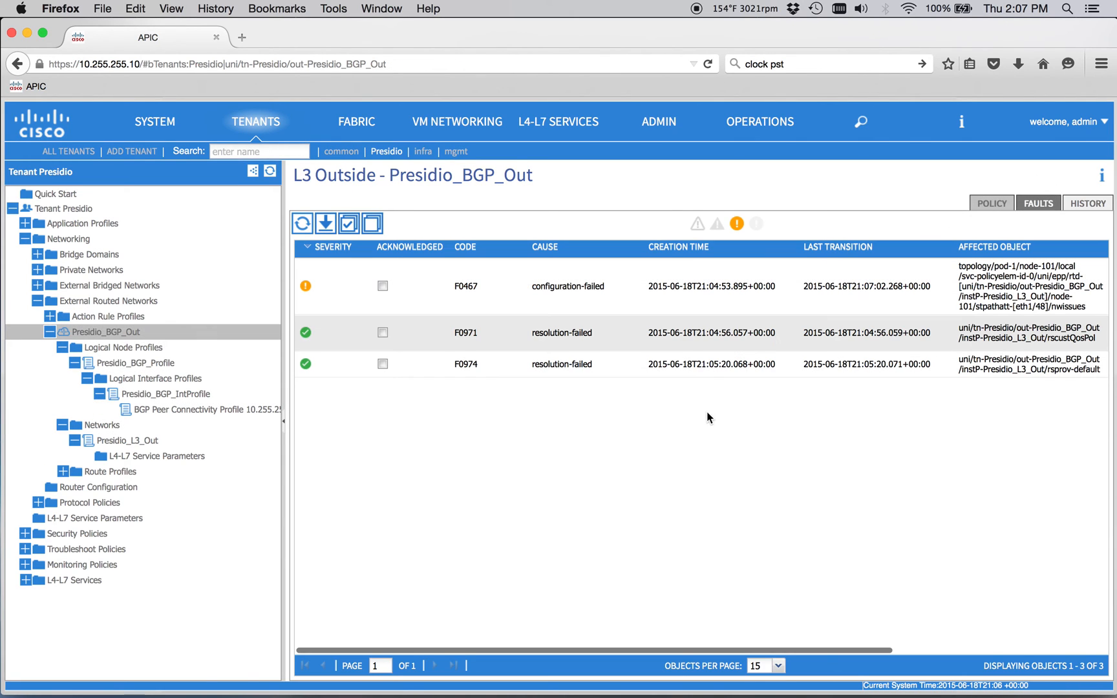
{"action": "scroll", "scroll_direction": "right", "scroll_amount": 3}
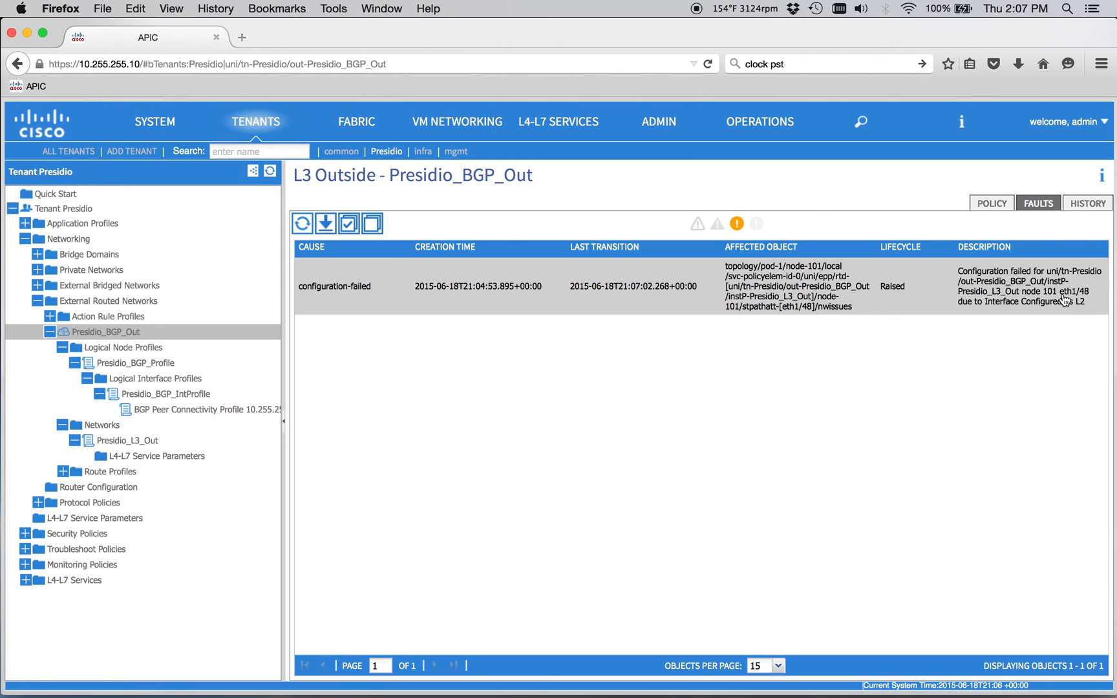
{"action": "mouse_move", "coordinate": [1060, 299]}
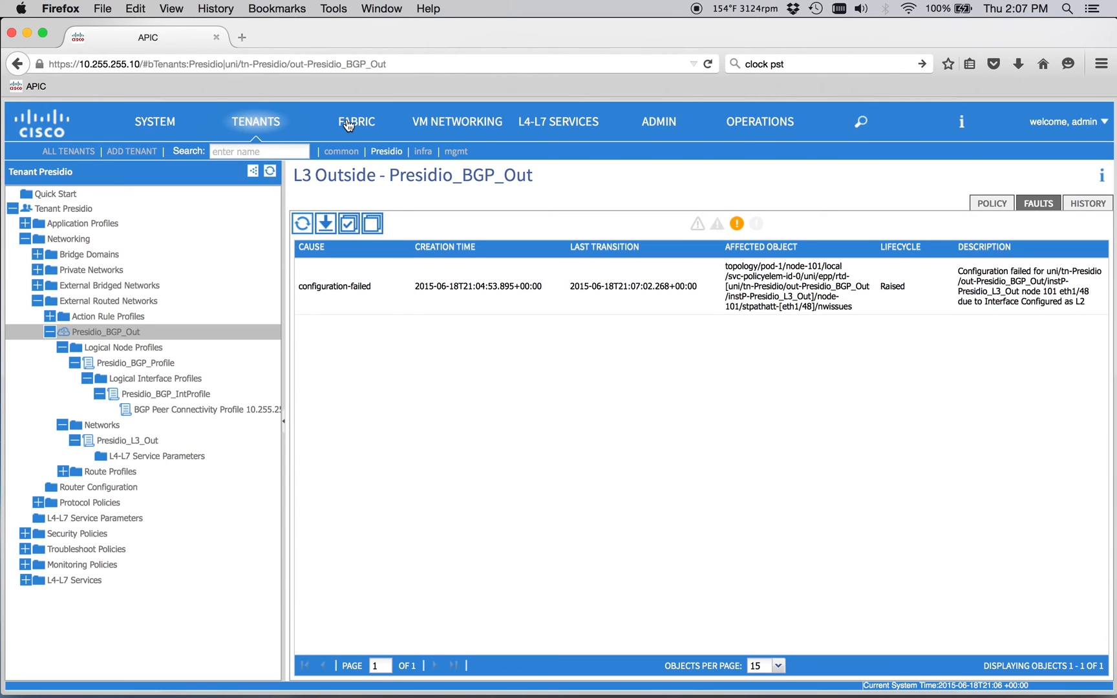
In Fabric Access Policies, show physical domain Presidio_Phys with Presidio_AEP and Presidio_VL_Pool
{"action": "left_click", "coordinate": [356, 121]}
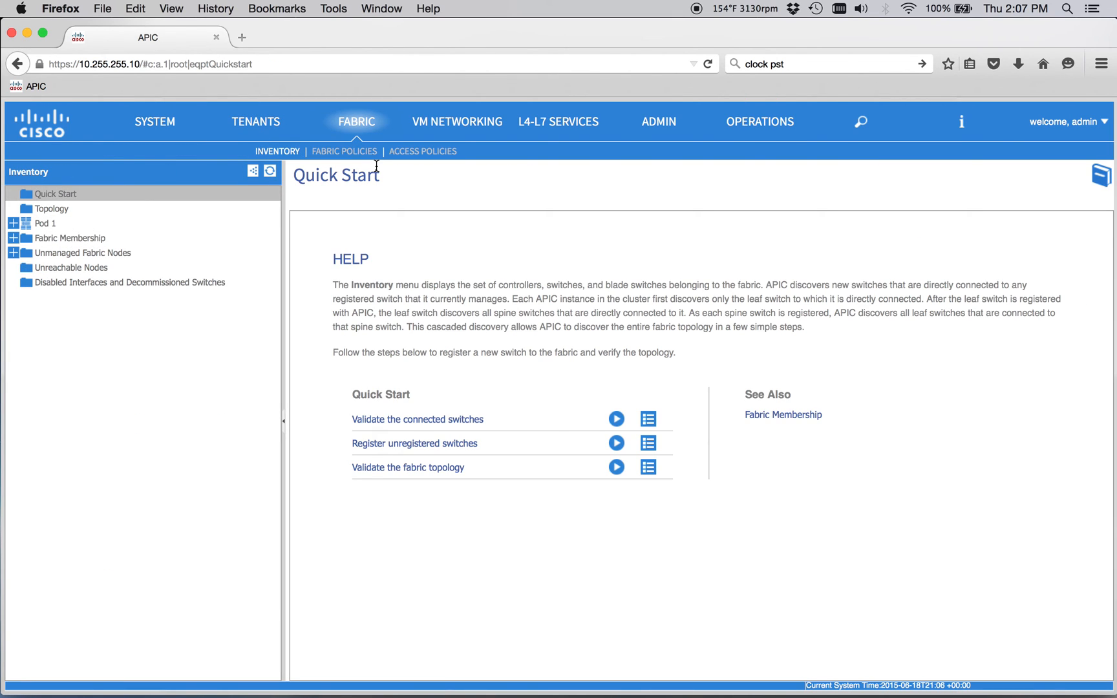
{"action": "left_click", "coordinate": [423, 151]}
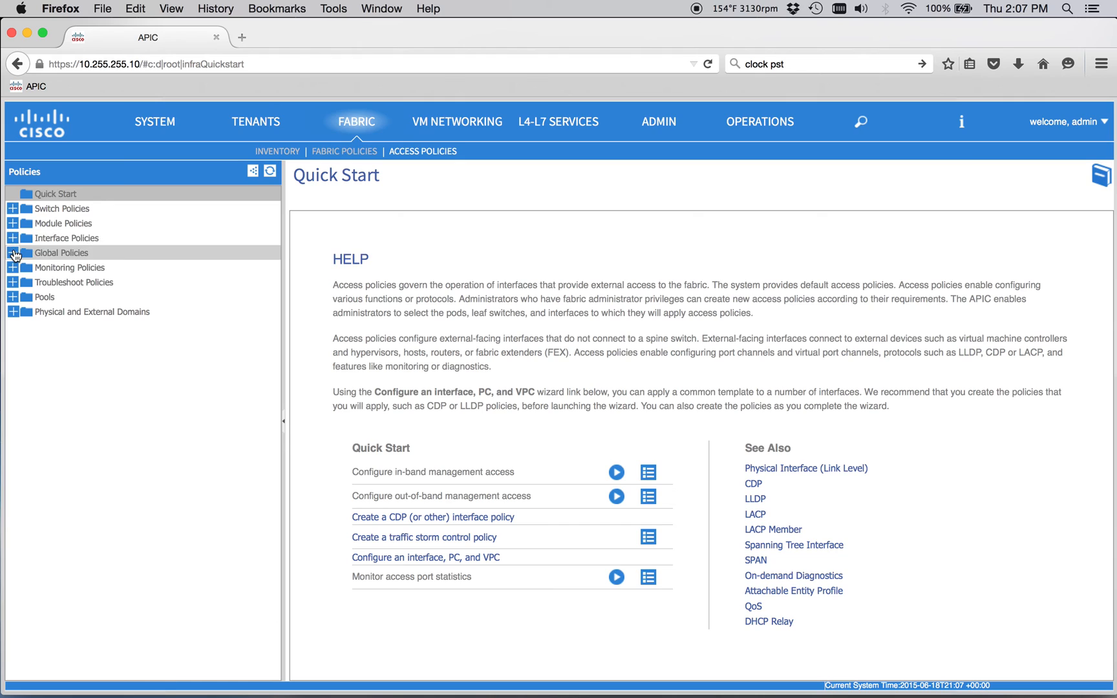
{"action": "left_click", "coordinate": [11, 252]}
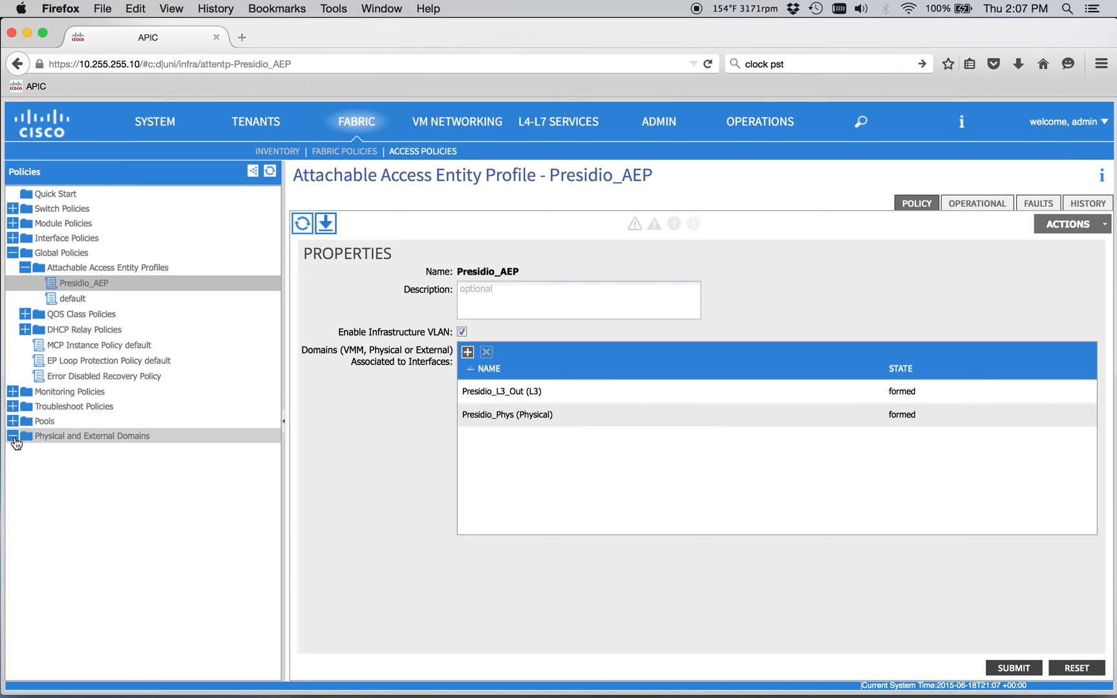
{"action": "left_click", "coordinate": [93, 481]}
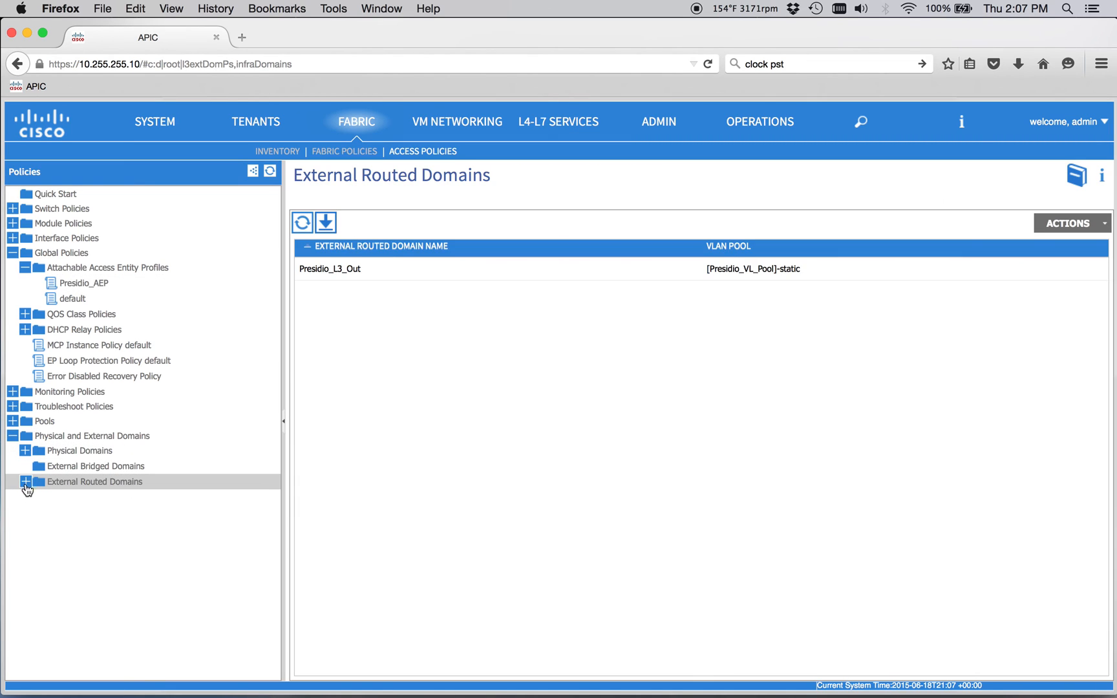
{"action": "left_click", "coordinate": [329, 269]}
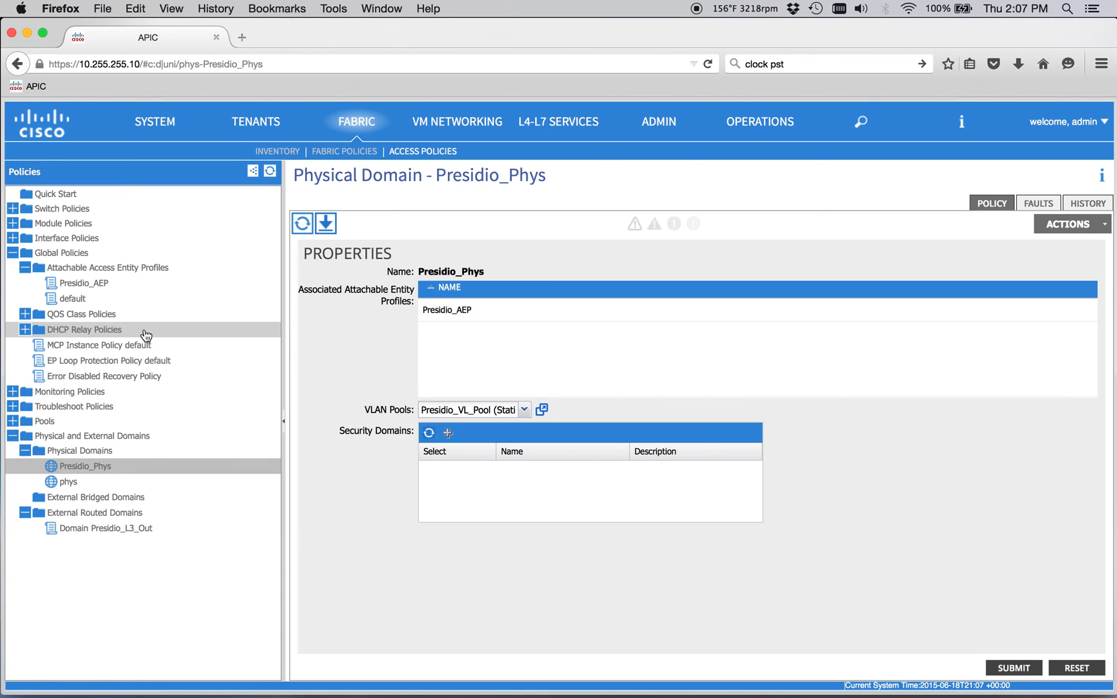
Collapse Global Policies and review the Interface Policies tree
{"action": "left_click", "coordinate": [13, 238]}
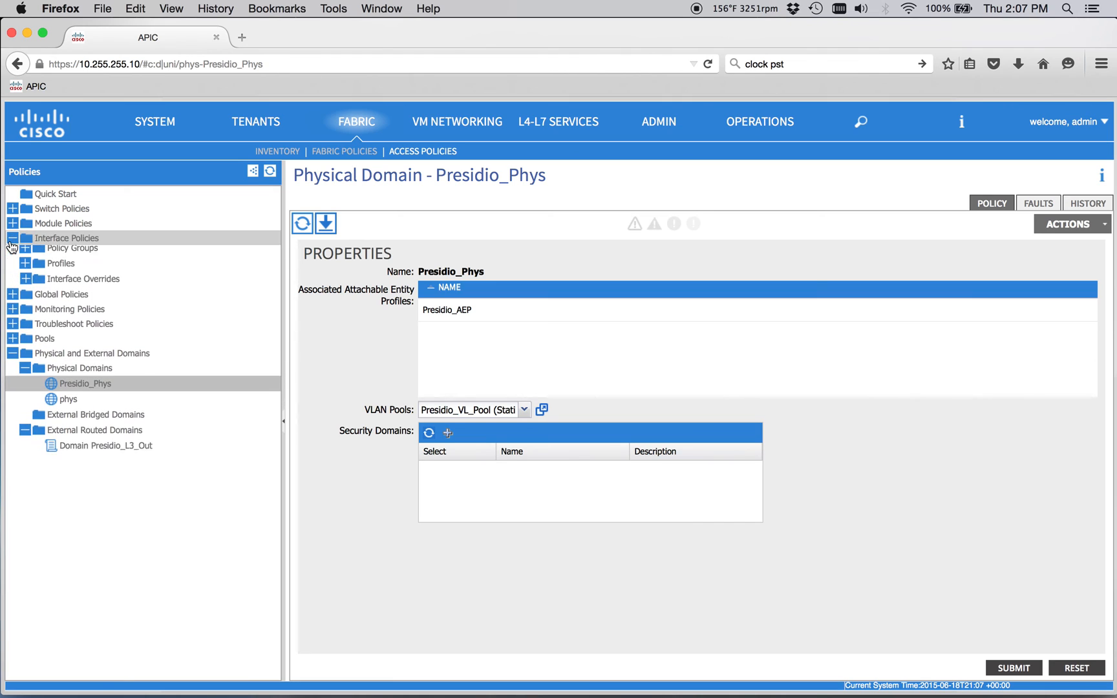
{"action": "left_click", "coordinate": [25, 254]}
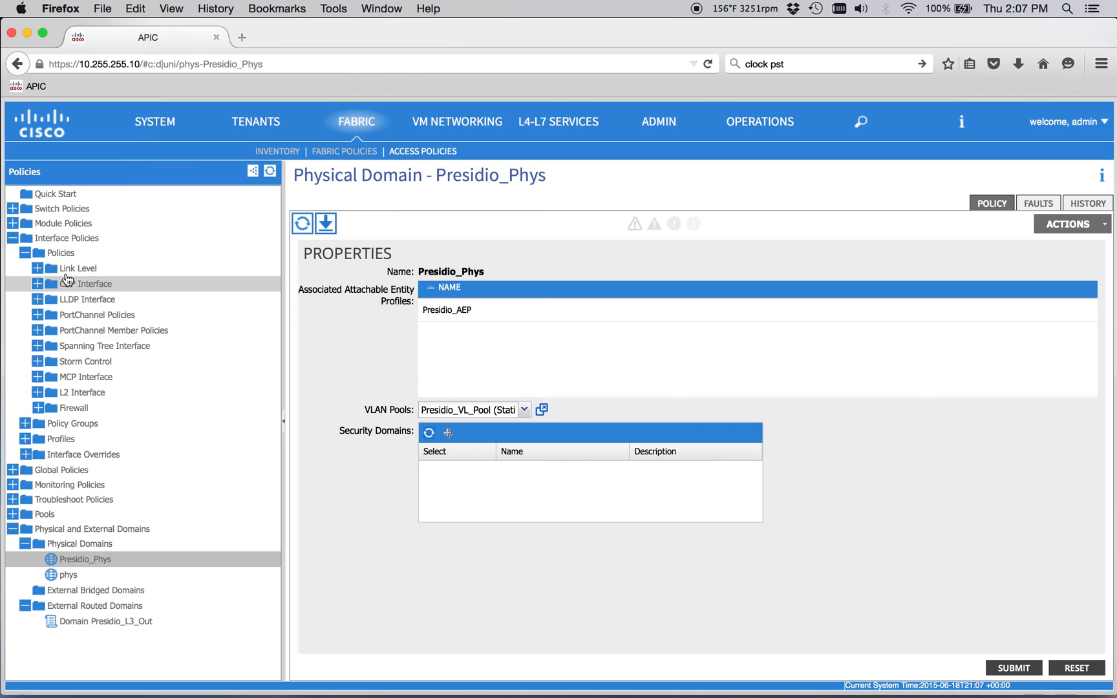
{"action": "left_click", "coordinate": [25, 254]}
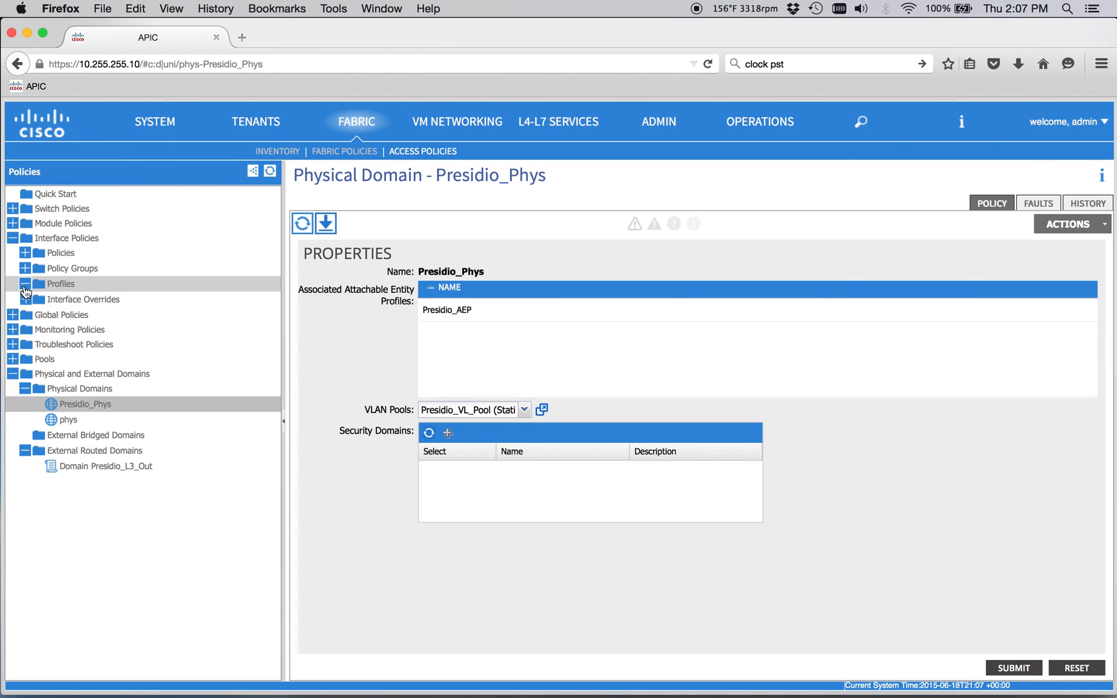
Check Presidio_L3_Ports and the Presidio_Leaf_1/Leaf_2 switch profiles, then return to tenant Presidio
{"action": "left_click", "coordinate": [26, 283]}
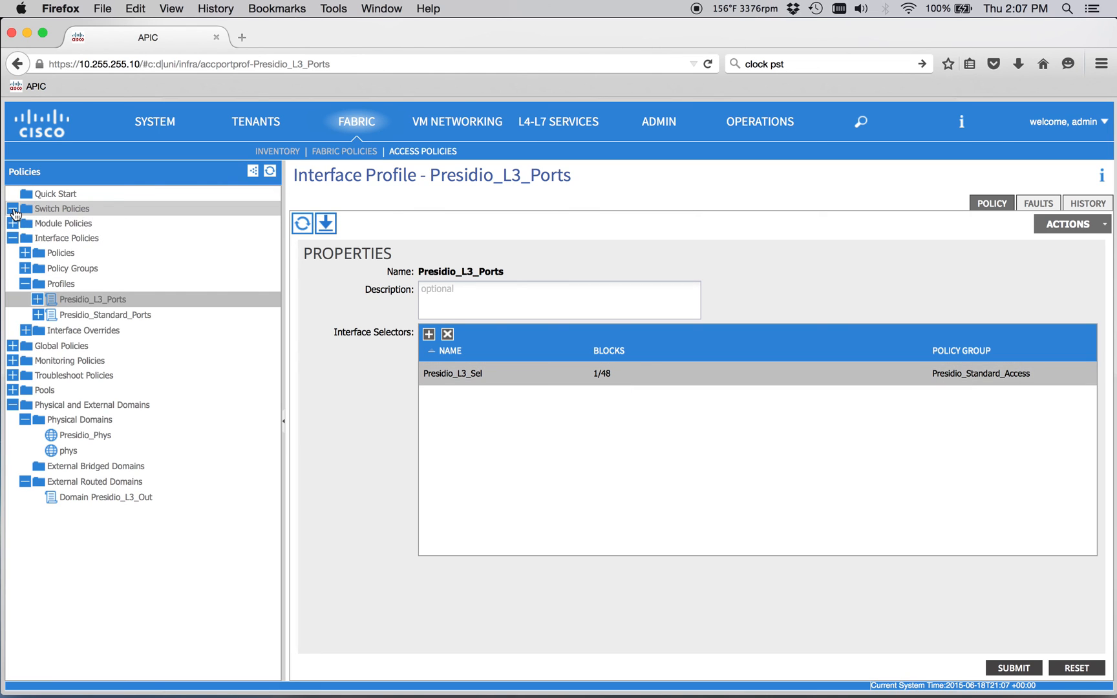
{"action": "left_click", "coordinate": [57, 254]}
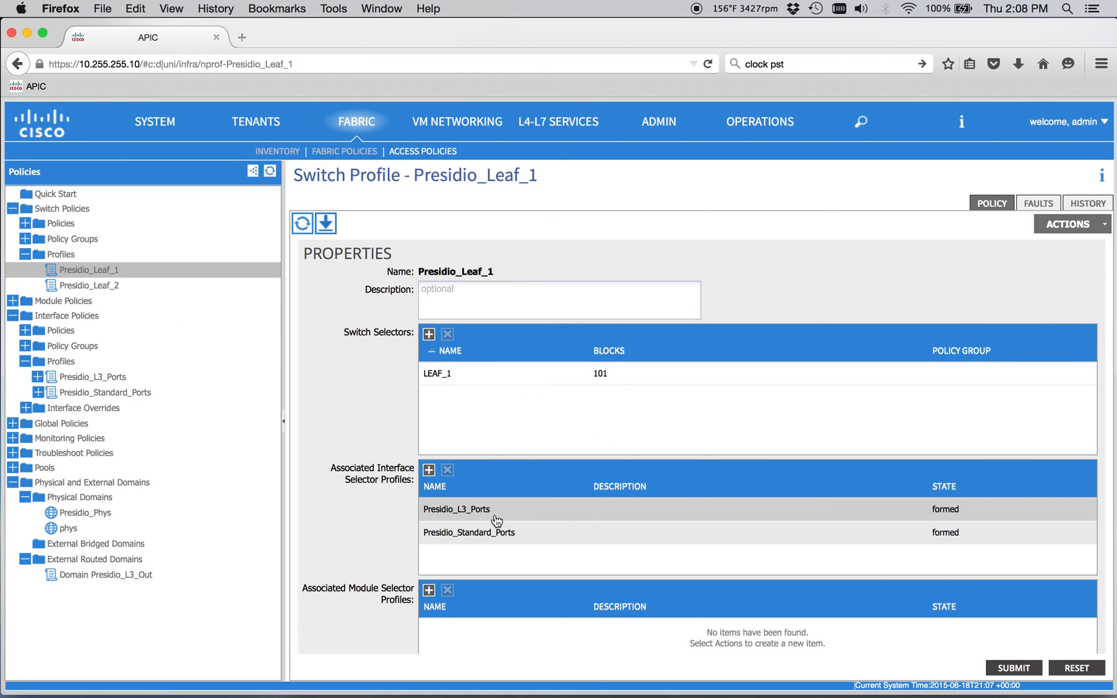
{"action": "mouse_move", "coordinate": [531, 515]}
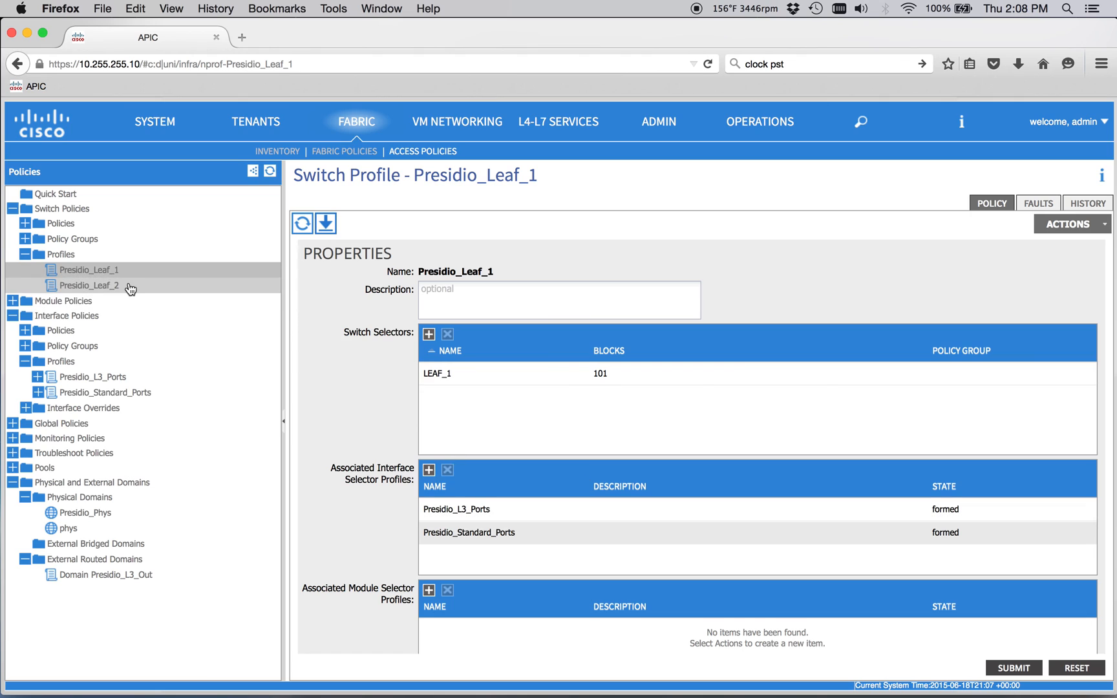
{"action": "left_click", "coordinate": [92, 285]}
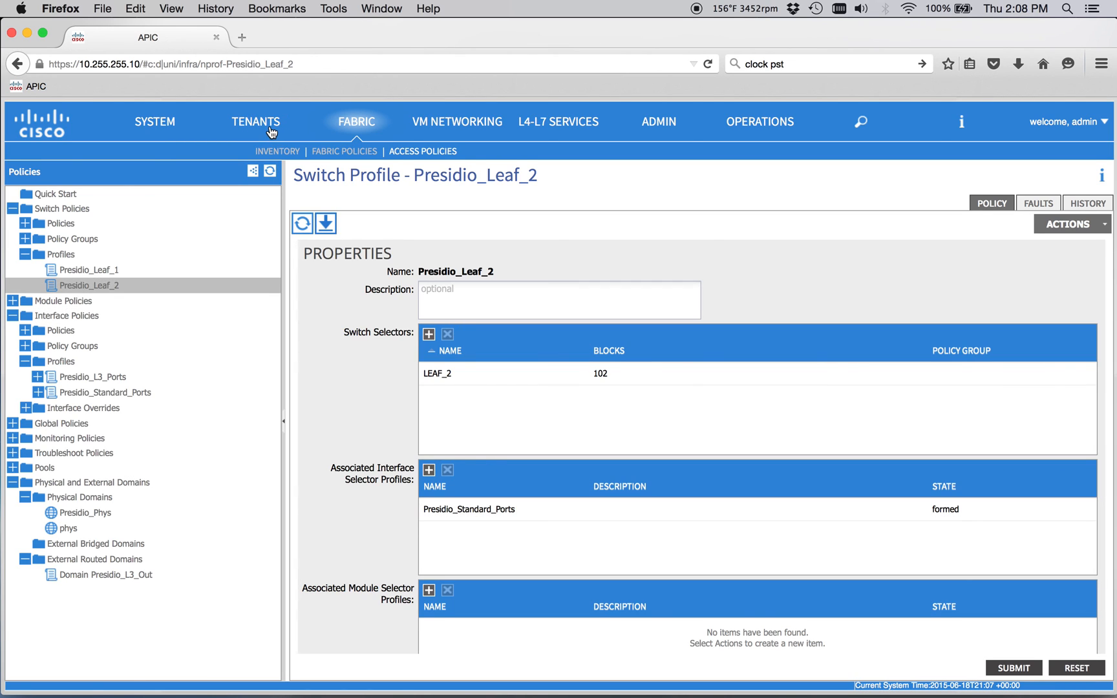
{"action": "left_click", "coordinate": [254, 122]}
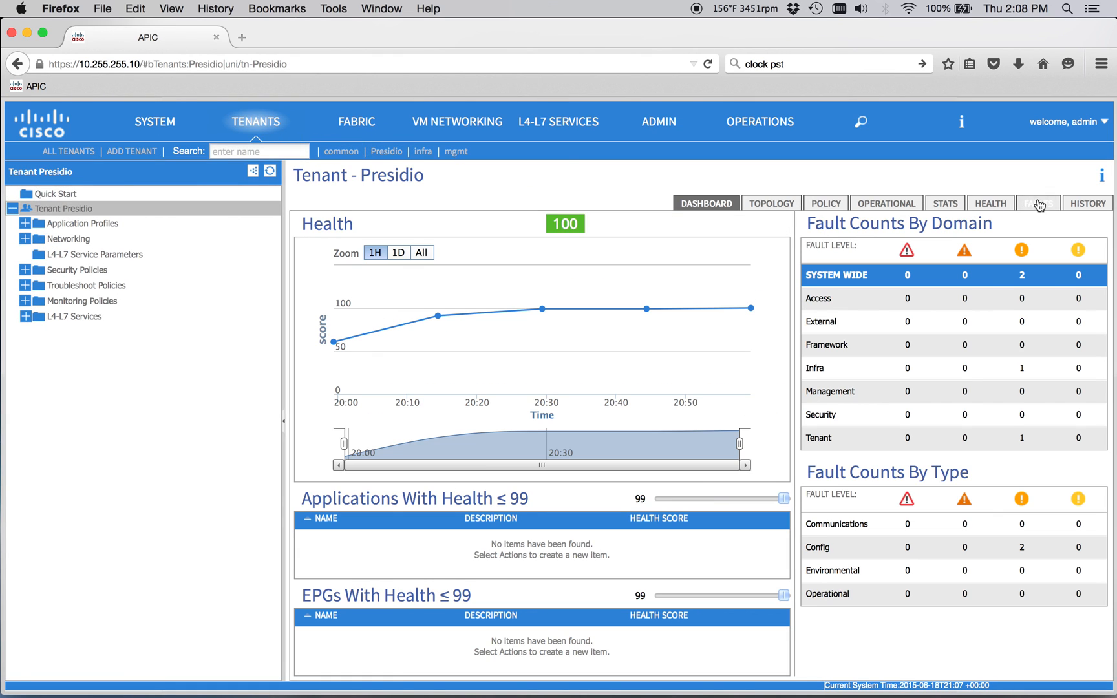
List tenant Presidio's faults: resolution-failed and configuration-failed on node 101 eth1/48
{"action": "left_click", "coordinate": [1037, 203]}
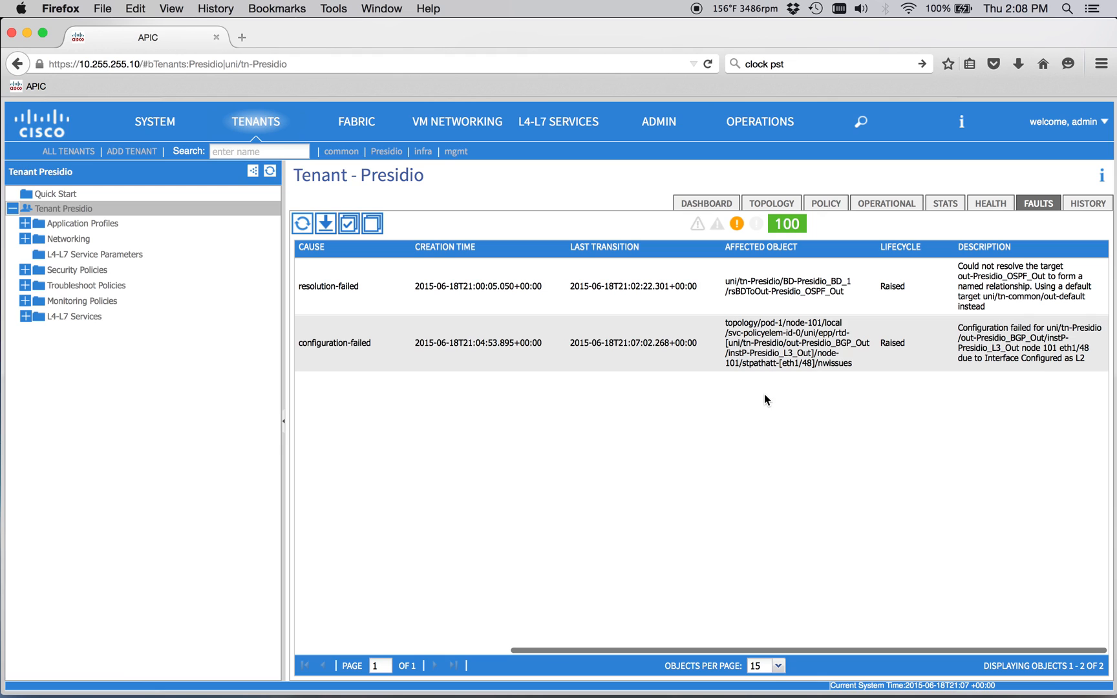
{"action": "mouse_move", "coordinate": [759, 388]}
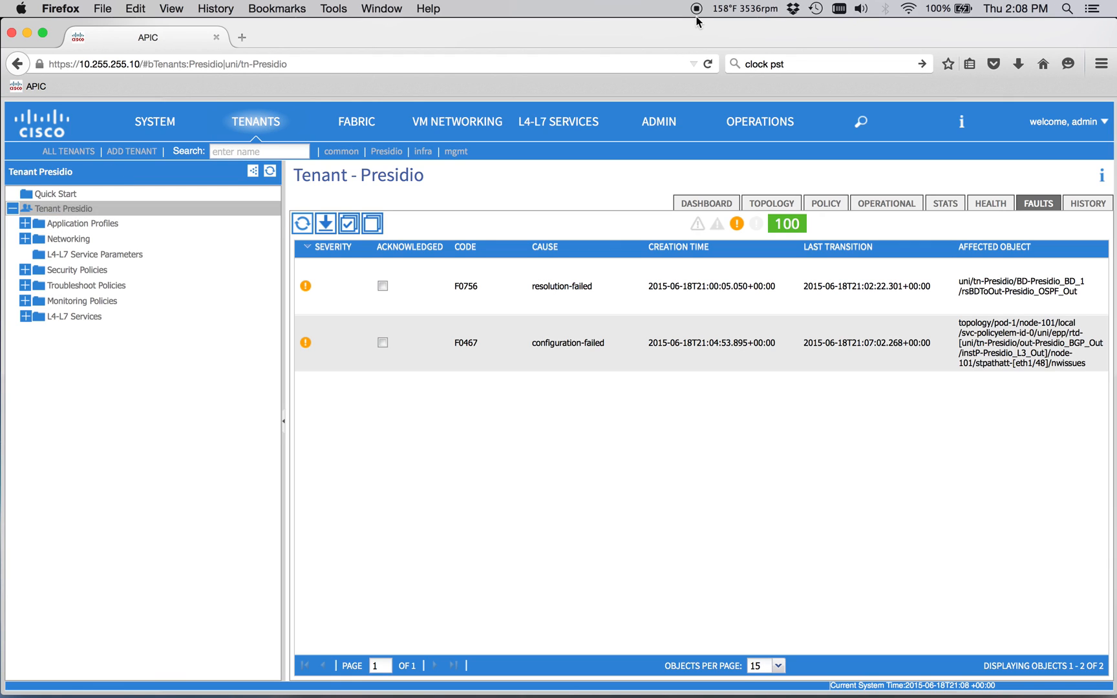
{"action": "mouse_move", "coordinate": [694, 13]}
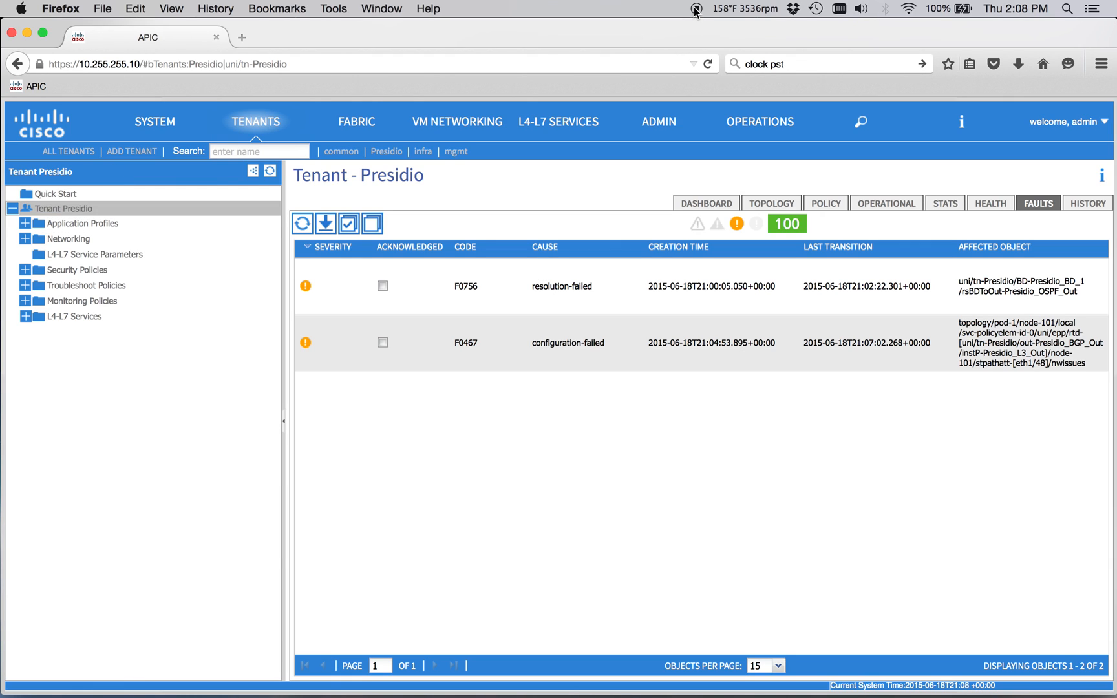